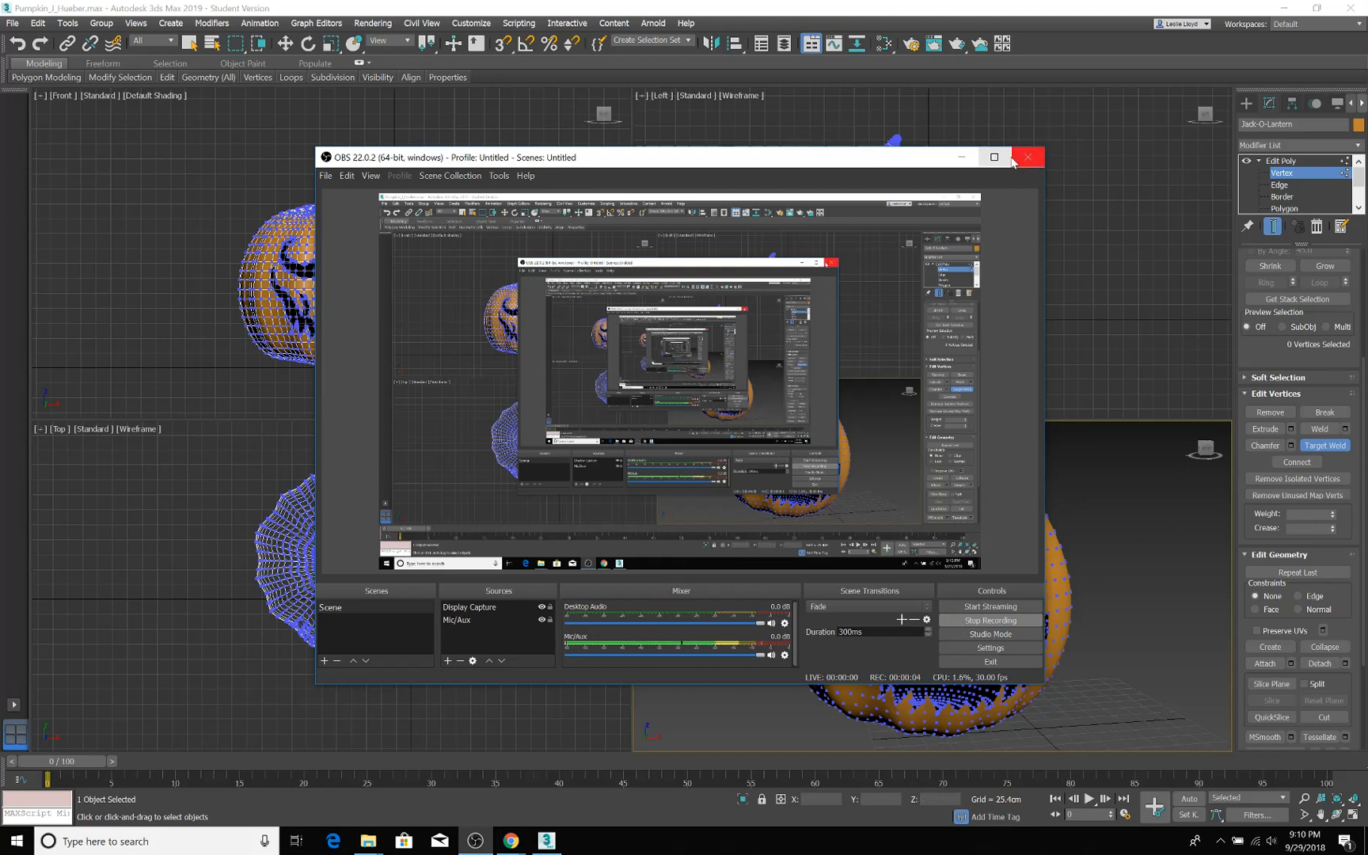
Select the Jack-O-Lantern, go to Edit Poly polygon level and pick a polygon near its top
{"action": "left_click", "coordinate": [1027, 157]}
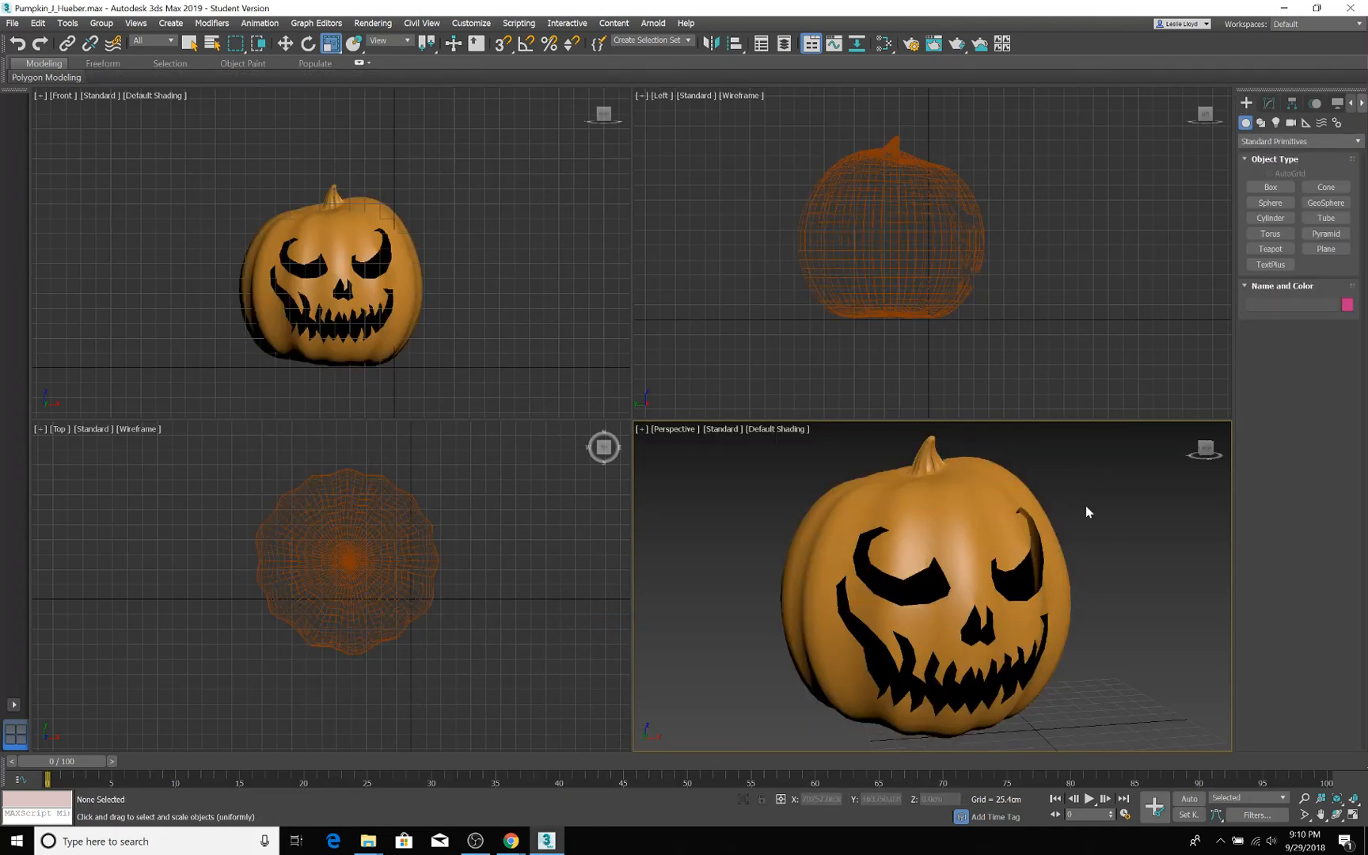
{"action": "left_click", "coordinate": [951, 593]}
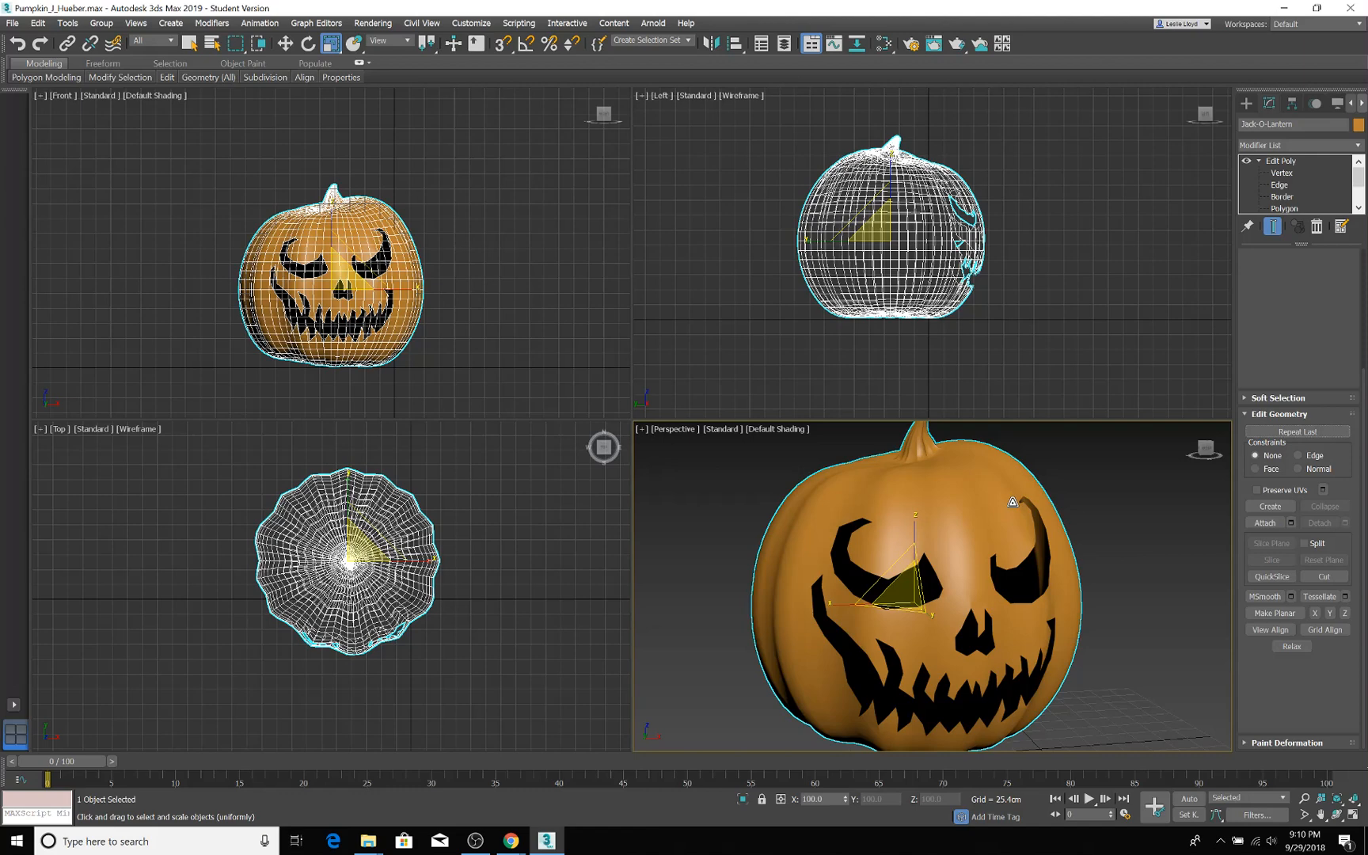
{"action": "left_click", "coordinate": [1283, 173]}
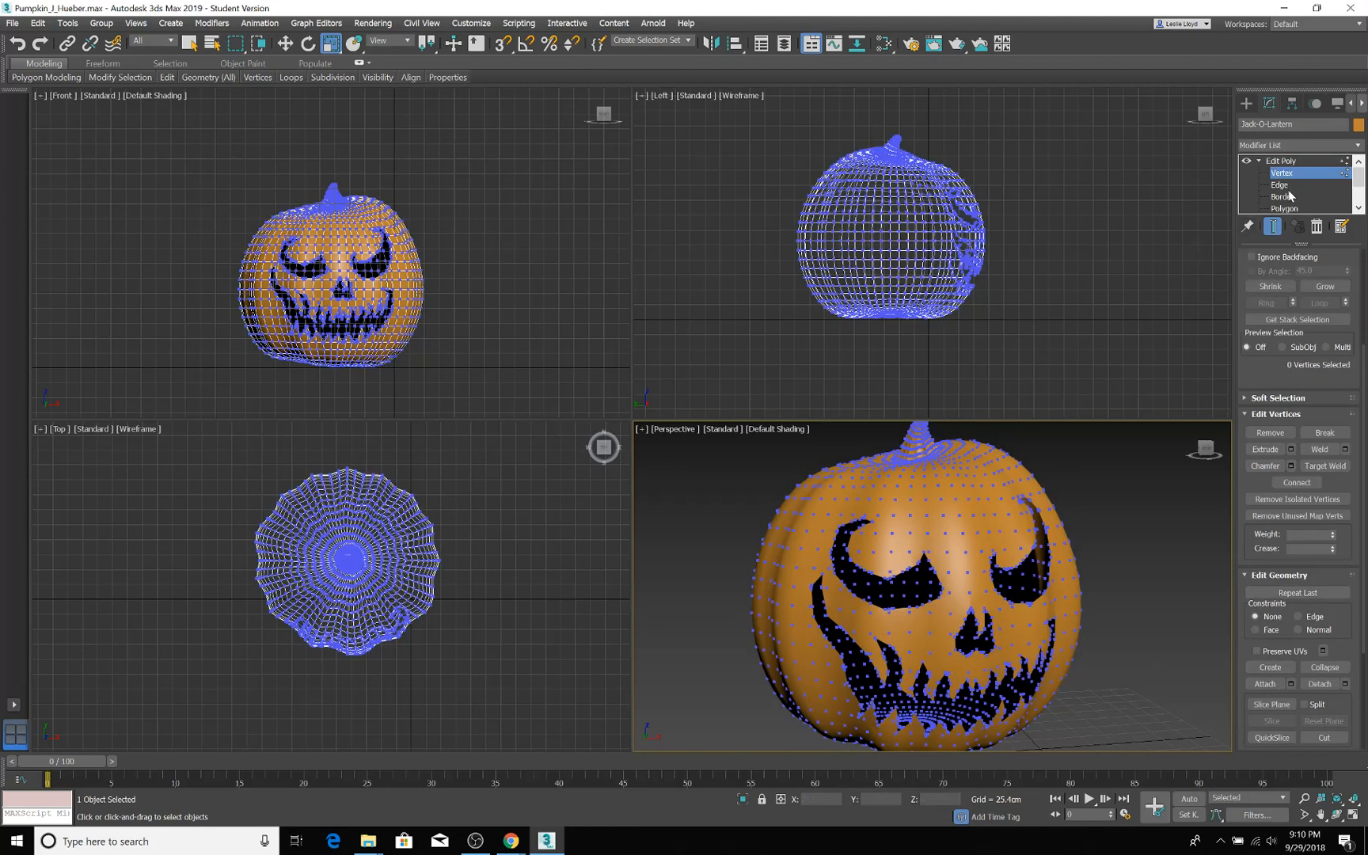
{"action": "left_click", "coordinate": [1284, 208]}
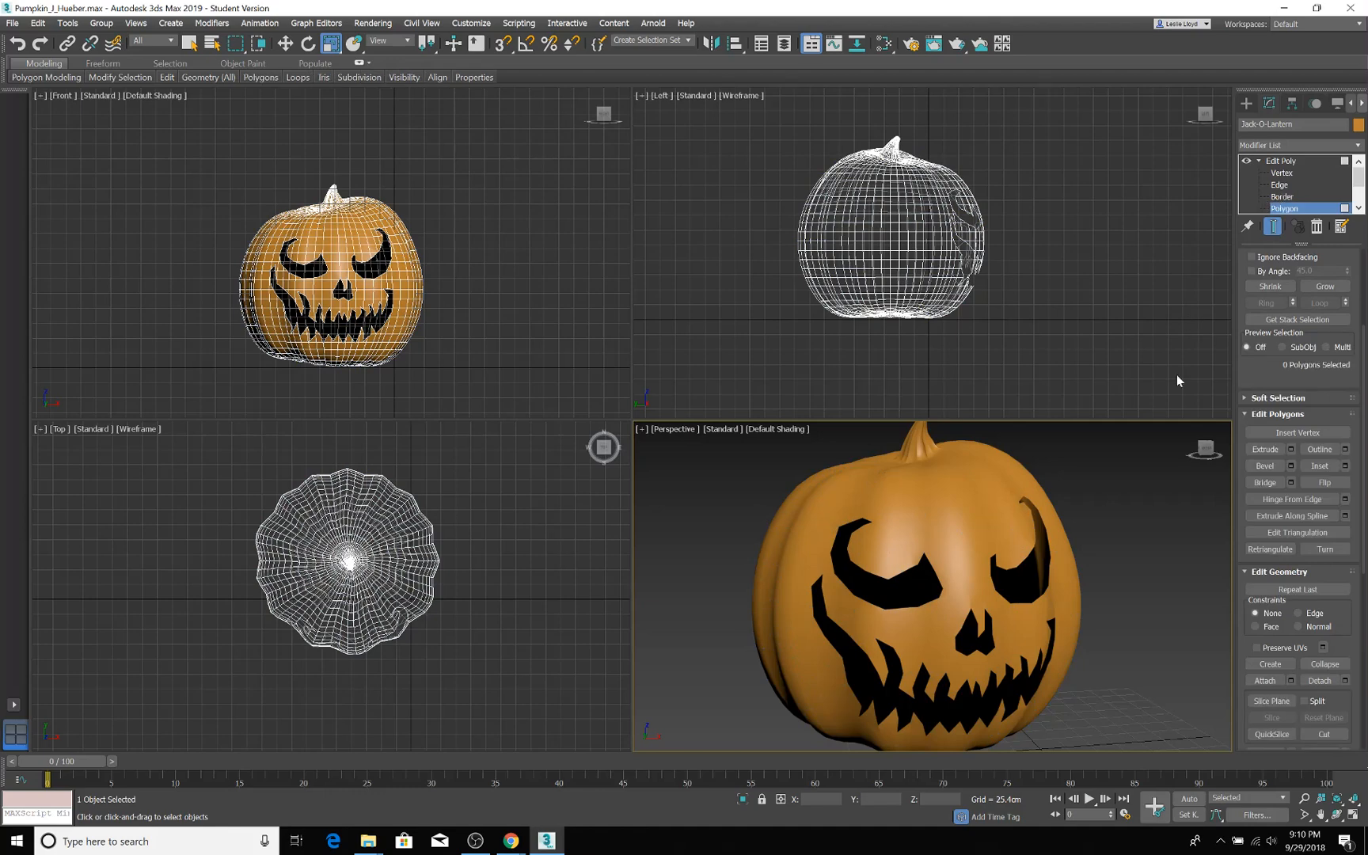
{"action": "left_click", "coordinate": [986, 459]}
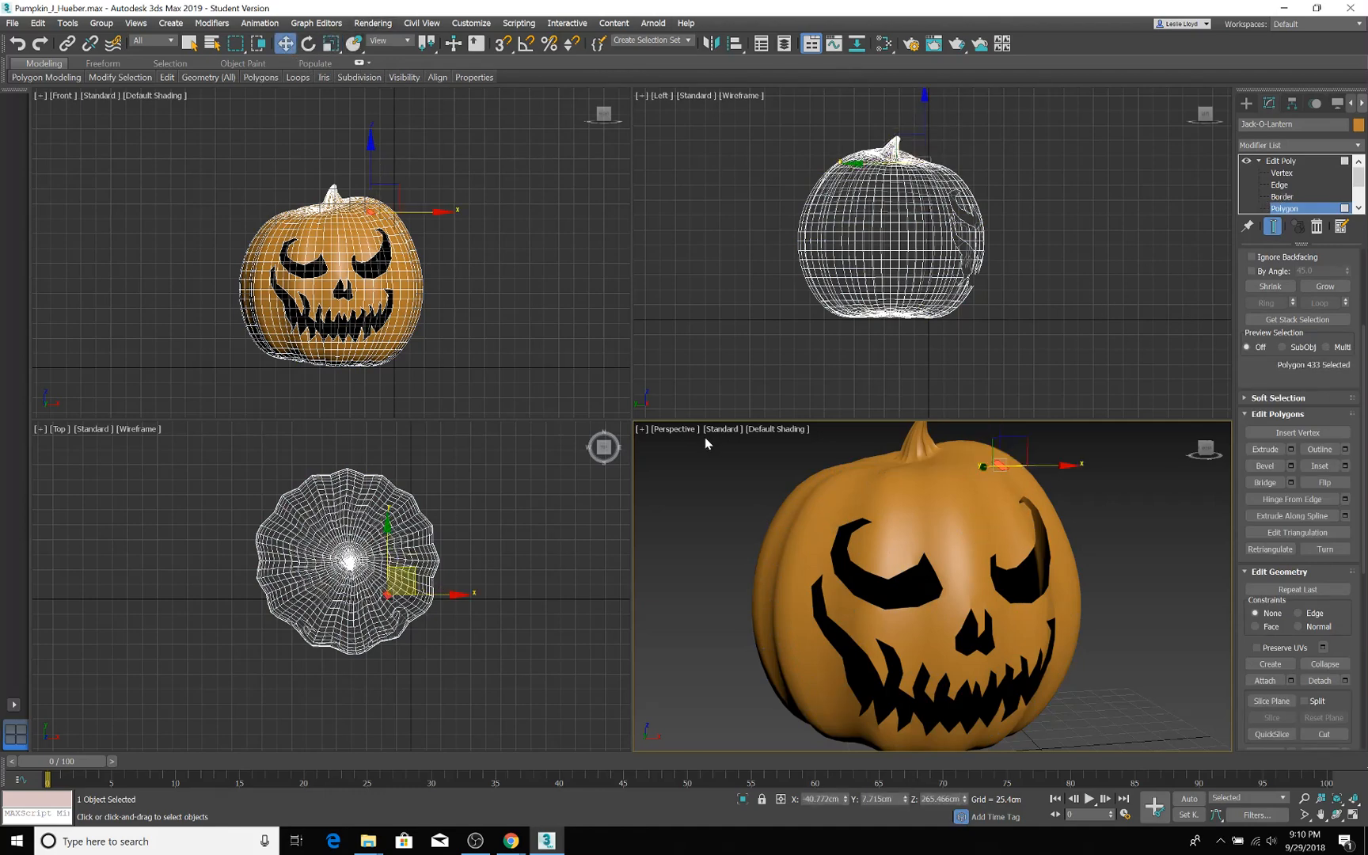
{"action": "left_click", "coordinate": [536, 316]}
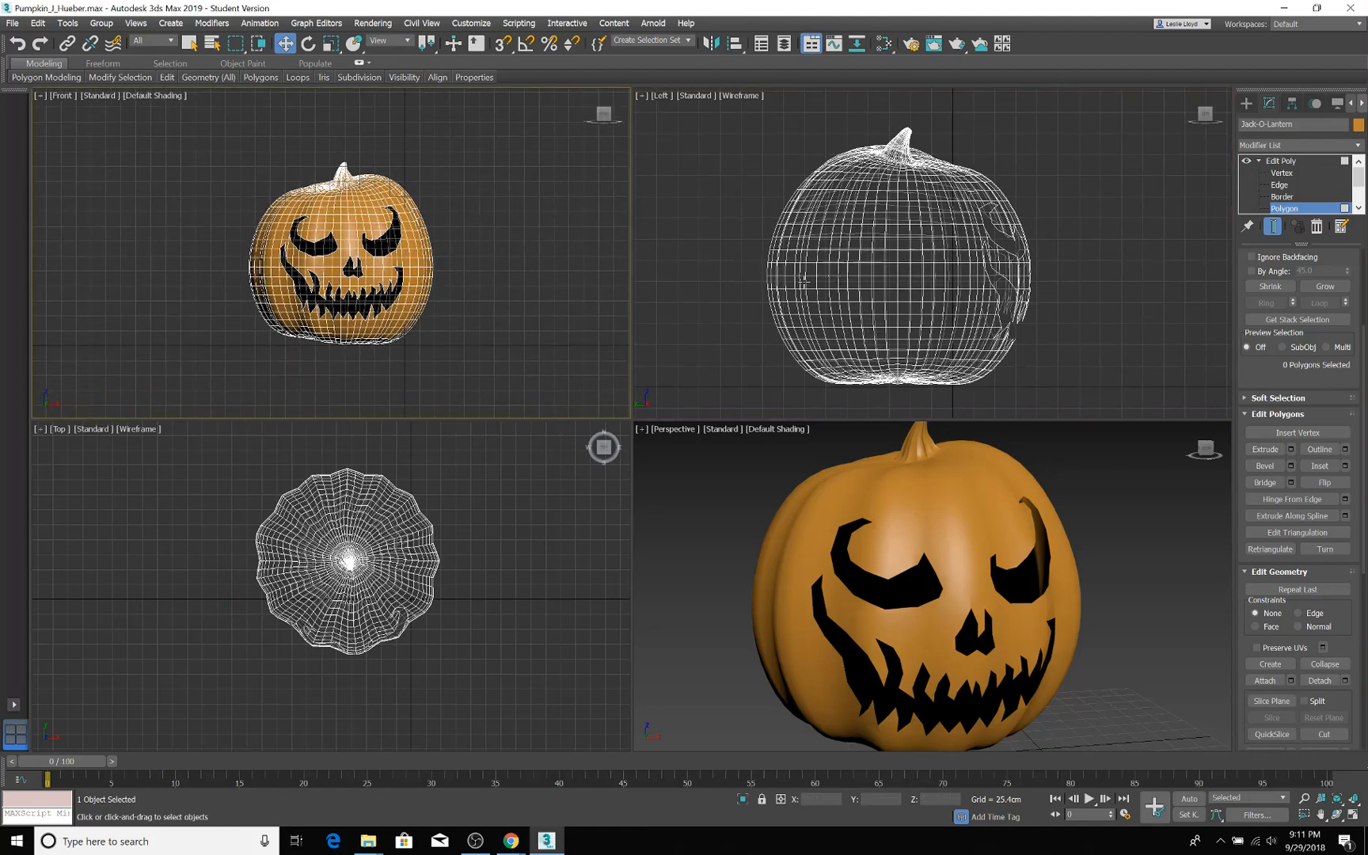
{"action": "mouse_move", "coordinate": [972, 154]}
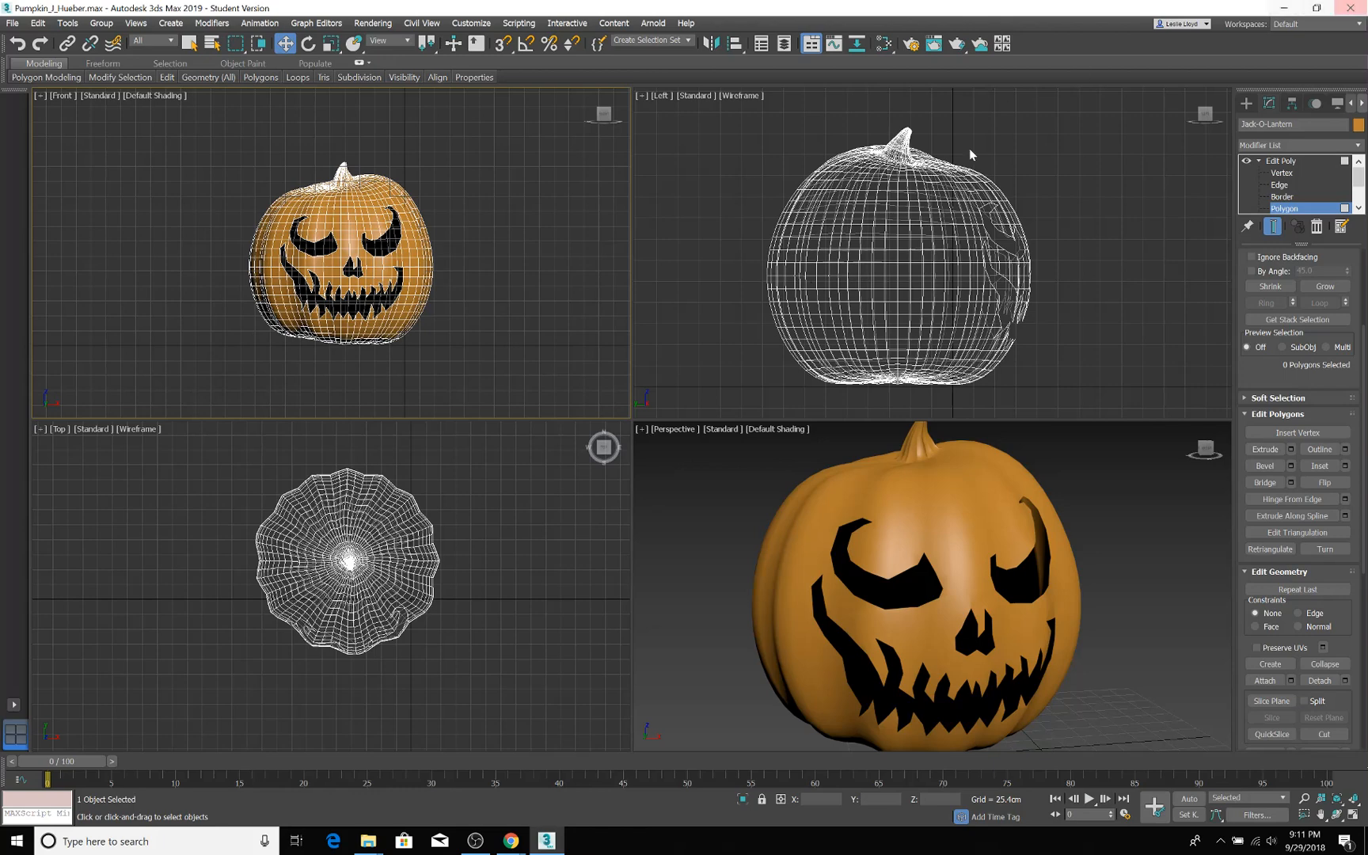
{"action": "mouse_move", "coordinate": [65, 445]}
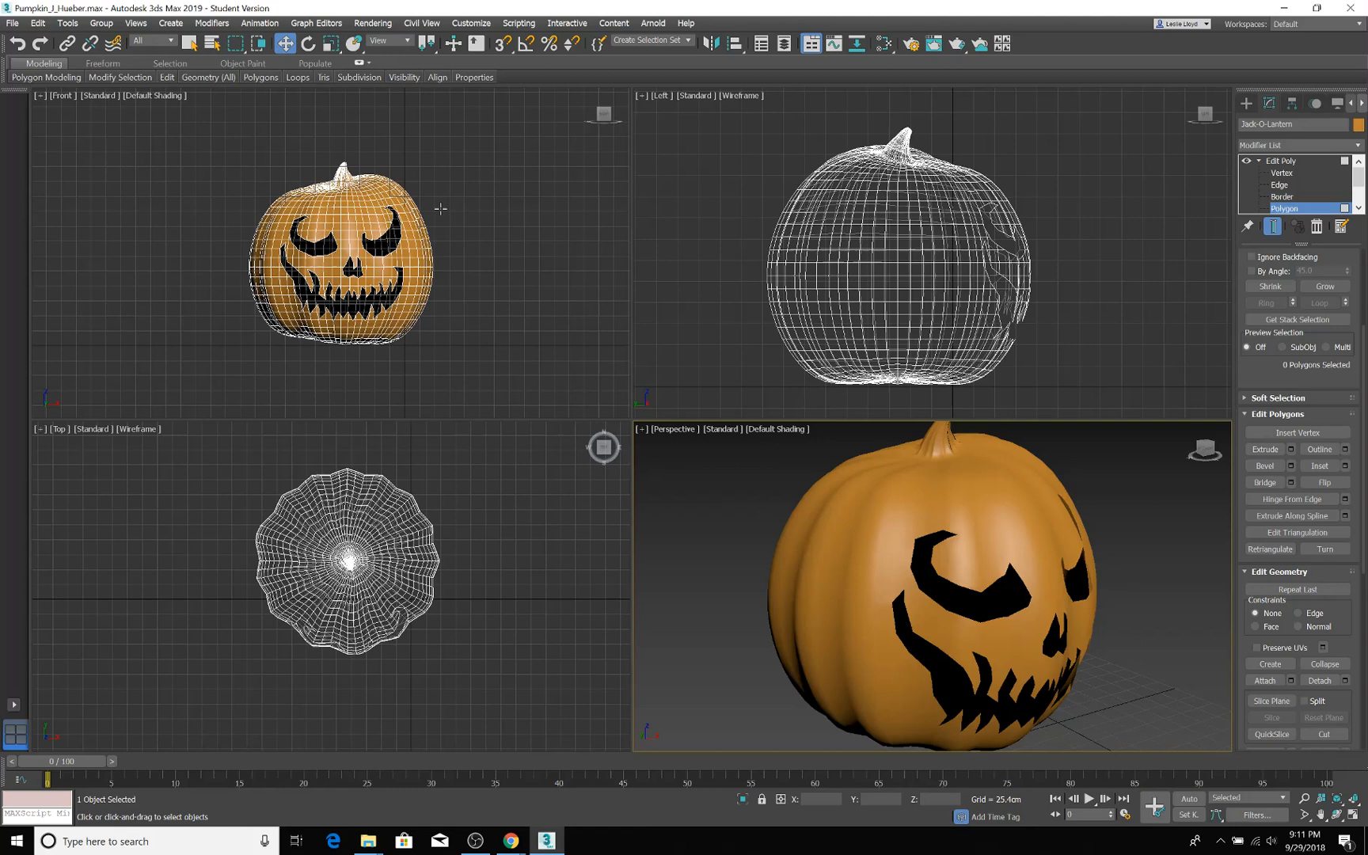
{"action": "mouse_move", "coordinate": [566, 369]}
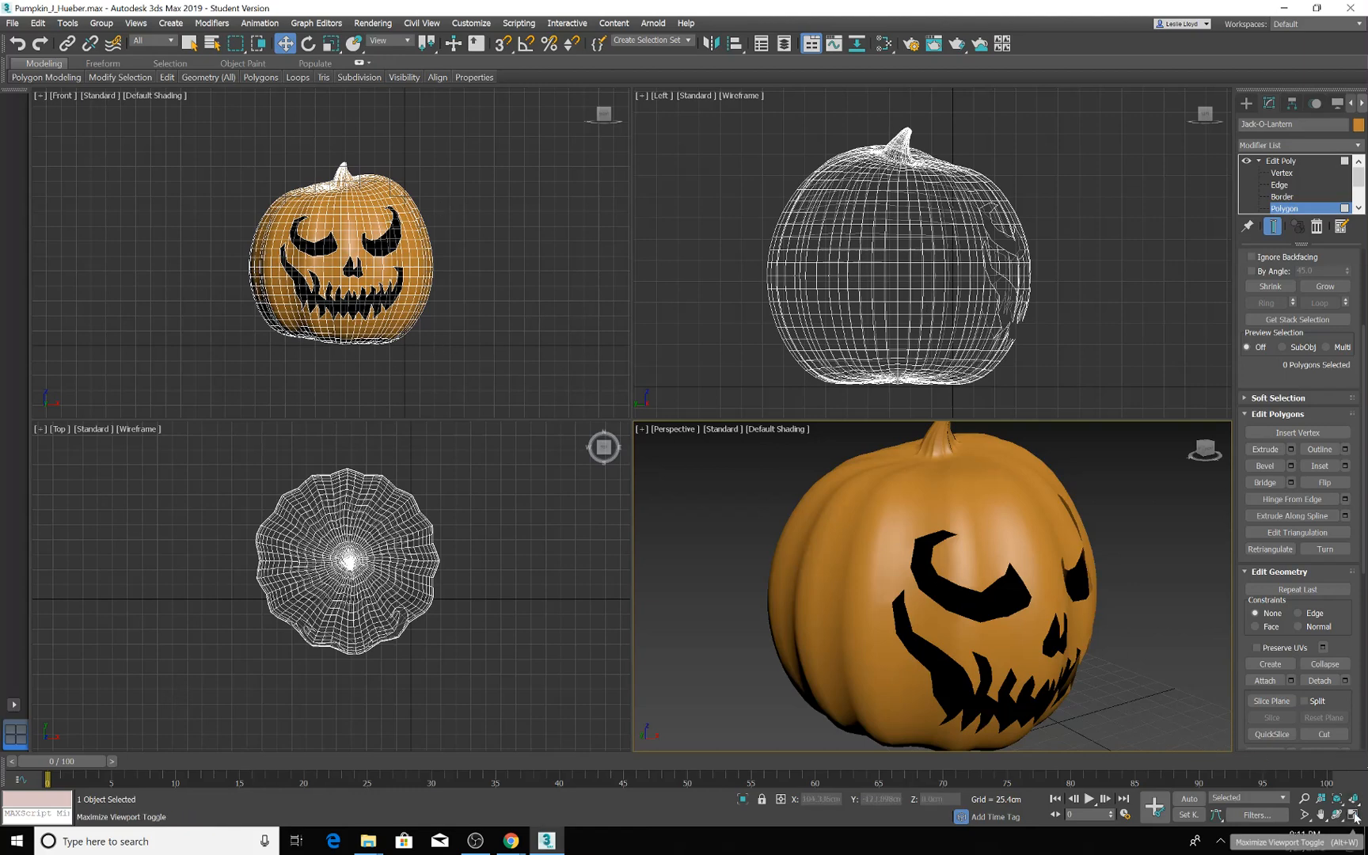
Maximize the Perspective view (Alt+W) and try Facets, then Default Shading
{"action": "key", "text": "alt+w"}
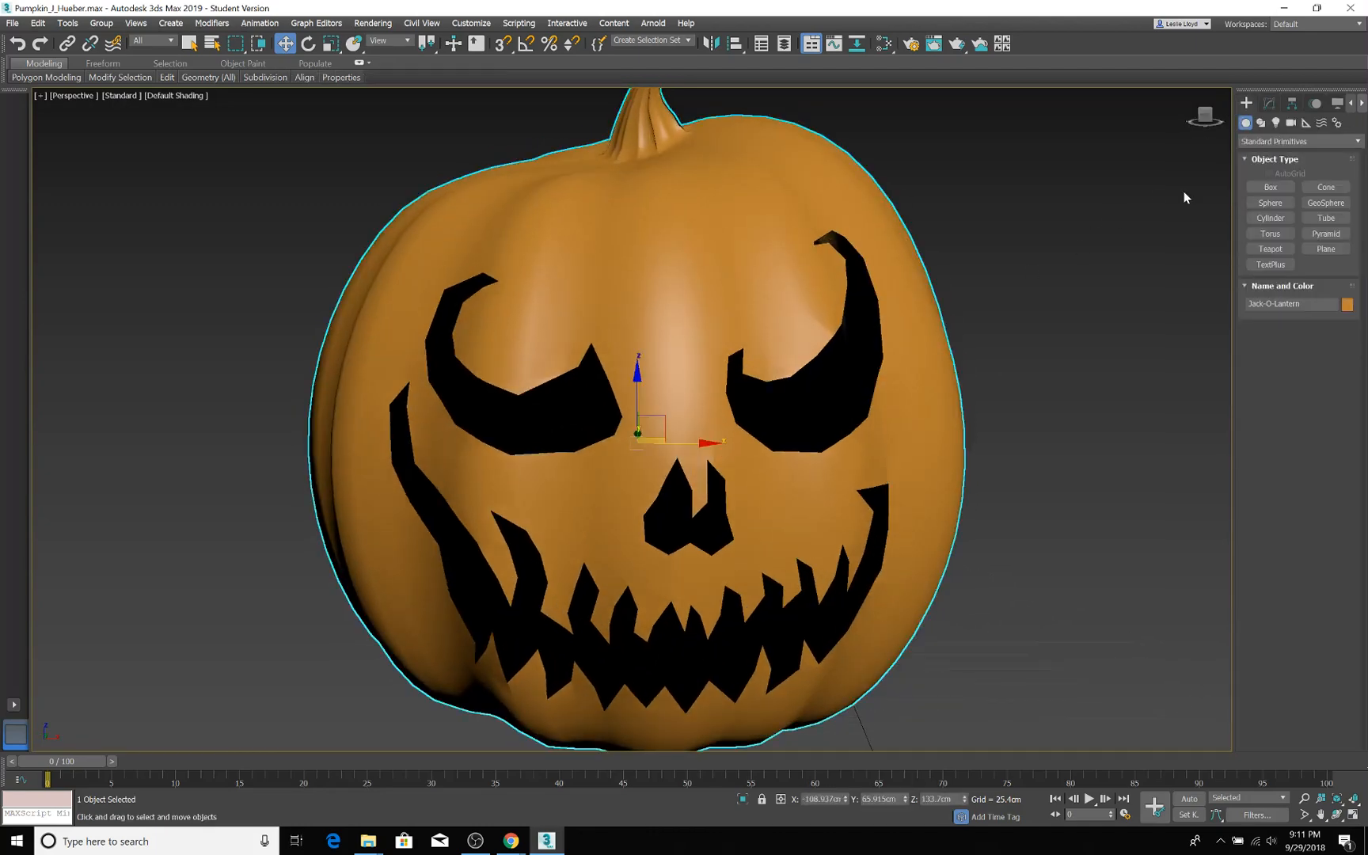
{"action": "left_click", "coordinate": [172, 95]}
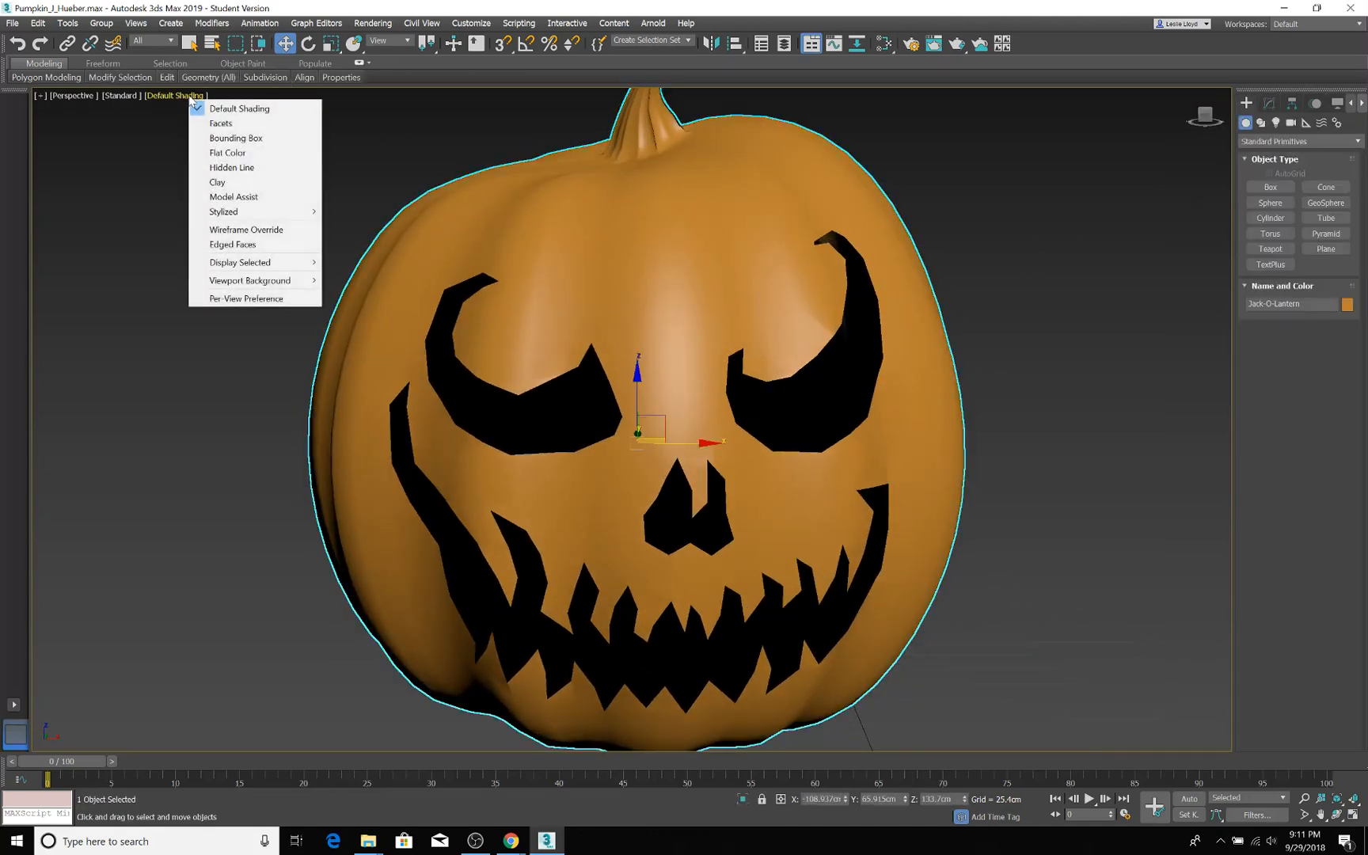
{"action": "left_click", "coordinate": [229, 167]}
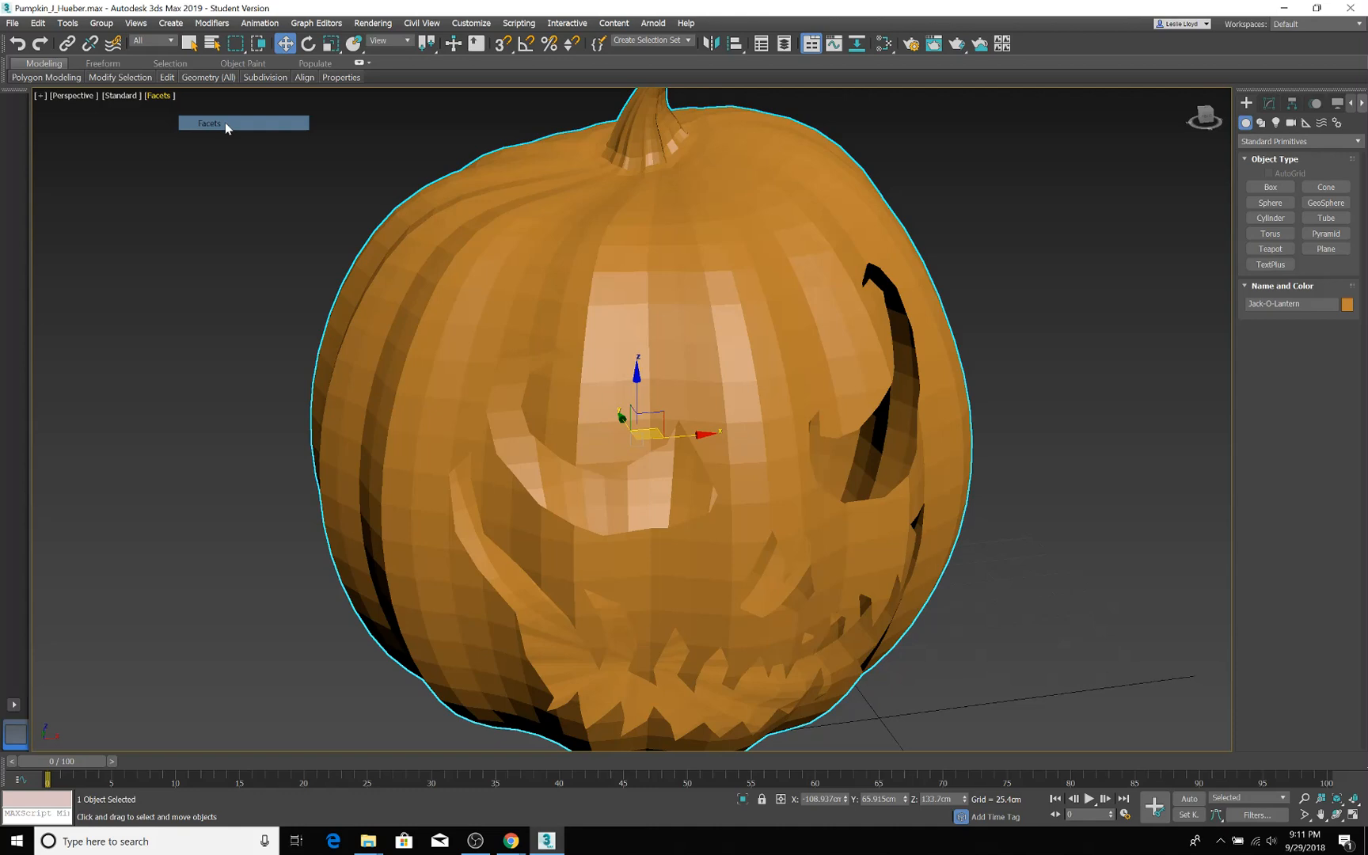
{"action": "left_click", "coordinate": [157, 95]}
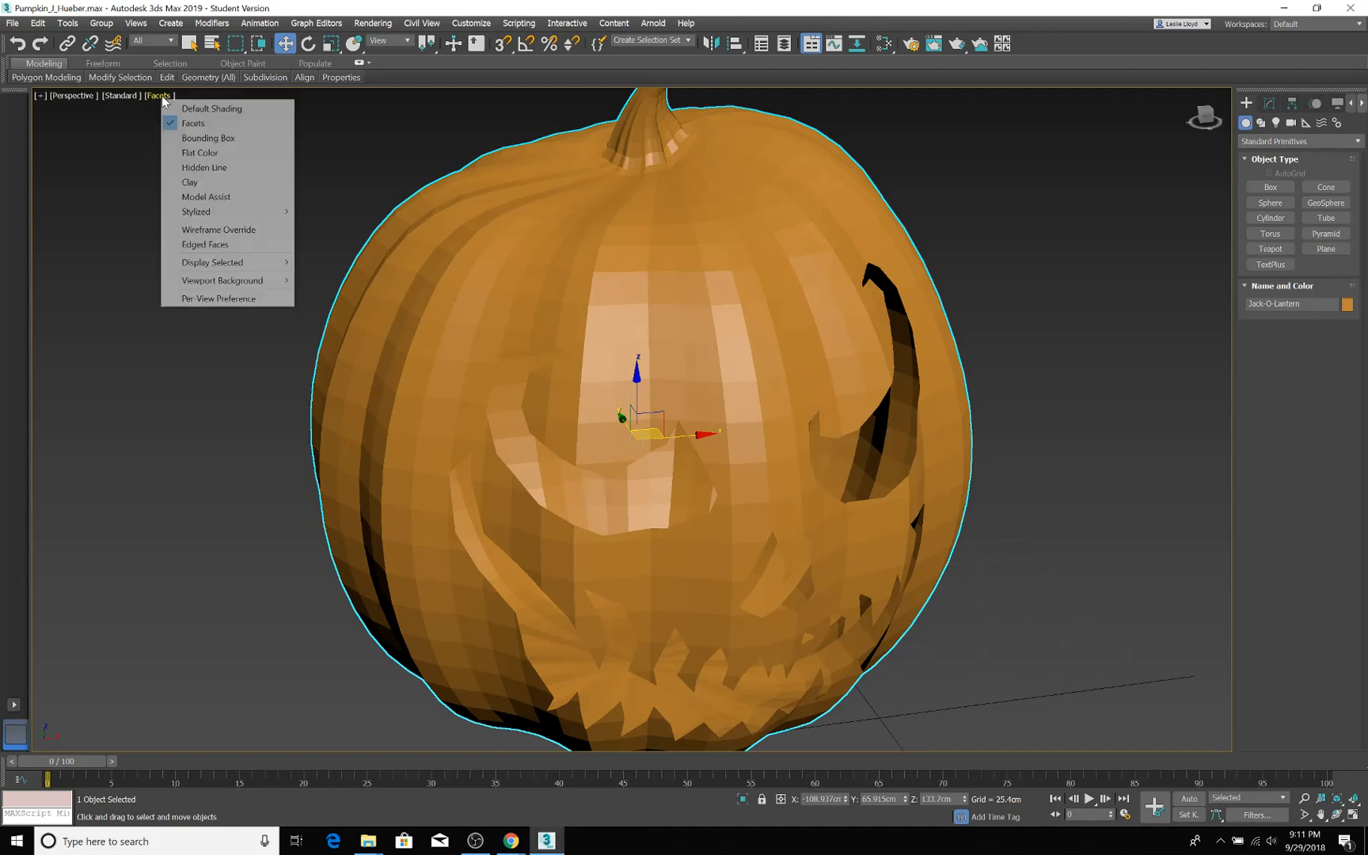
{"action": "left_click", "coordinate": [219, 108]}
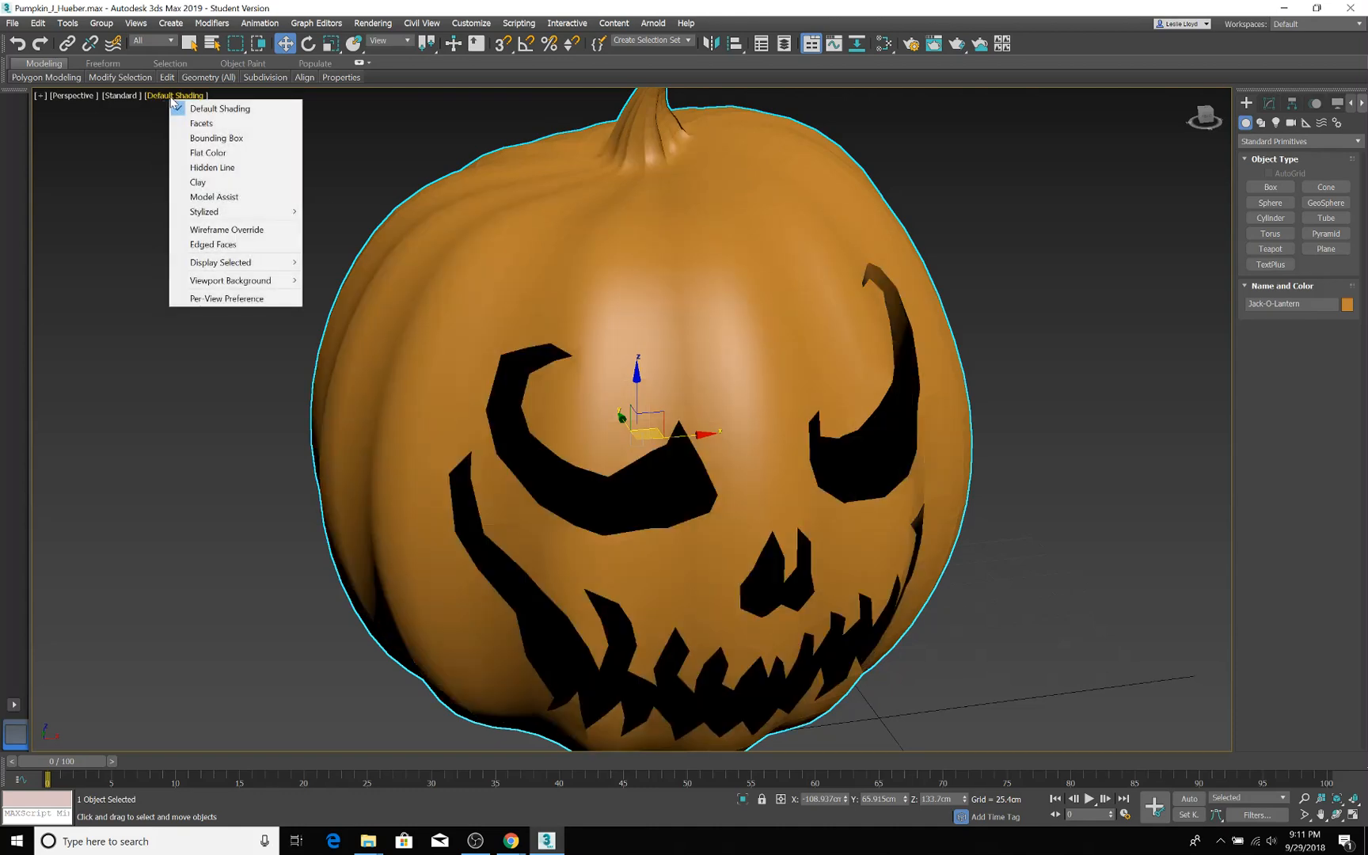
{"action": "mouse_move", "coordinate": [214, 244]}
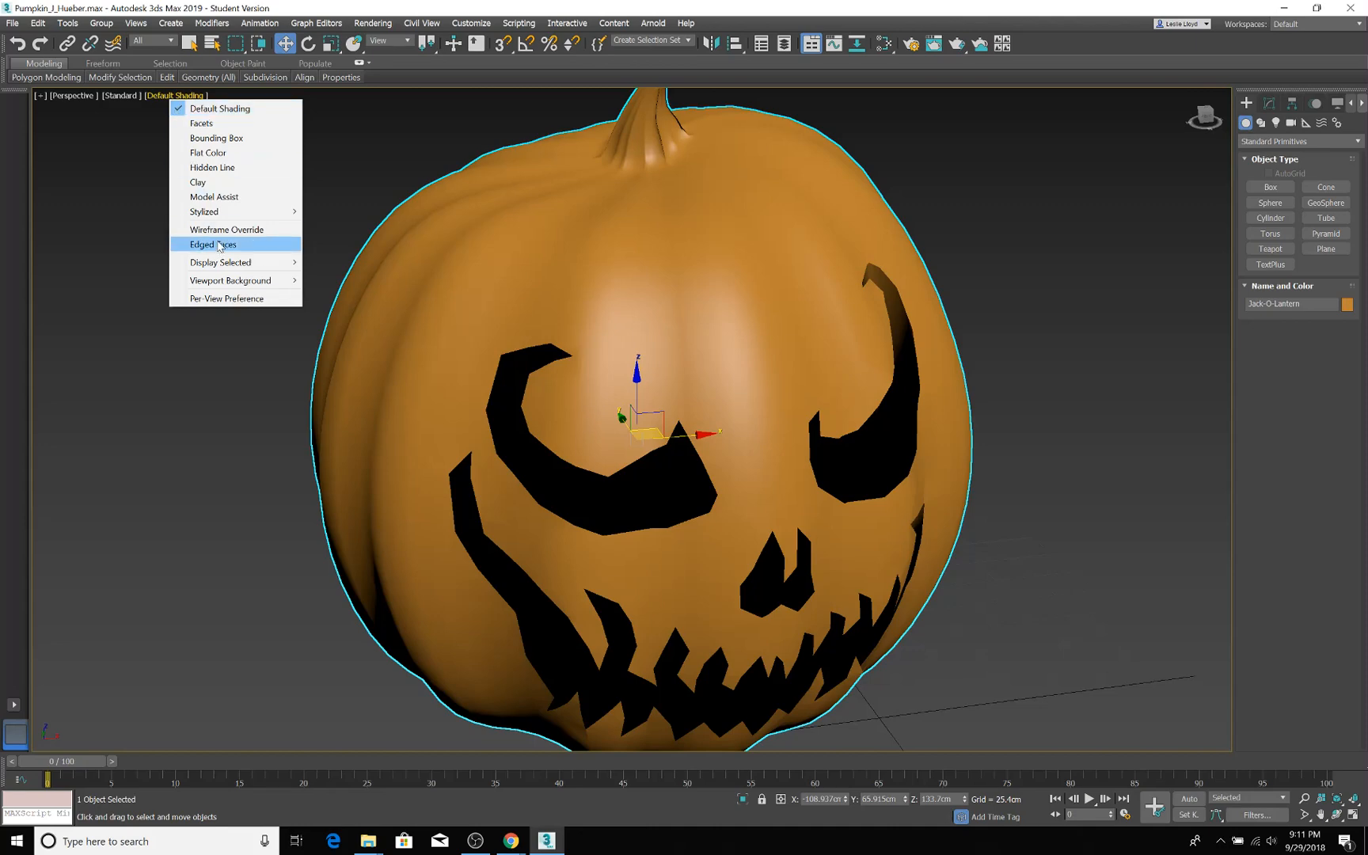
Cycle Wireframe Override and Hidden Line display, then return to Edit Poly polygon level
{"action": "left_click", "coordinate": [211, 245]}
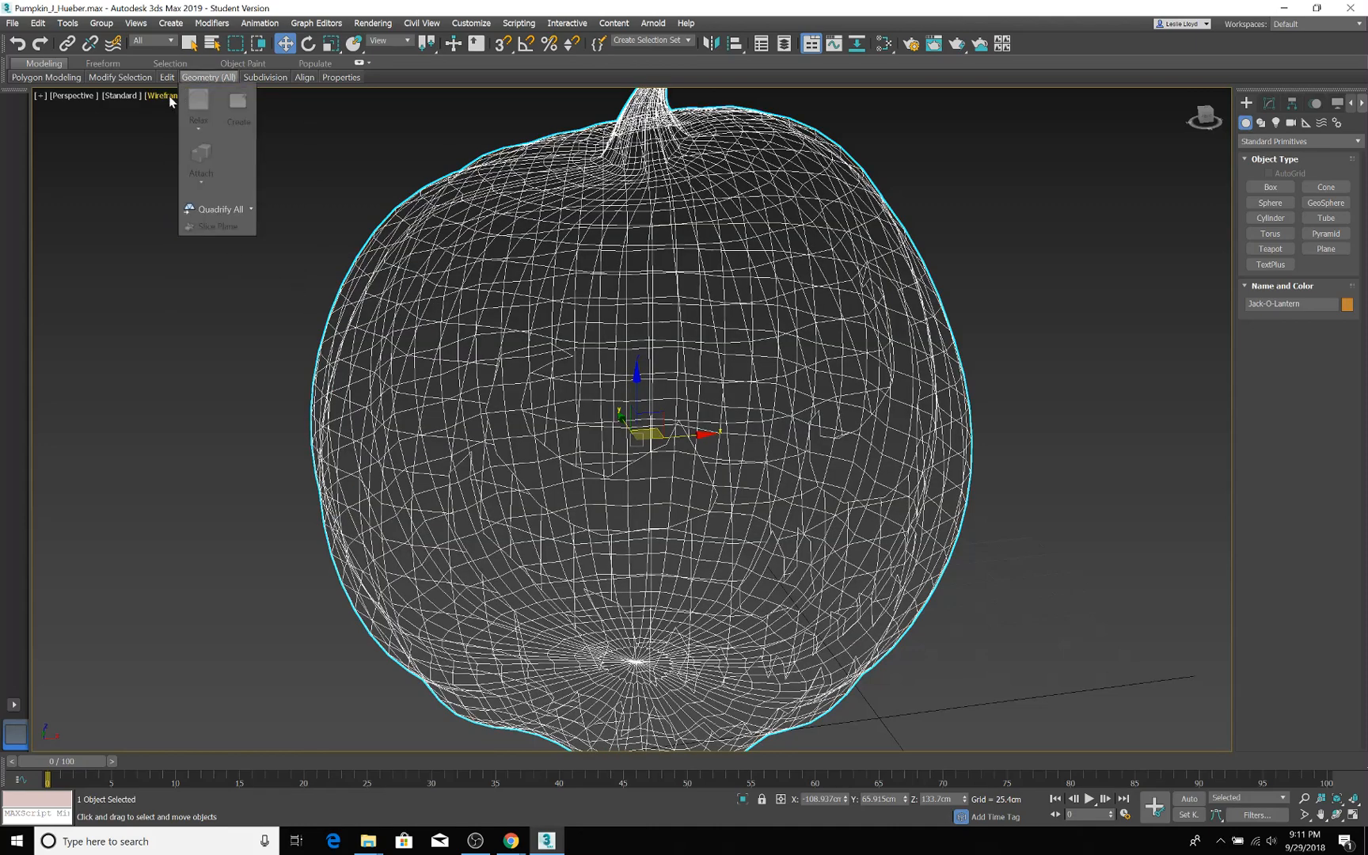
{"action": "left_click", "coordinate": [164, 95]}
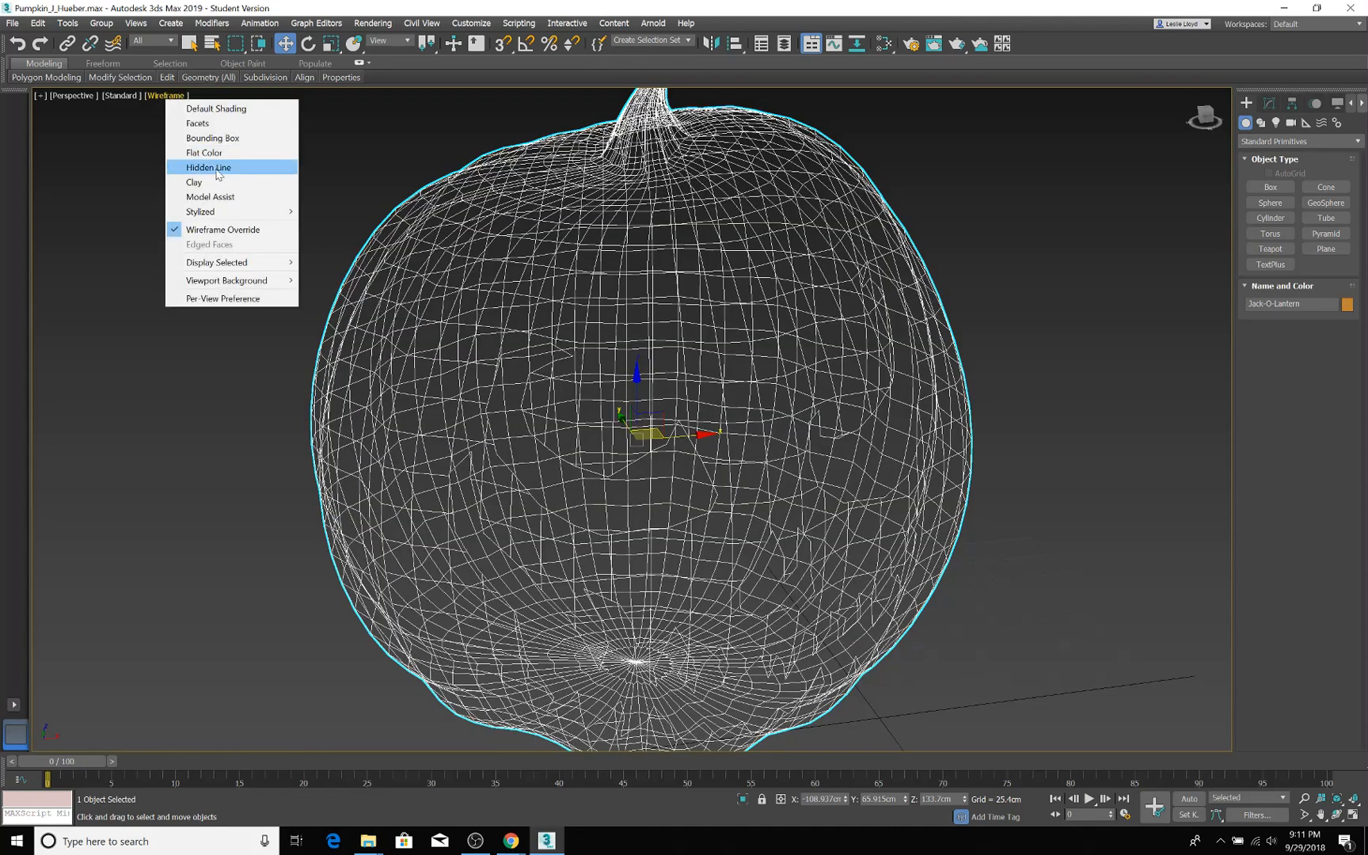
{"action": "left_click", "coordinate": [208, 166]}
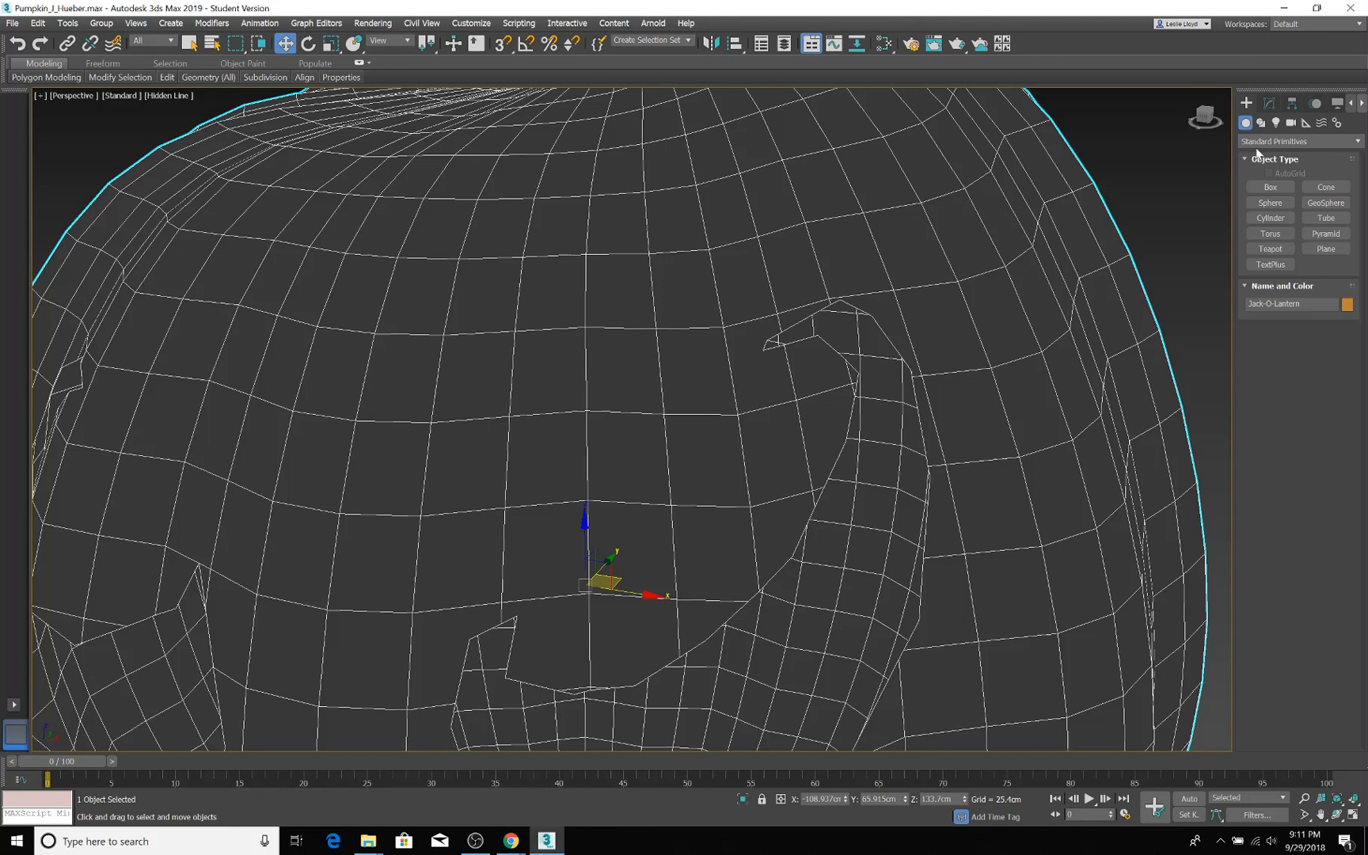
{"action": "left_click", "coordinate": [164, 95]}
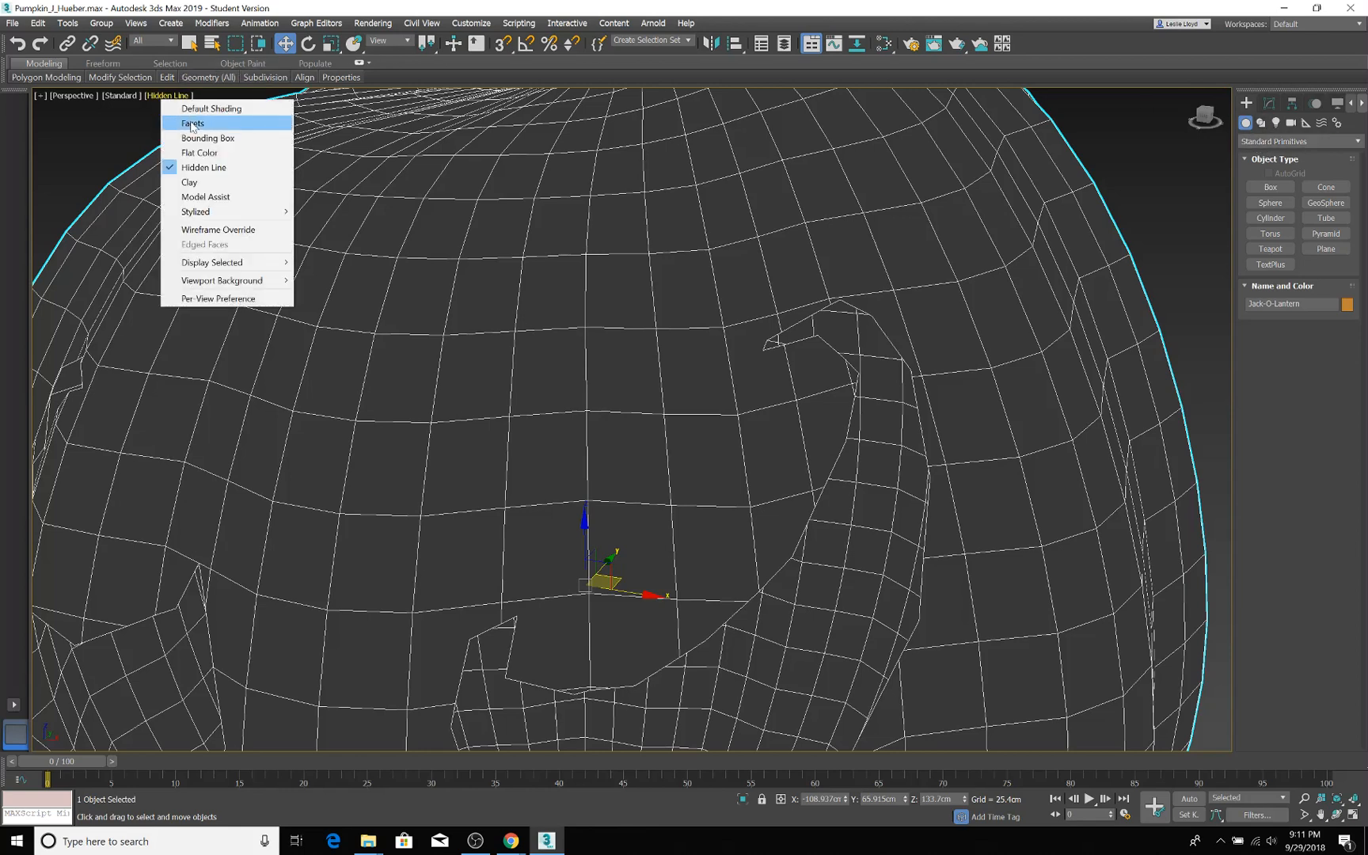
{"action": "left_click", "coordinate": [211, 109]}
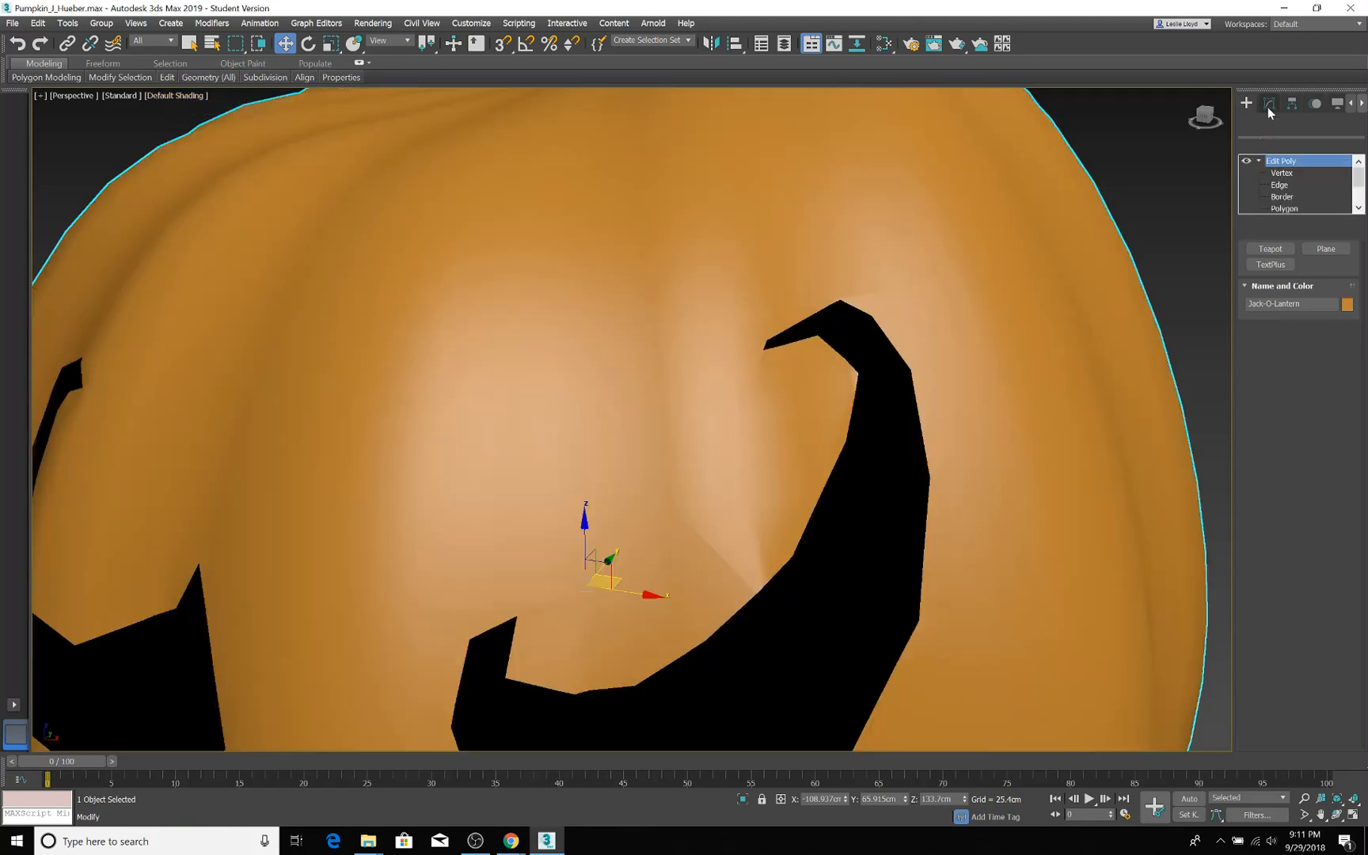
{"action": "left_click", "coordinate": [1282, 172]}
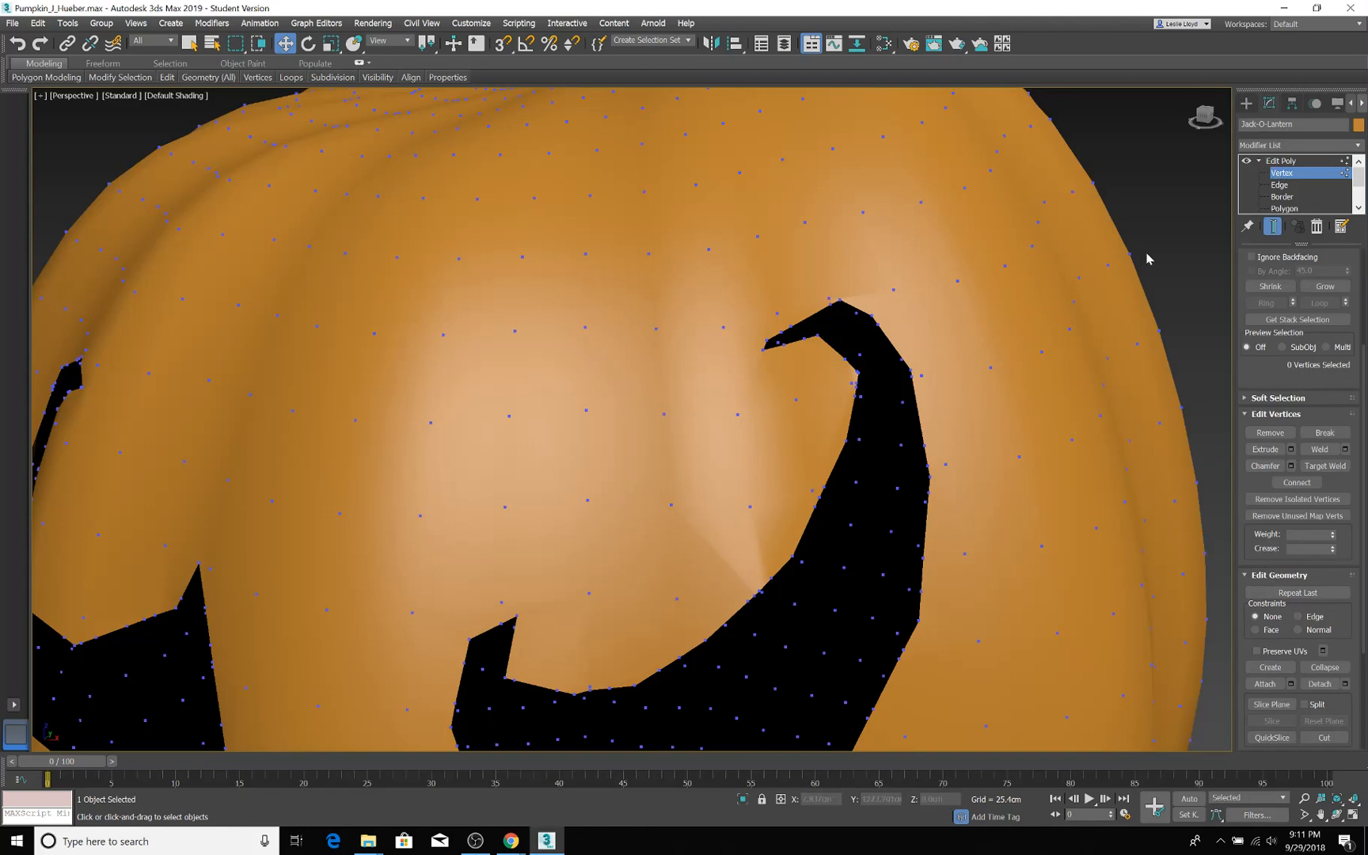
{"action": "left_click", "coordinate": [1284, 208]}
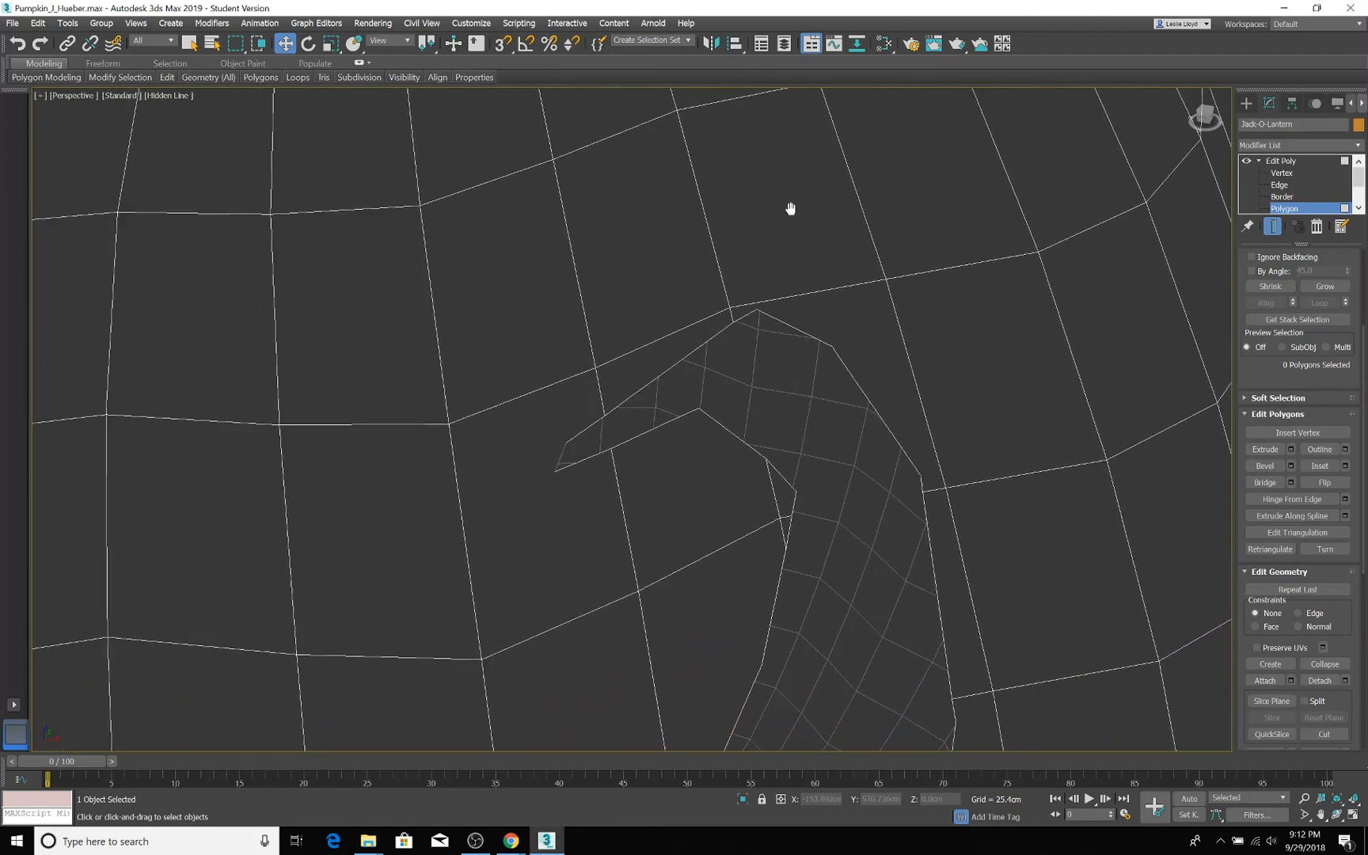
Switch Edit Poly to Vertex sub-object level
{"action": "left_click", "coordinate": [1281, 172]}
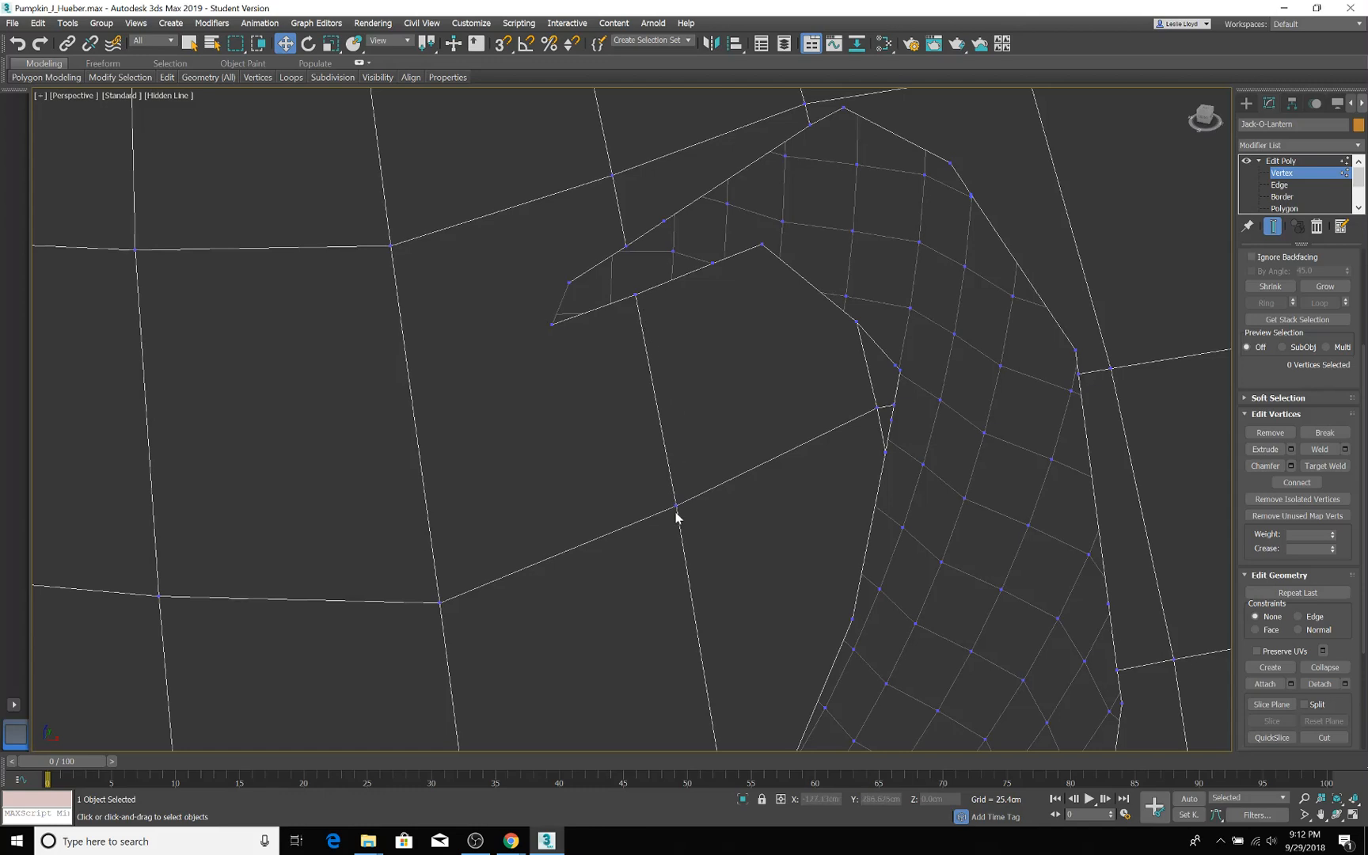
{"action": "mouse_move", "coordinate": [446, 235]}
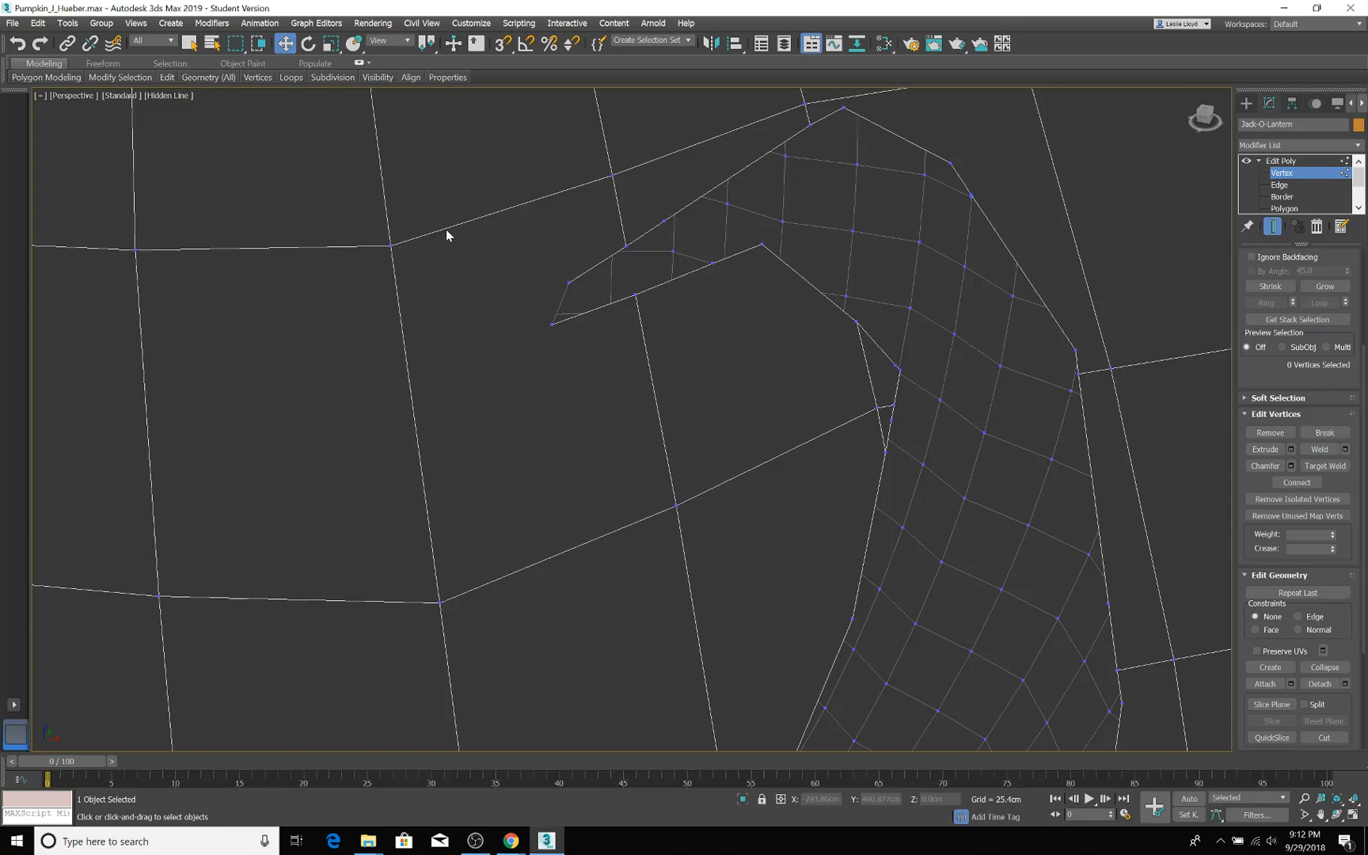
{"action": "mouse_move", "coordinate": [551, 316]}
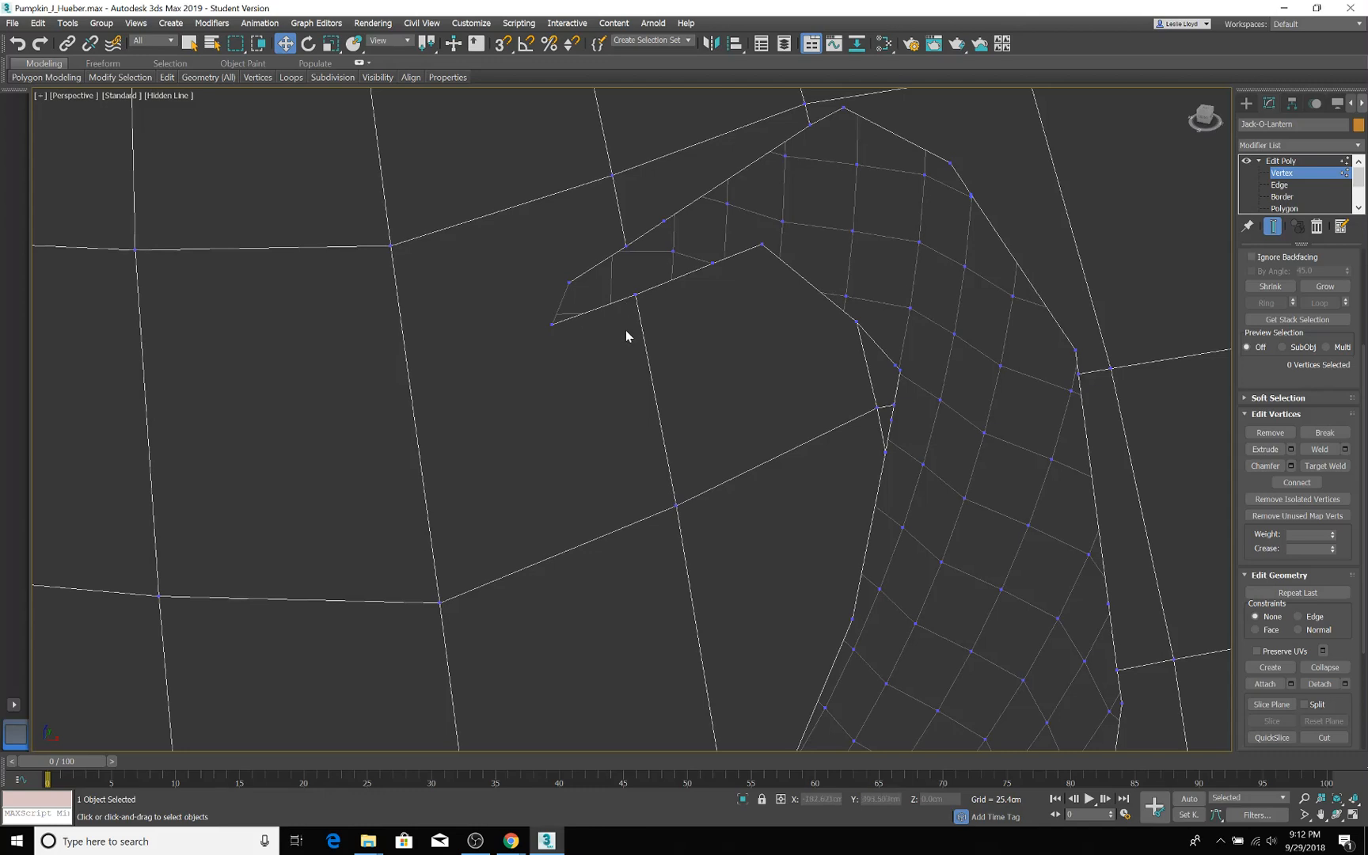
{"action": "mouse_move", "coordinate": [608, 314]}
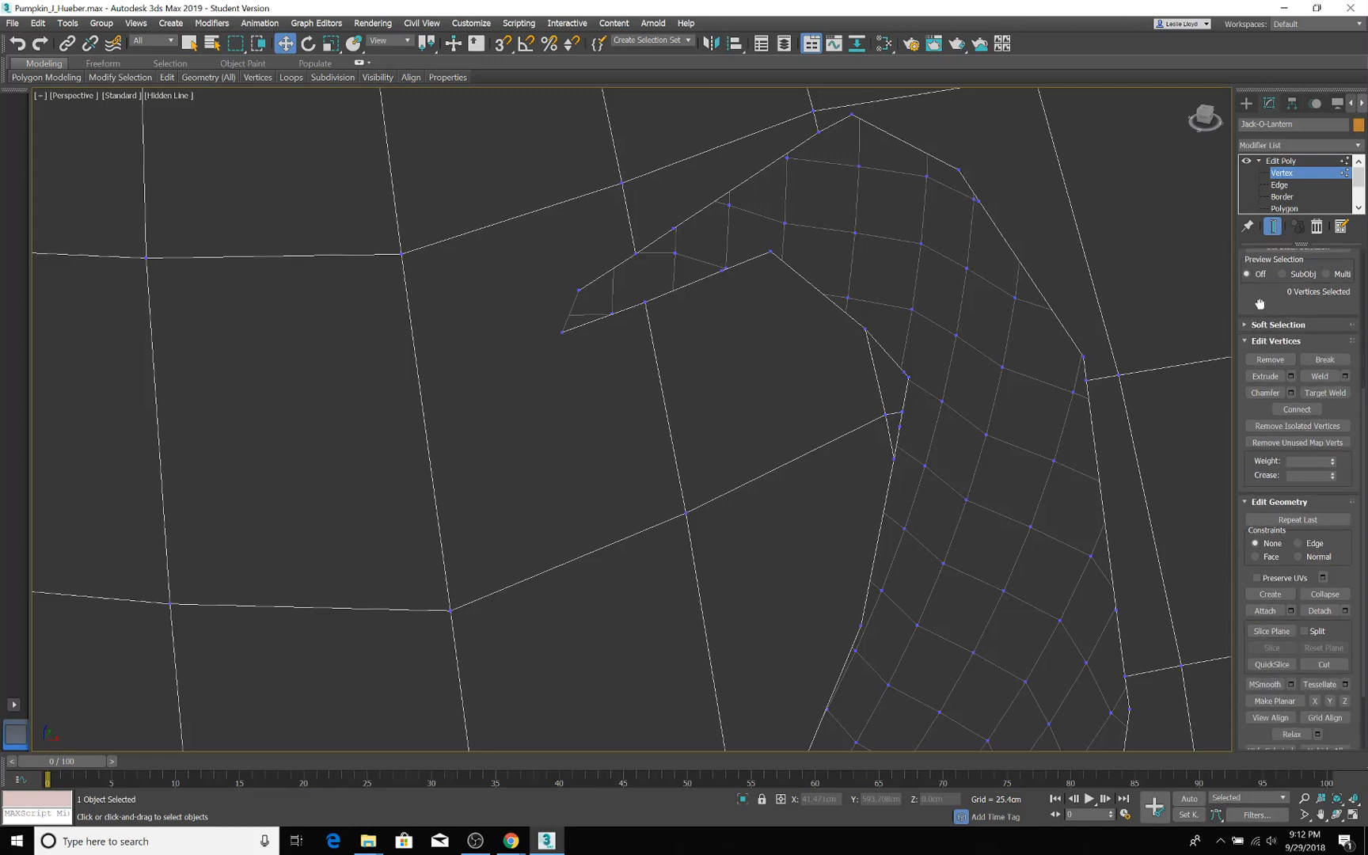
{"action": "mouse_move", "coordinate": [637, 203]}
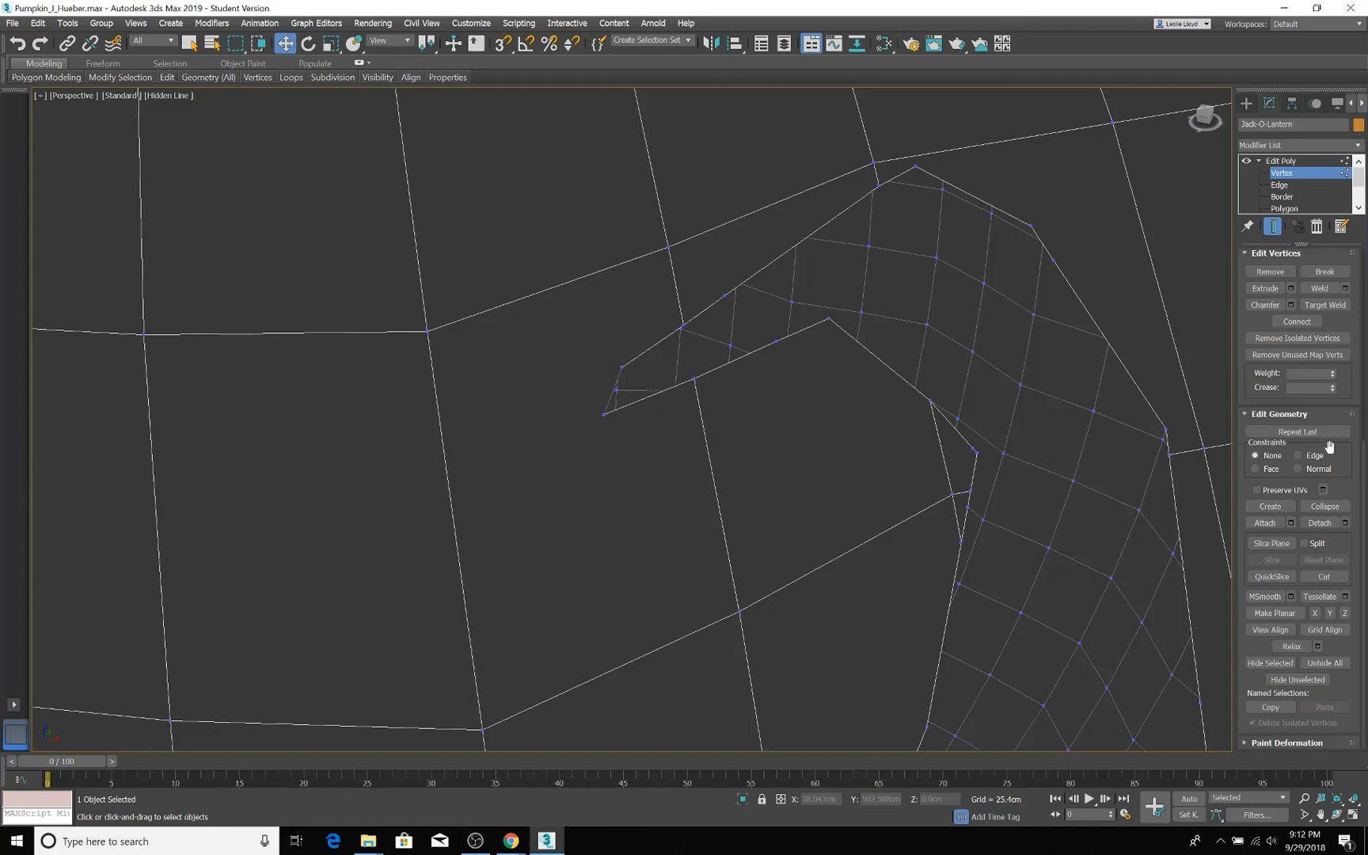
{"action": "mouse_move", "coordinate": [1333, 322]}
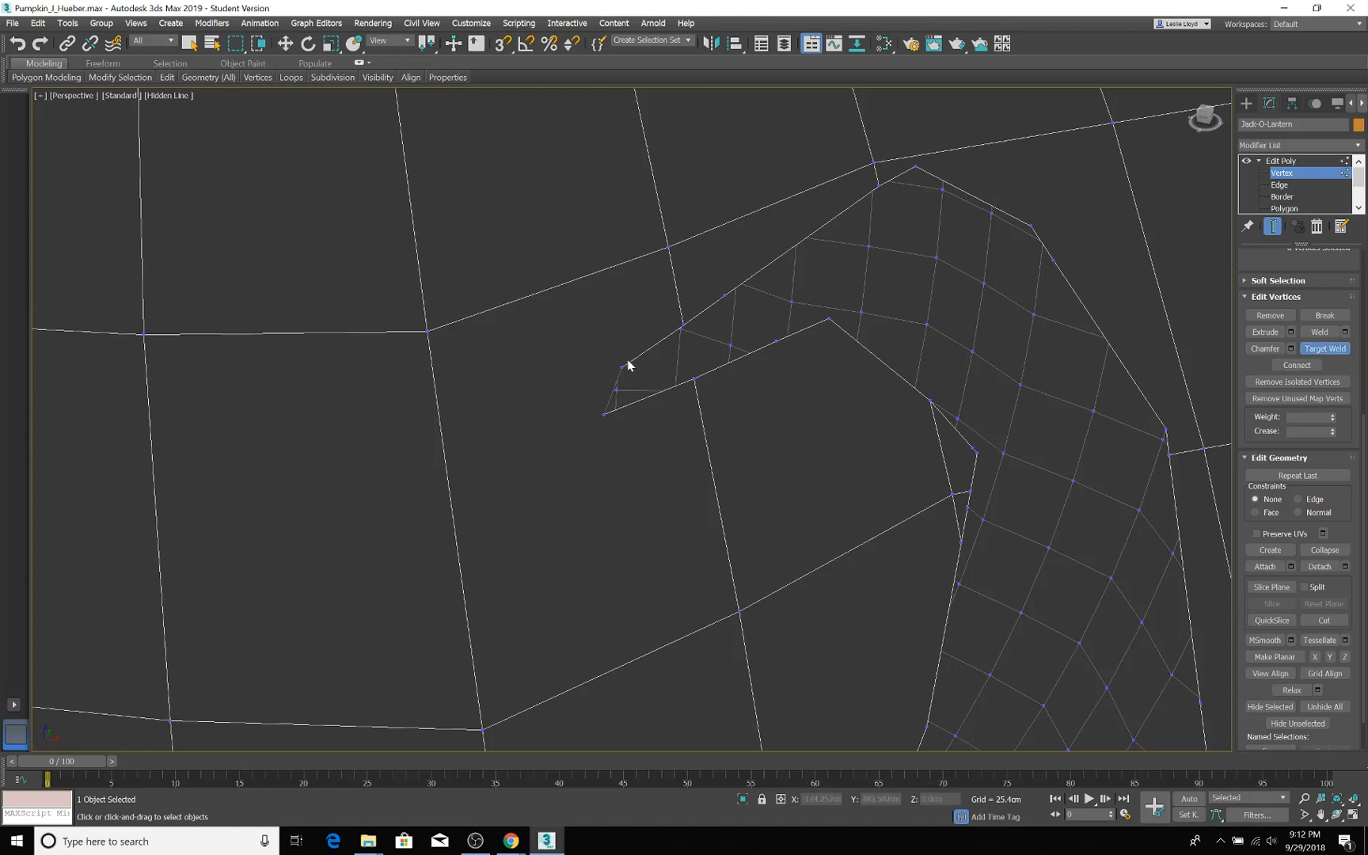
{"action": "mouse_move", "coordinate": [623, 375]}
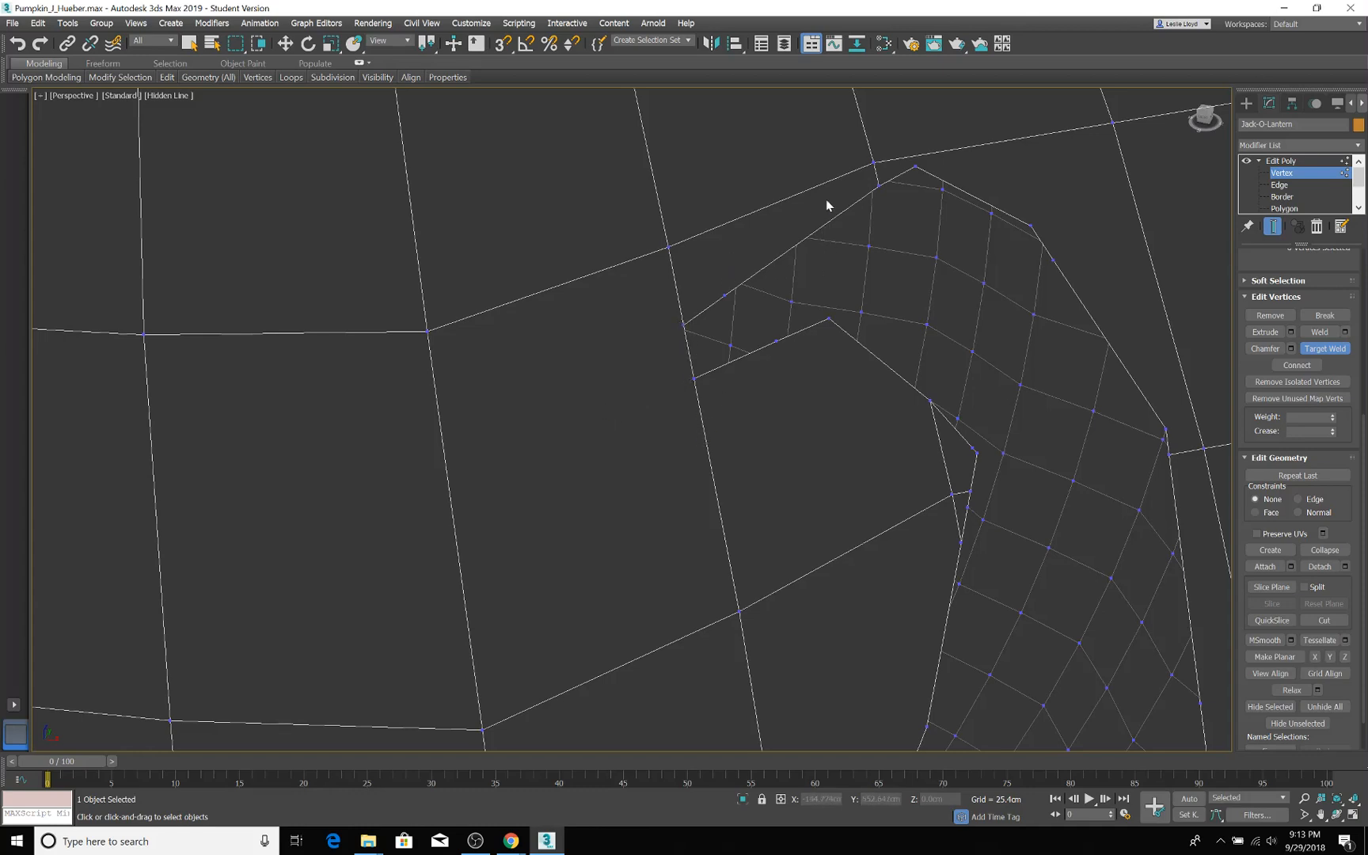
{"action": "mouse_move", "coordinate": [646, 266]}
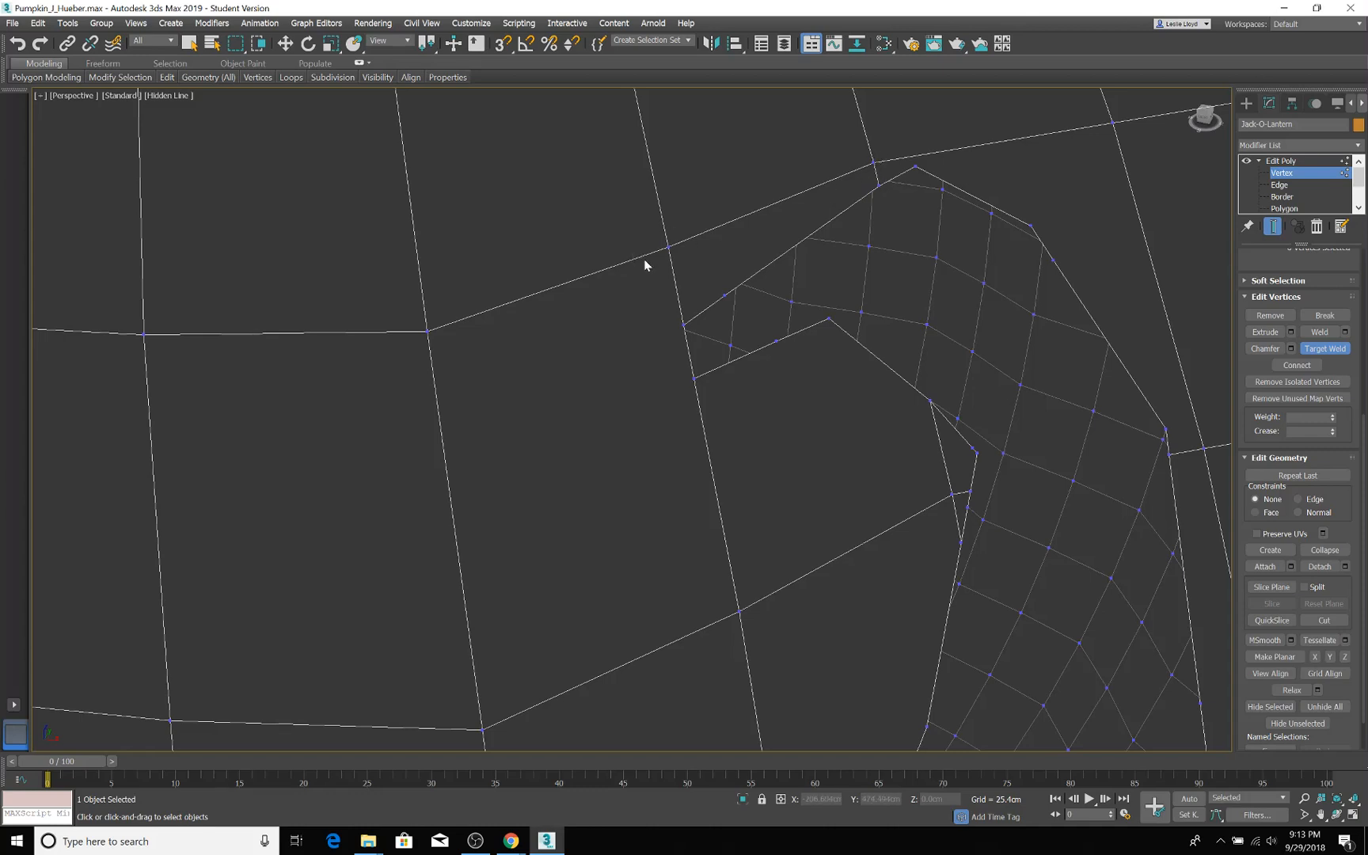
{"action": "mouse_move", "coordinate": [805, 271]}
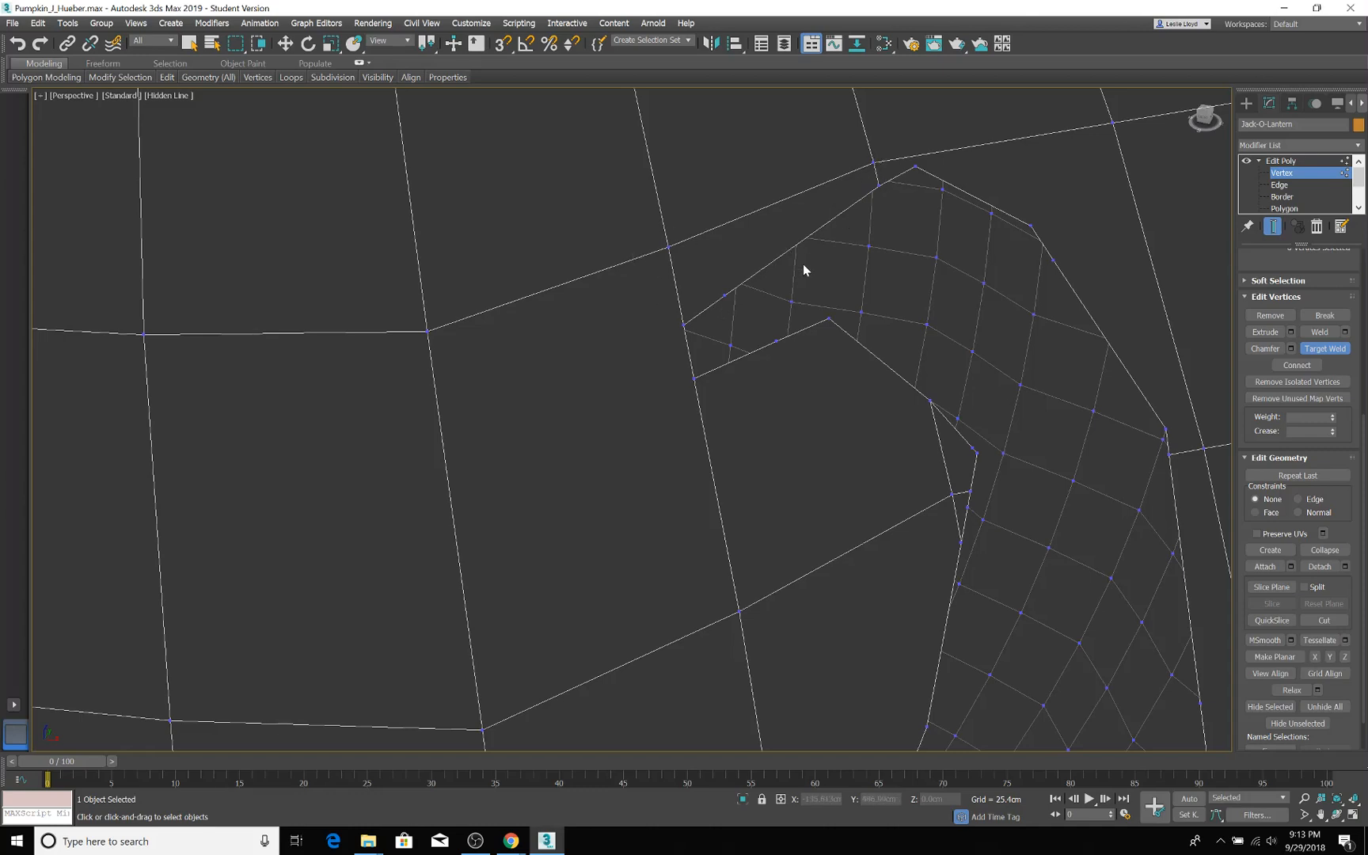
{"action": "mouse_move", "coordinate": [692, 323]}
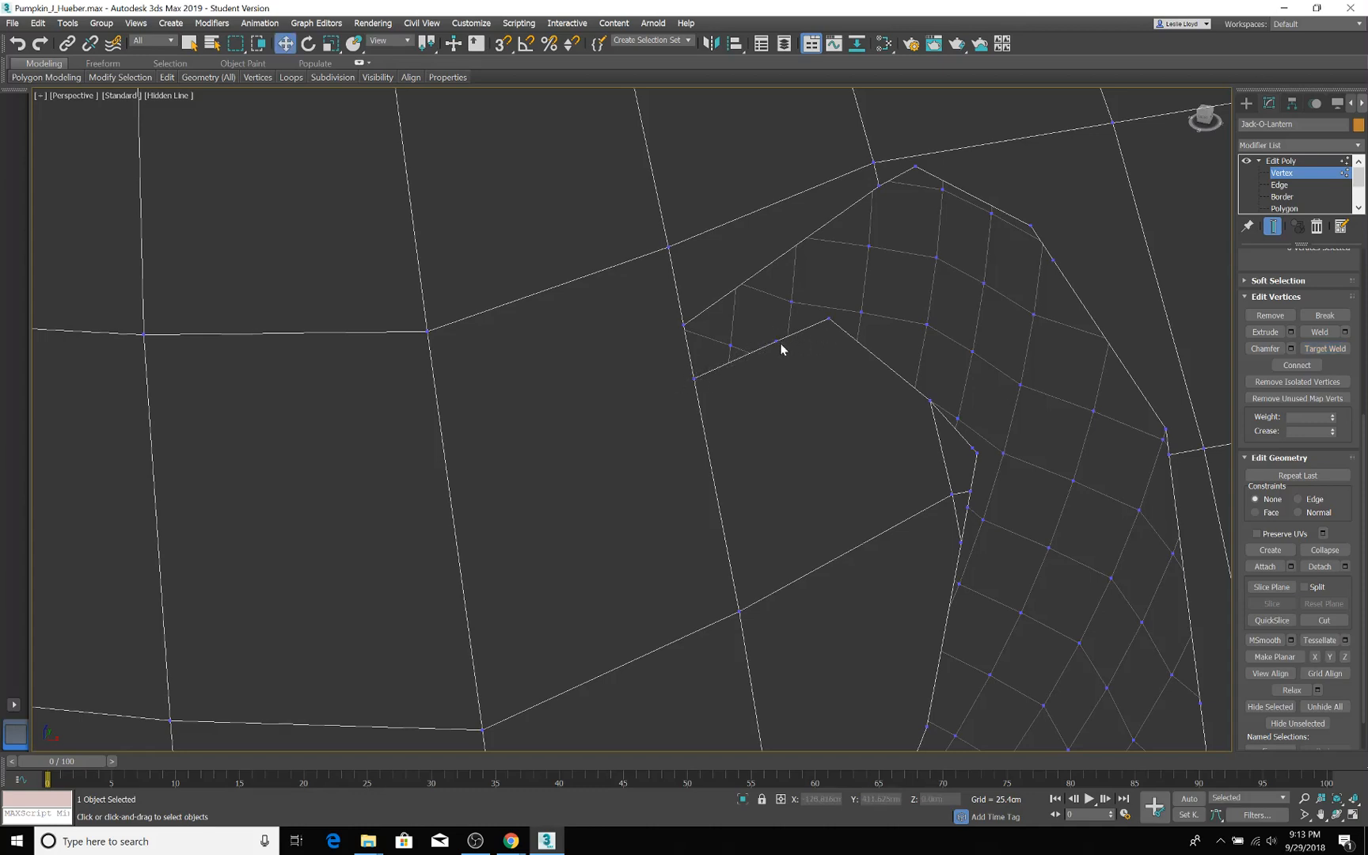
Target-weld the loose inner-flap vertex, then select the vertex at the opening's corner
{"action": "left_click", "coordinate": [778, 339]}
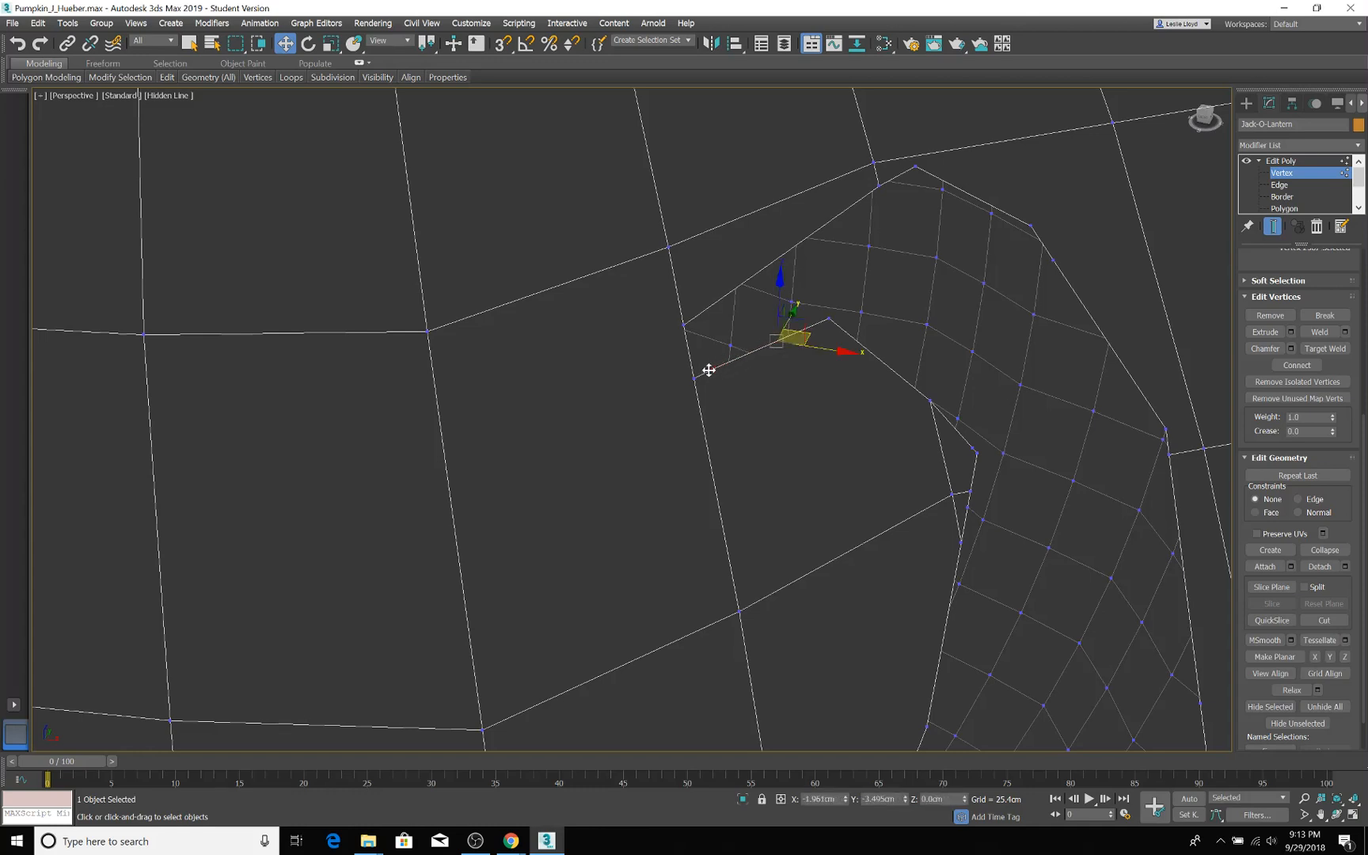
{"action": "left_click", "coordinate": [1323, 348]}
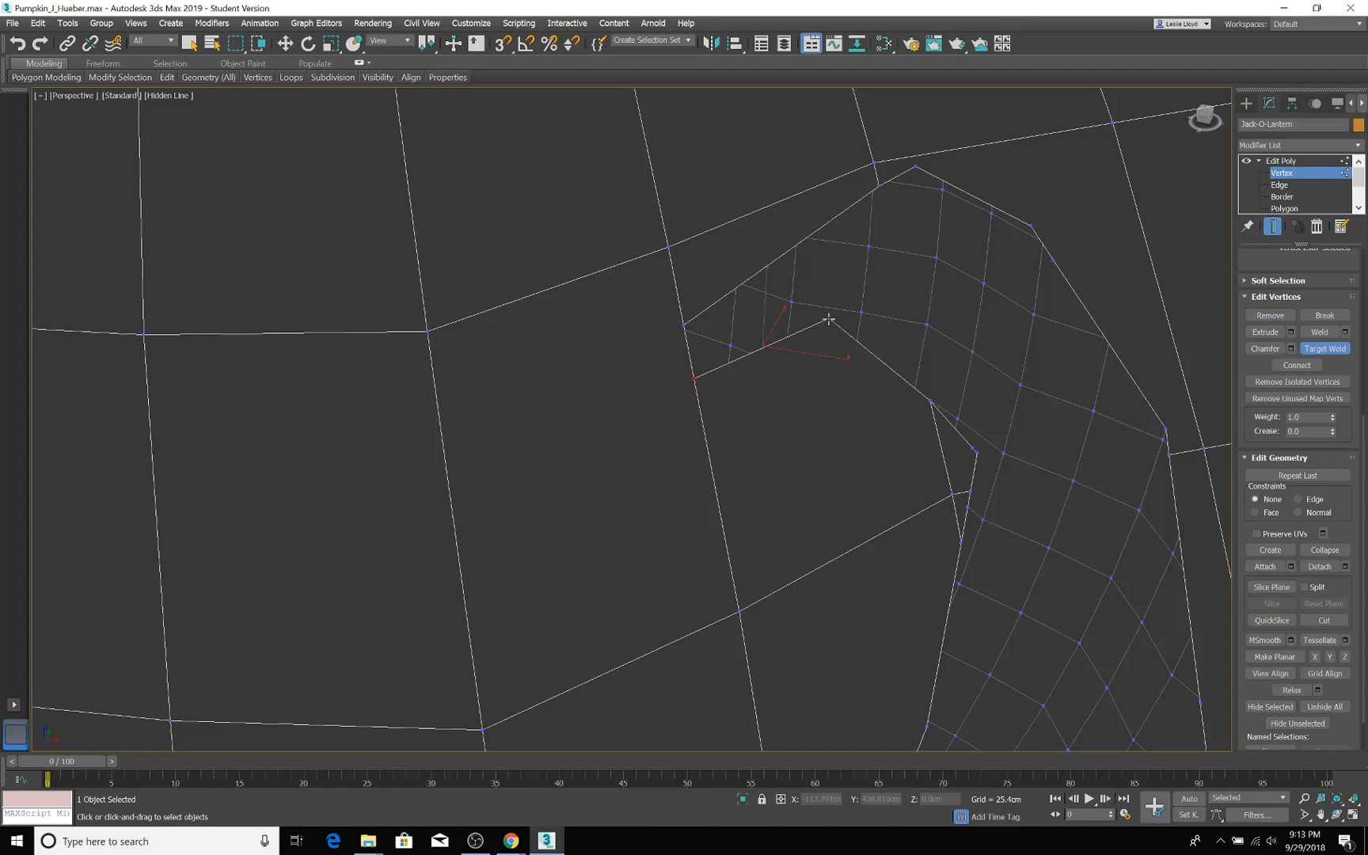
{"action": "mouse_move", "coordinate": [699, 383]}
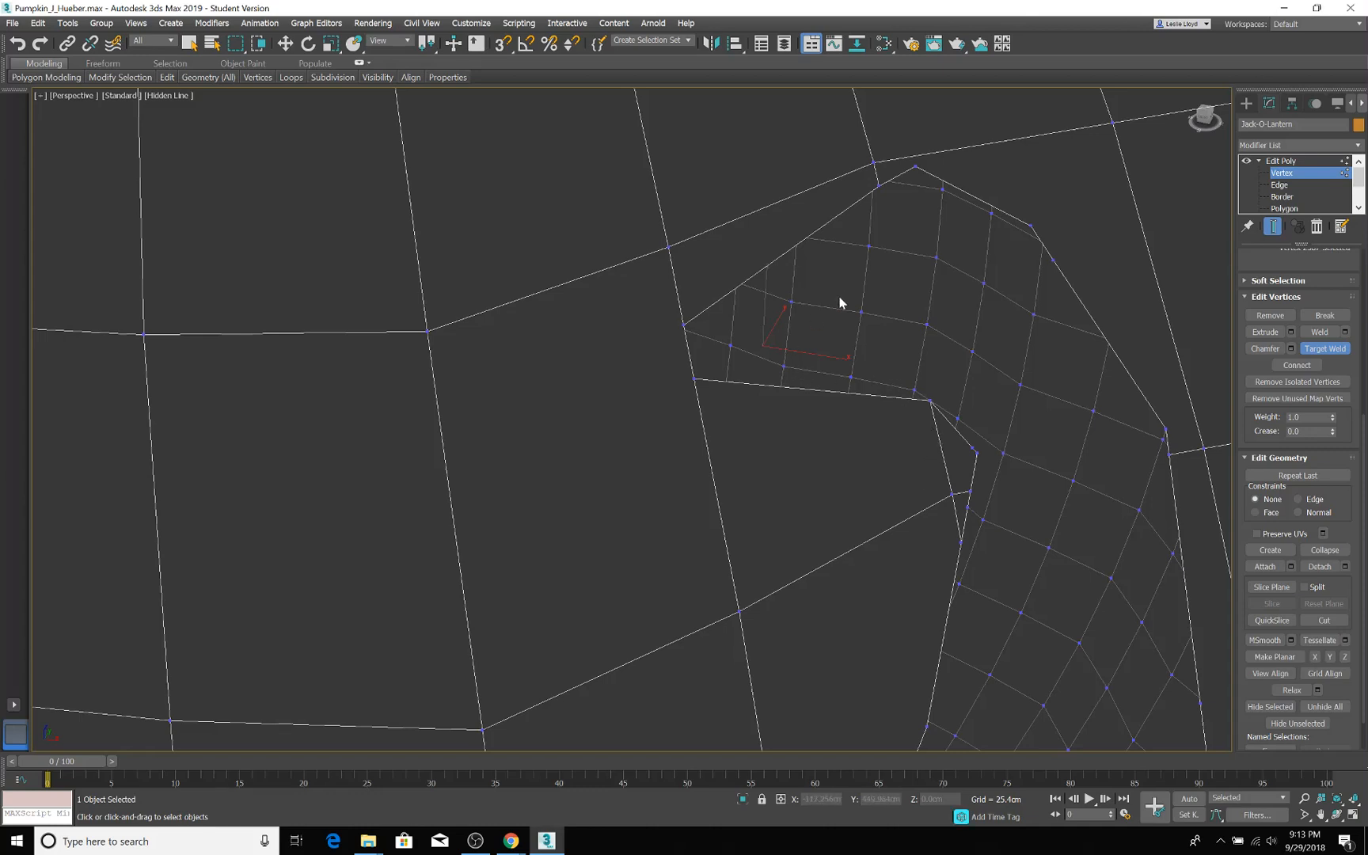
{"action": "mouse_move", "coordinate": [854, 496]}
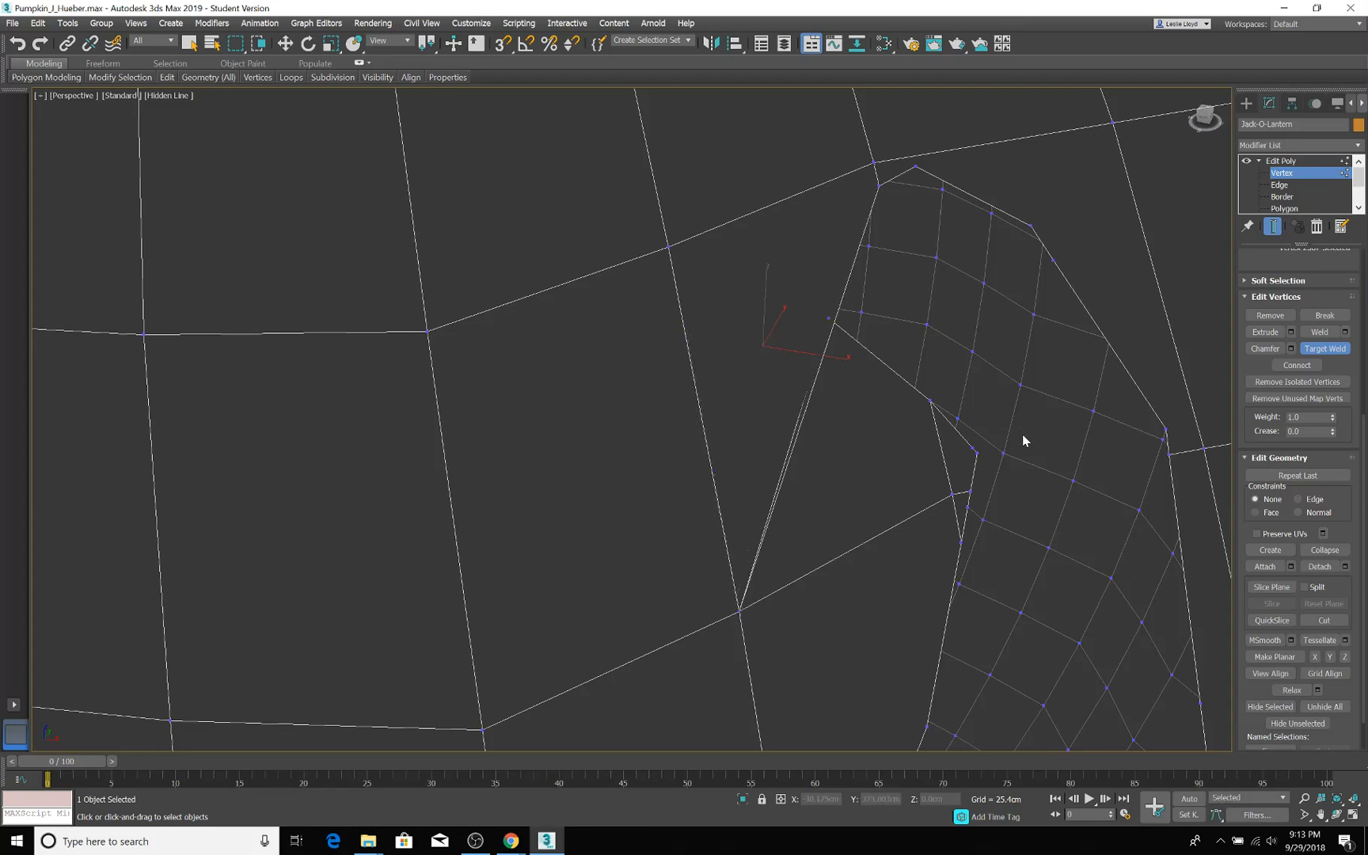
{"action": "mouse_move", "coordinate": [631, 266]}
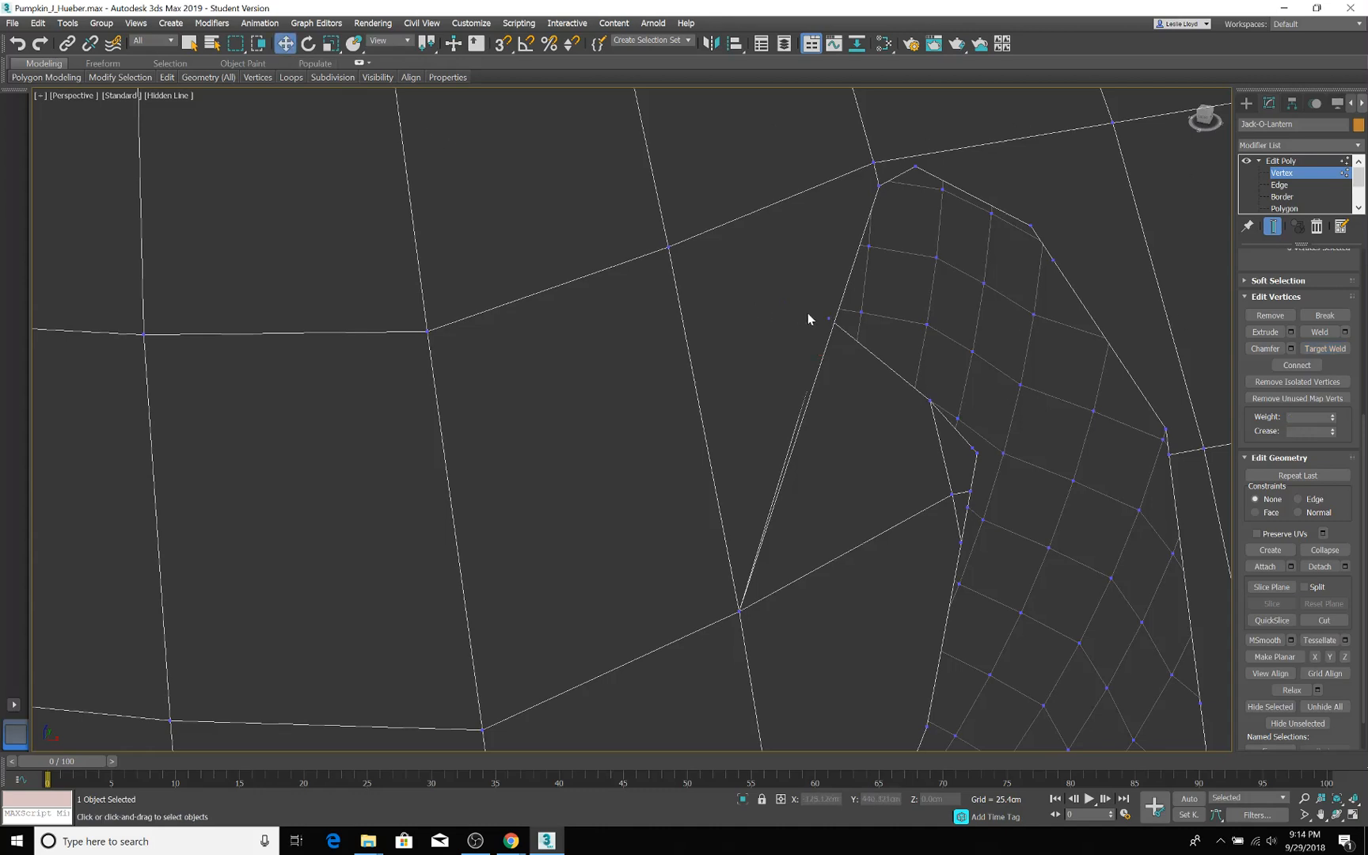
{"action": "left_click", "coordinate": [827, 319]}
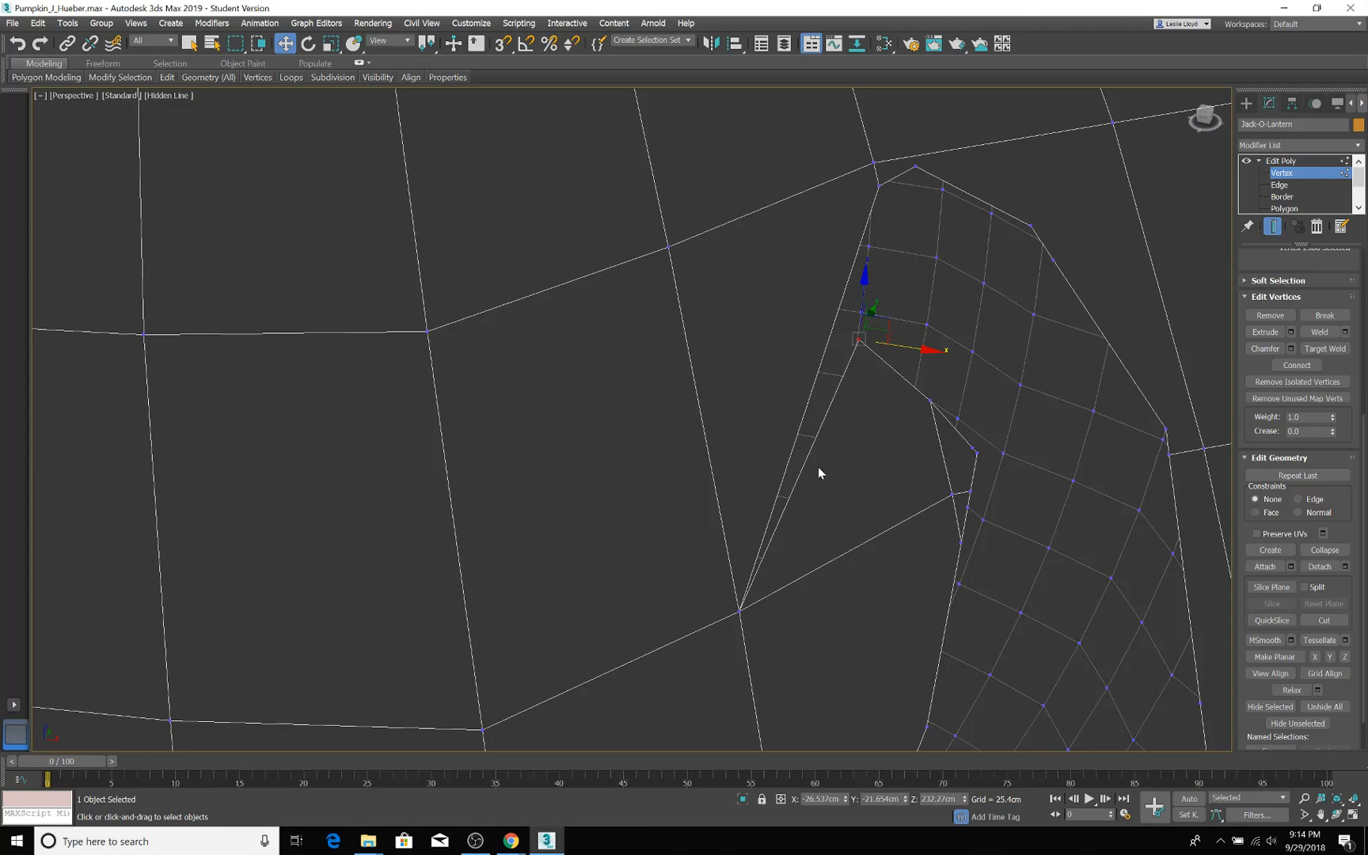
{"action": "mouse_move", "coordinate": [861, 542]}
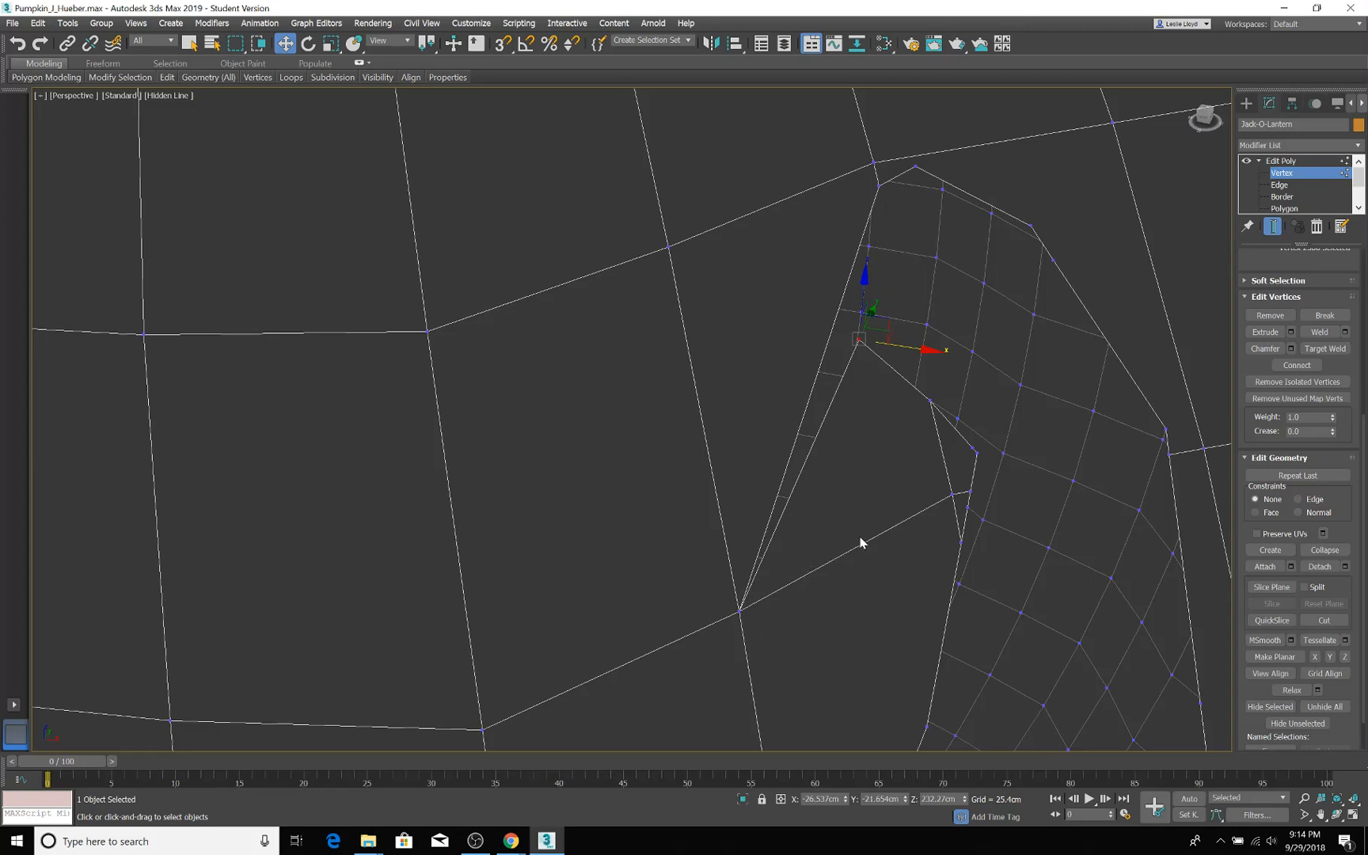
{"action": "mouse_move", "coordinate": [662, 293]}
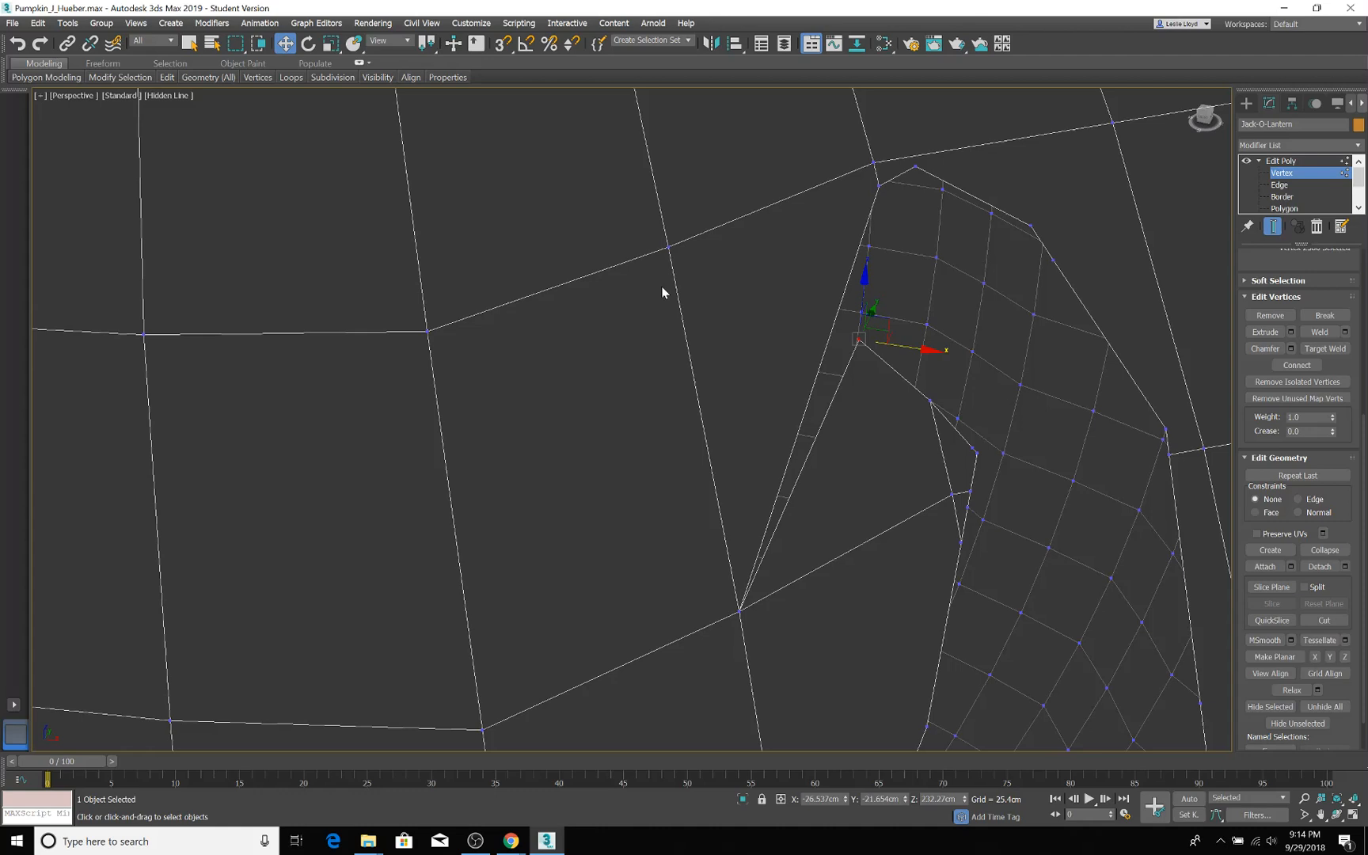
{"action": "mouse_move", "coordinate": [873, 192]}
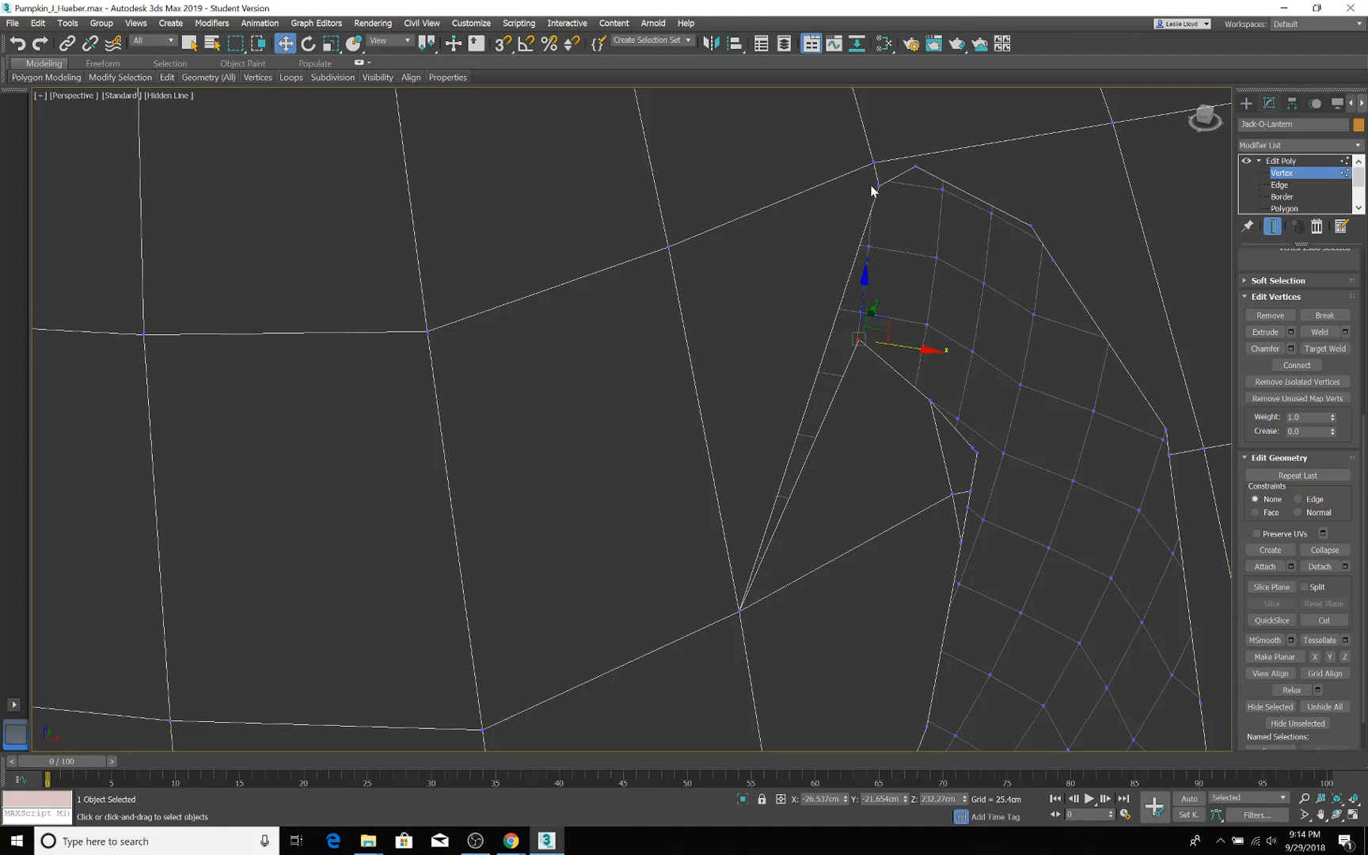
{"action": "mouse_move", "coordinate": [859, 371]}
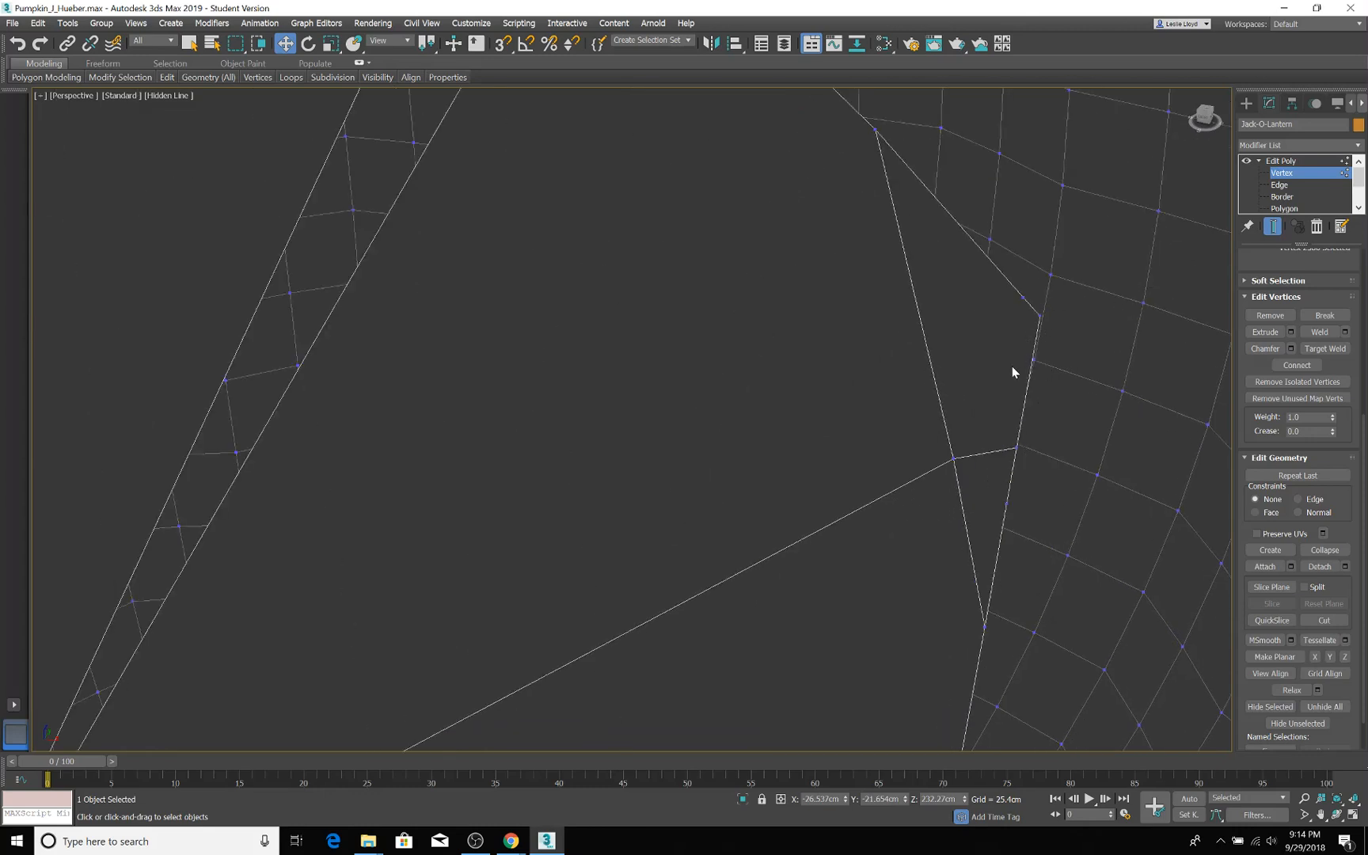
{"action": "mouse_move", "coordinate": [870, 171]}
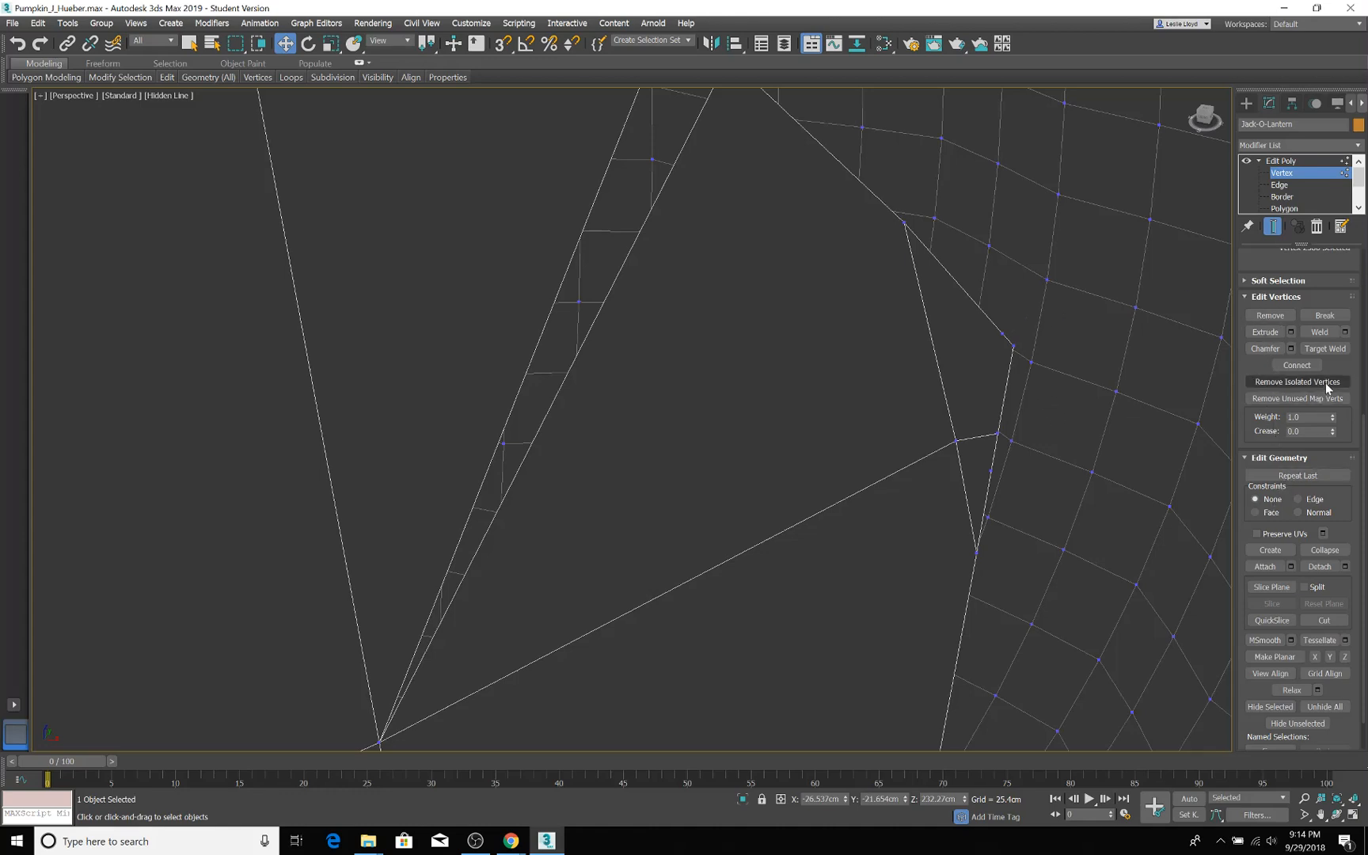
Re-enable Target Weld to keep merging stray vertices along the opening's edge
{"action": "left_click", "coordinate": [1324, 348]}
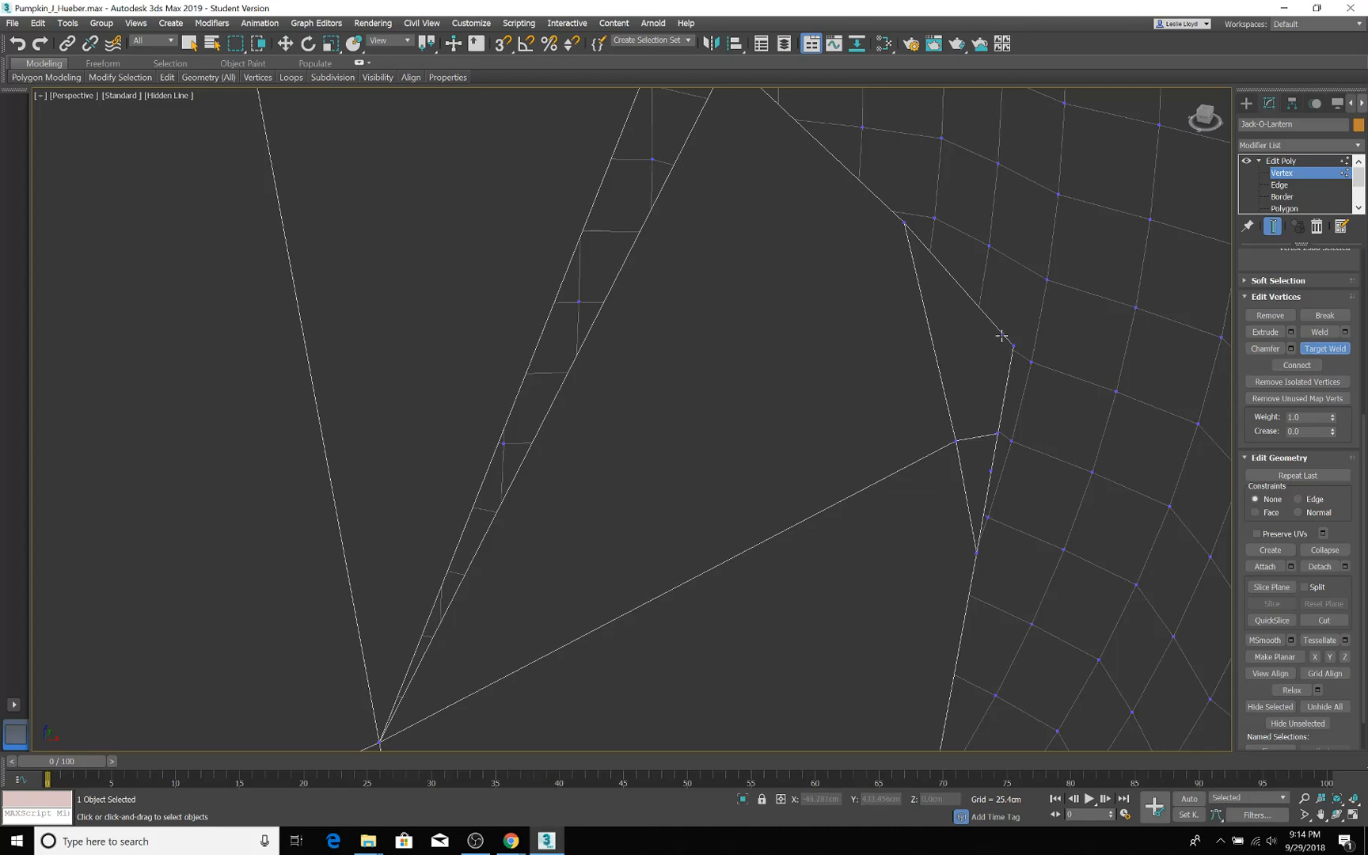
{"action": "mouse_move", "coordinate": [1014, 343]}
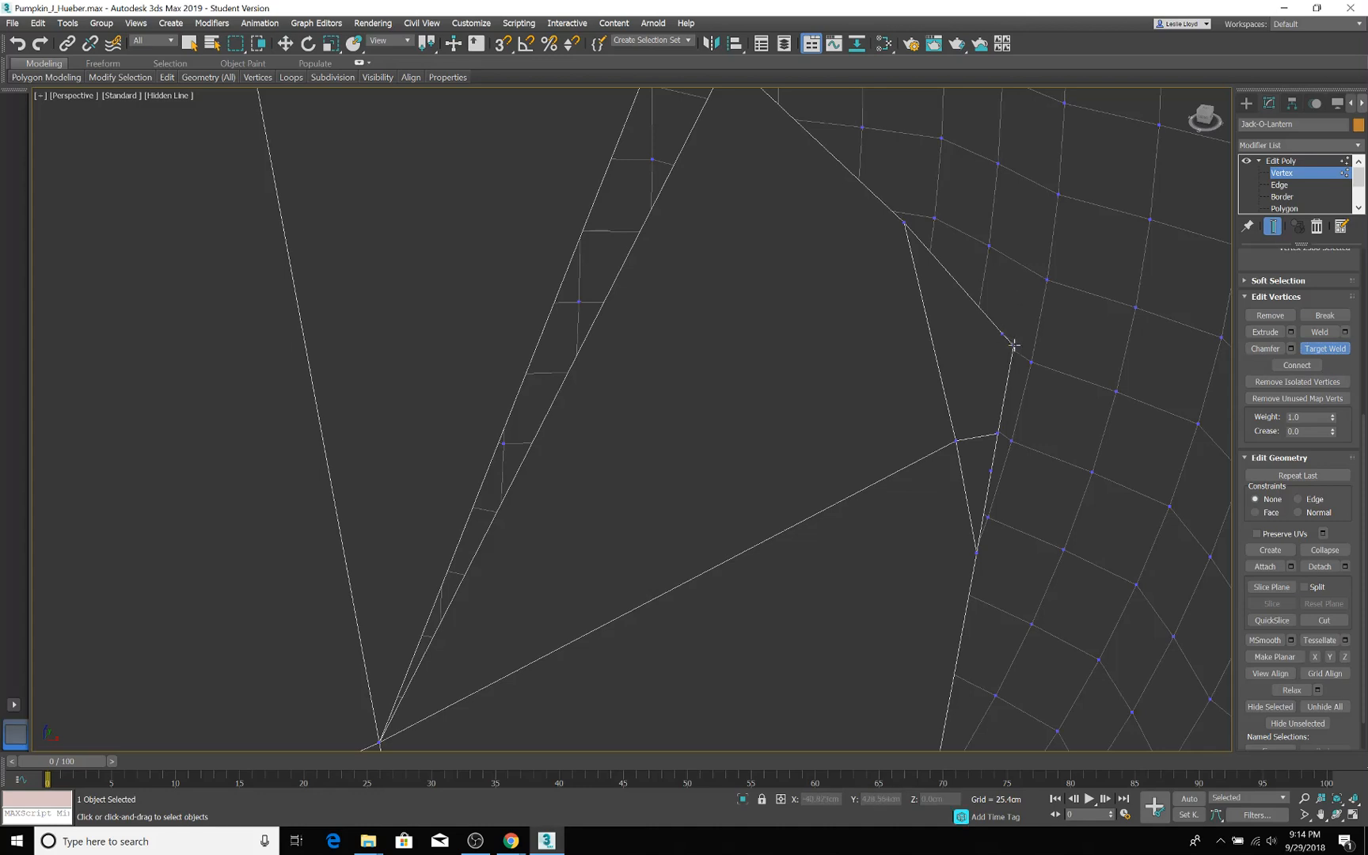
{"action": "scroll", "scroll_direction": "down", "scroll_amount": 3}
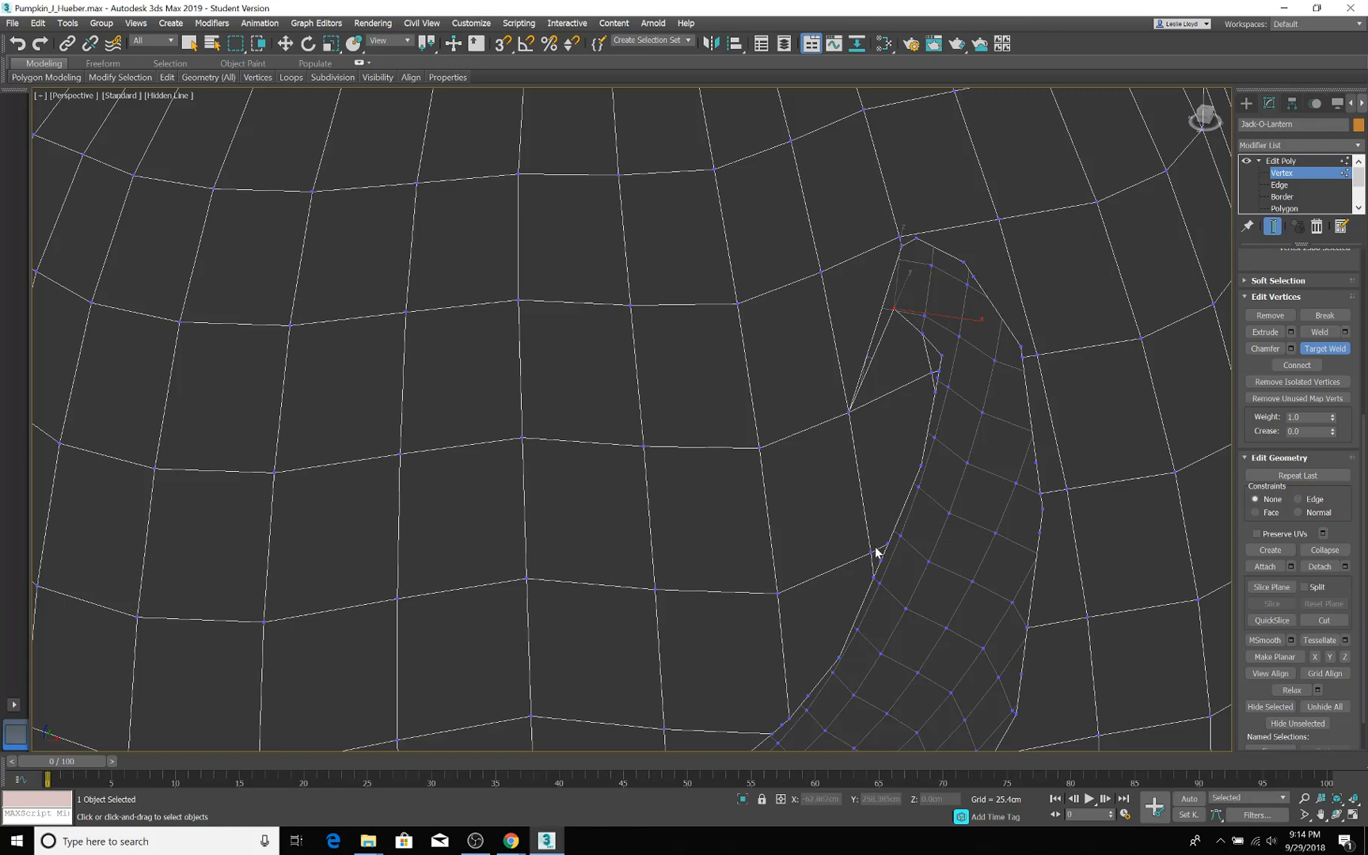
{"action": "mouse_move", "coordinate": [932, 403]}
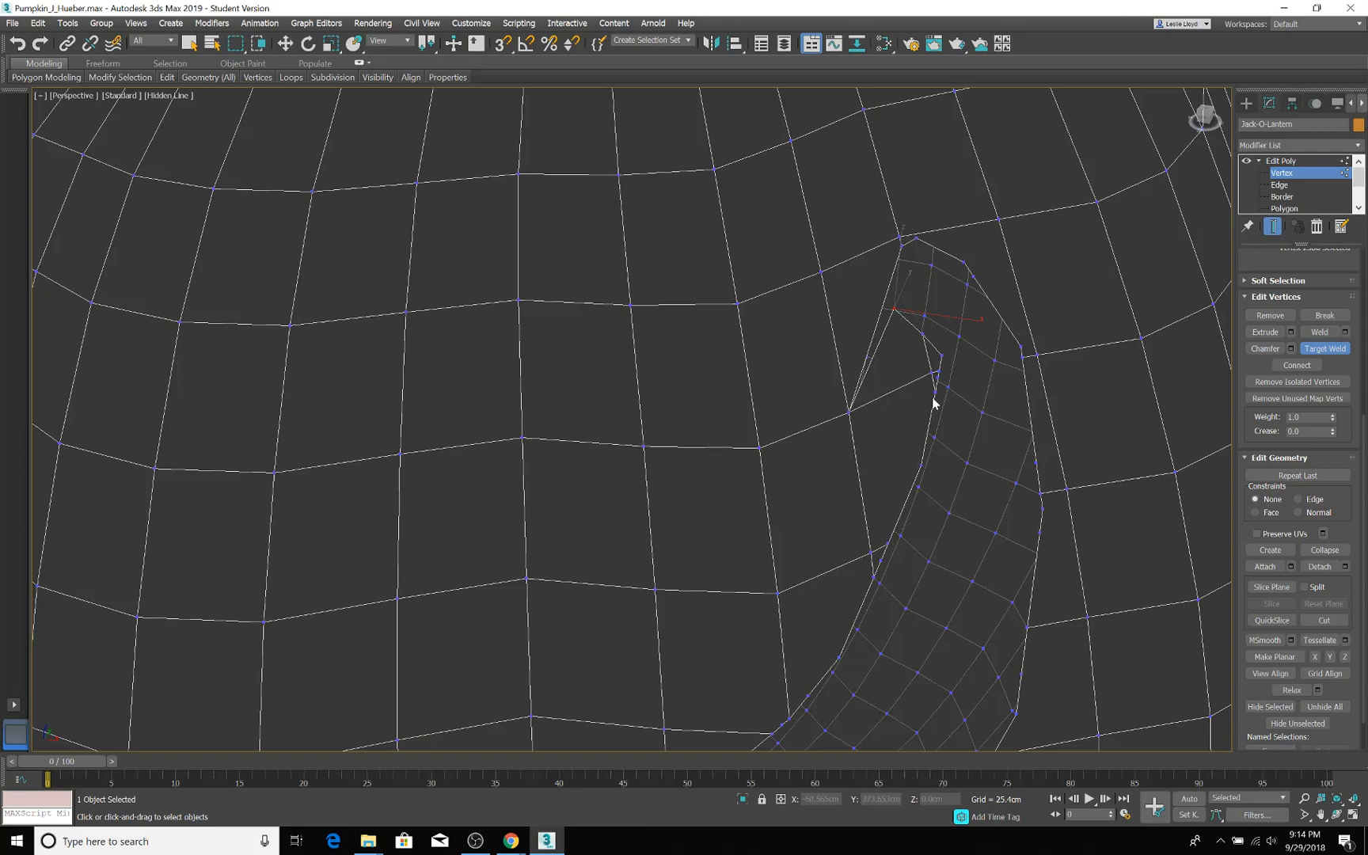
{"action": "mouse_move", "coordinate": [927, 428]}
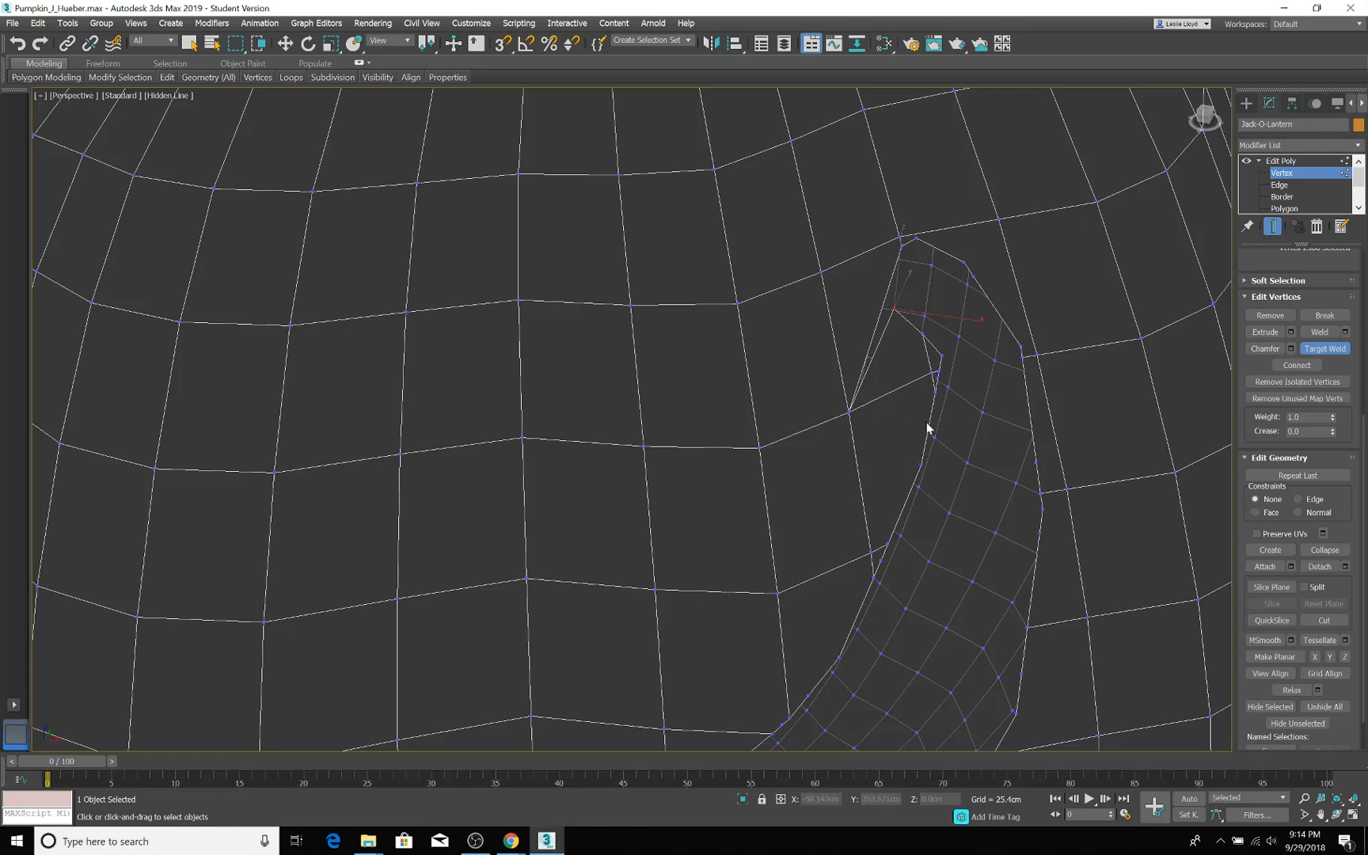
{"action": "mouse_move", "coordinate": [887, 516]}
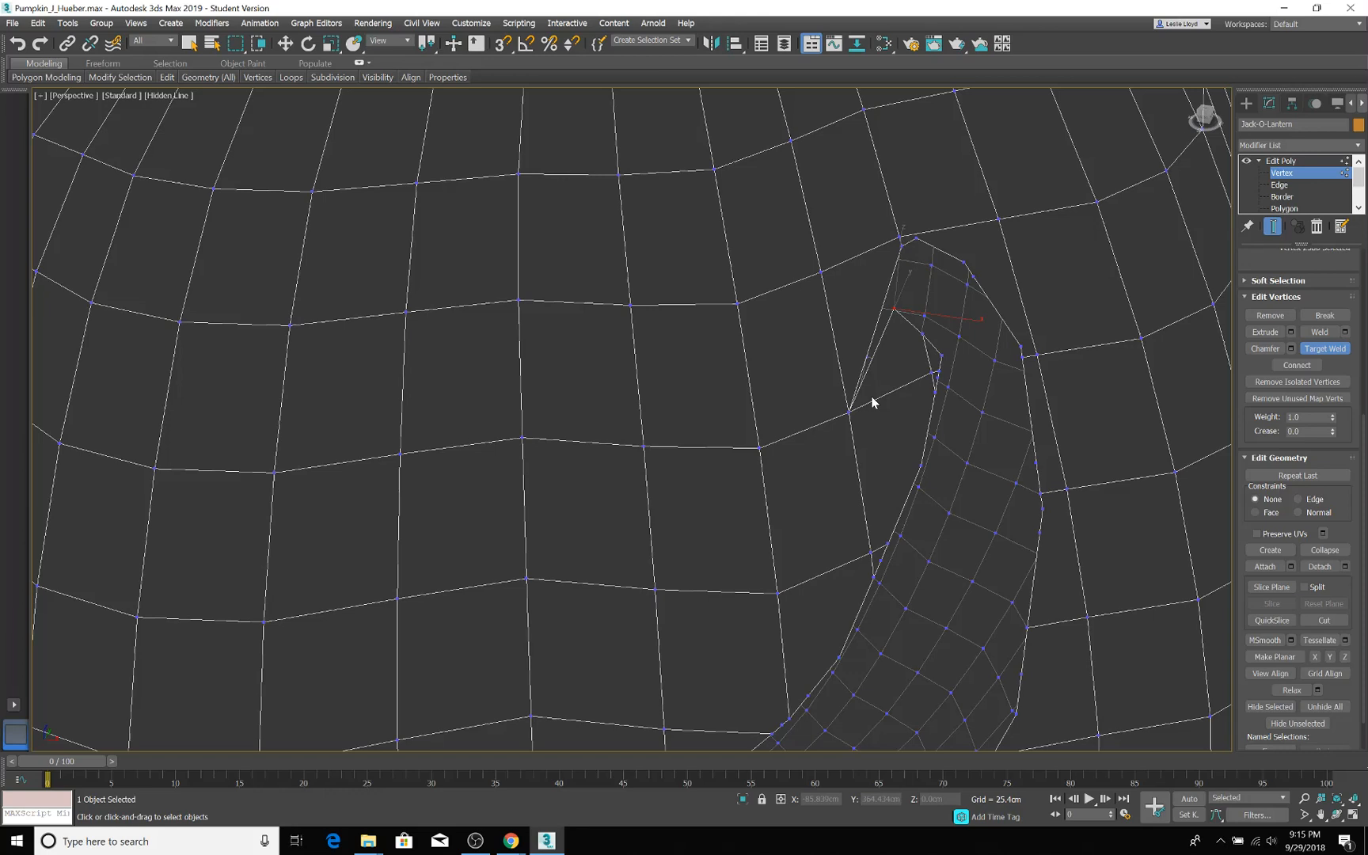
{"action": "mouse_move", "coordinate": [926, 467]}
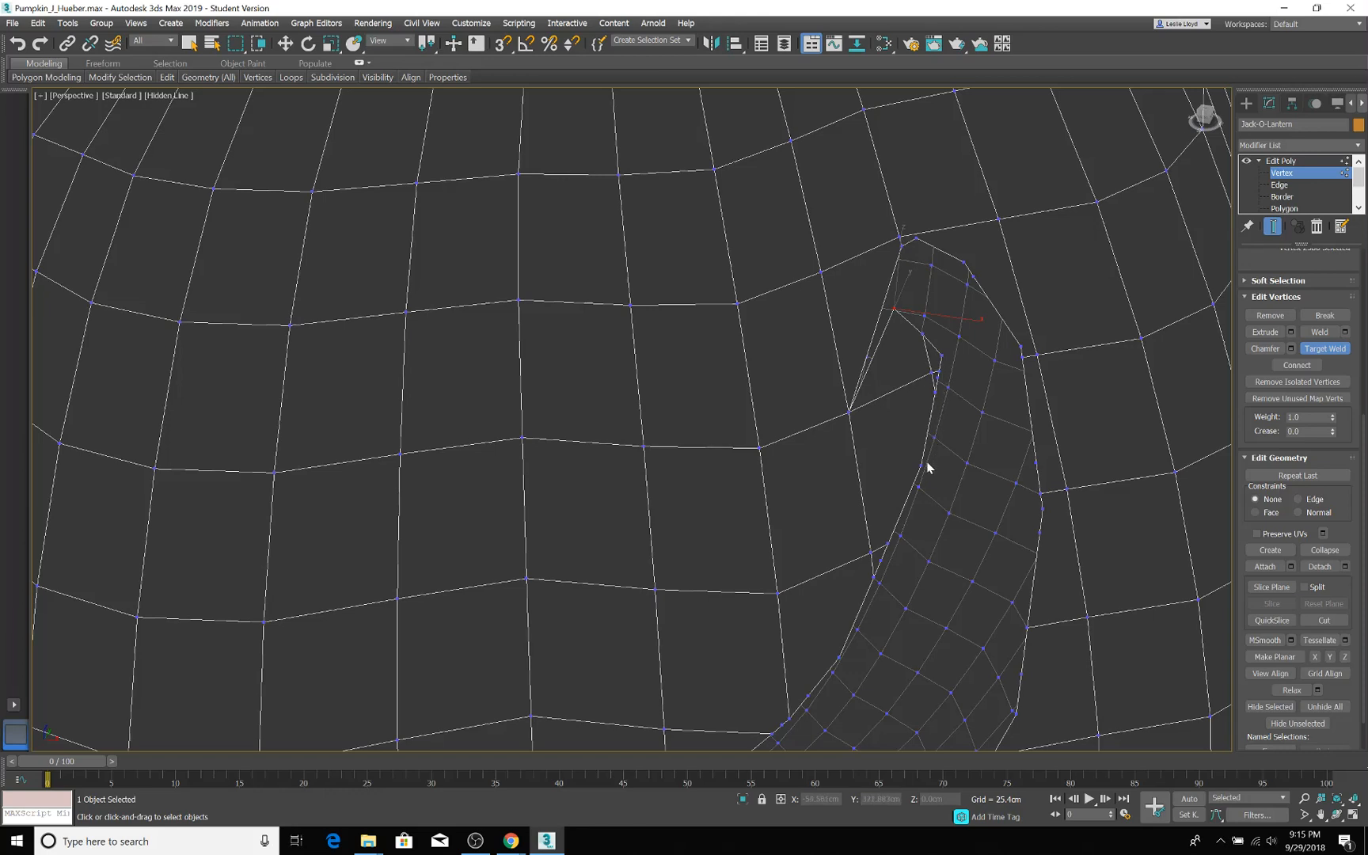
{"action": "mouse_move", "coordinate": [875, 552]}
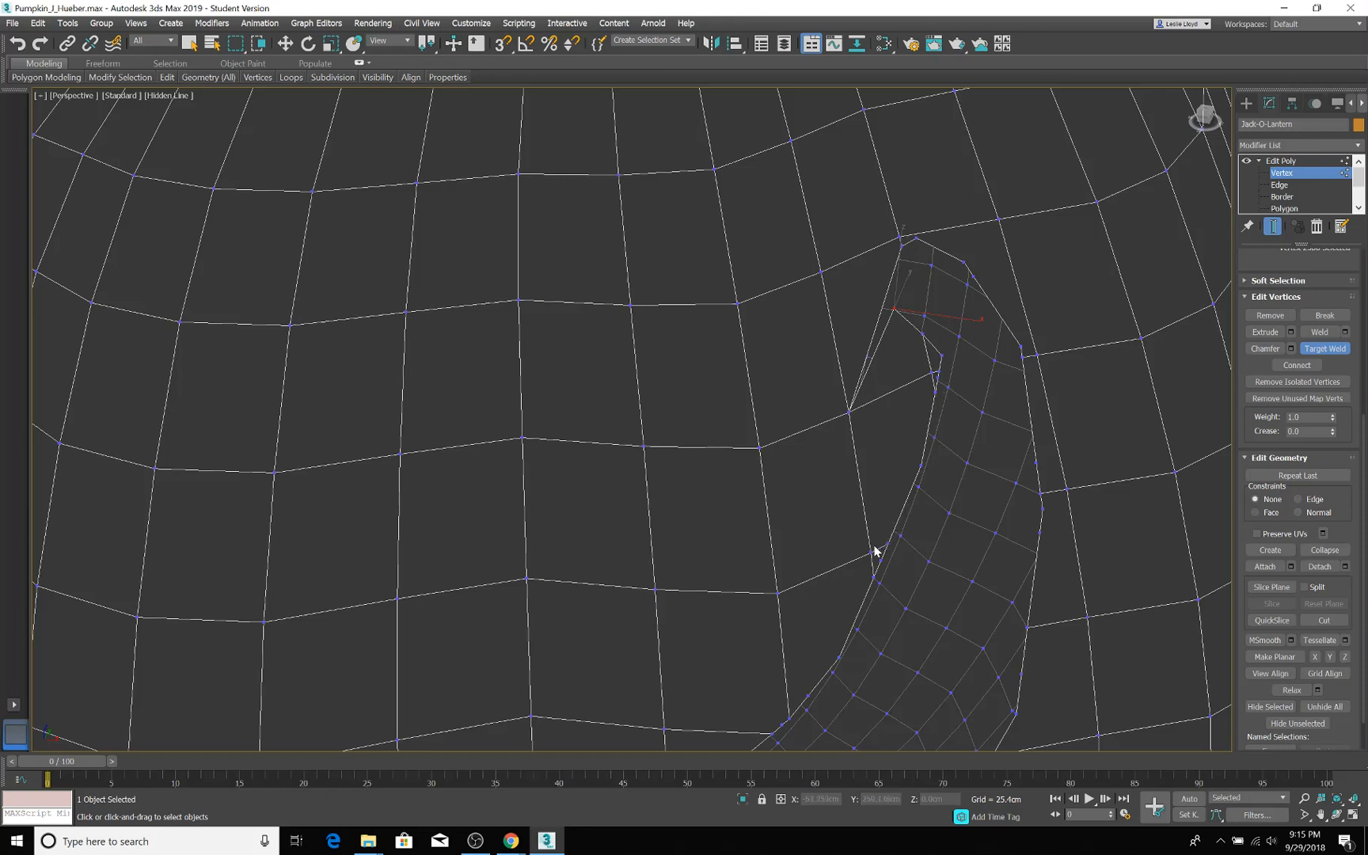
{"action": "mouse_move", "coordinate": [952, 424]}
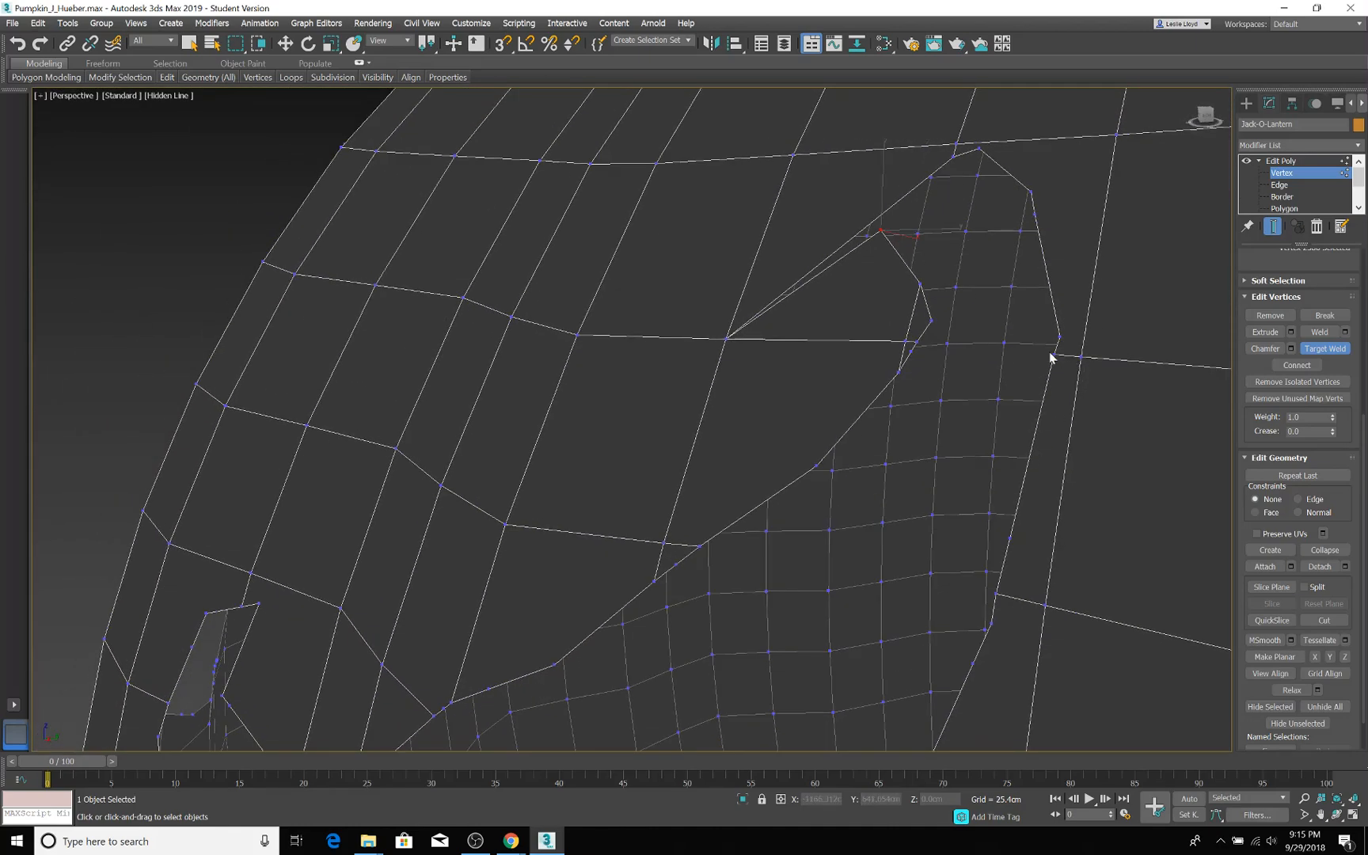
{"action": "mouse_move", "coordinate": [1025, 518]}
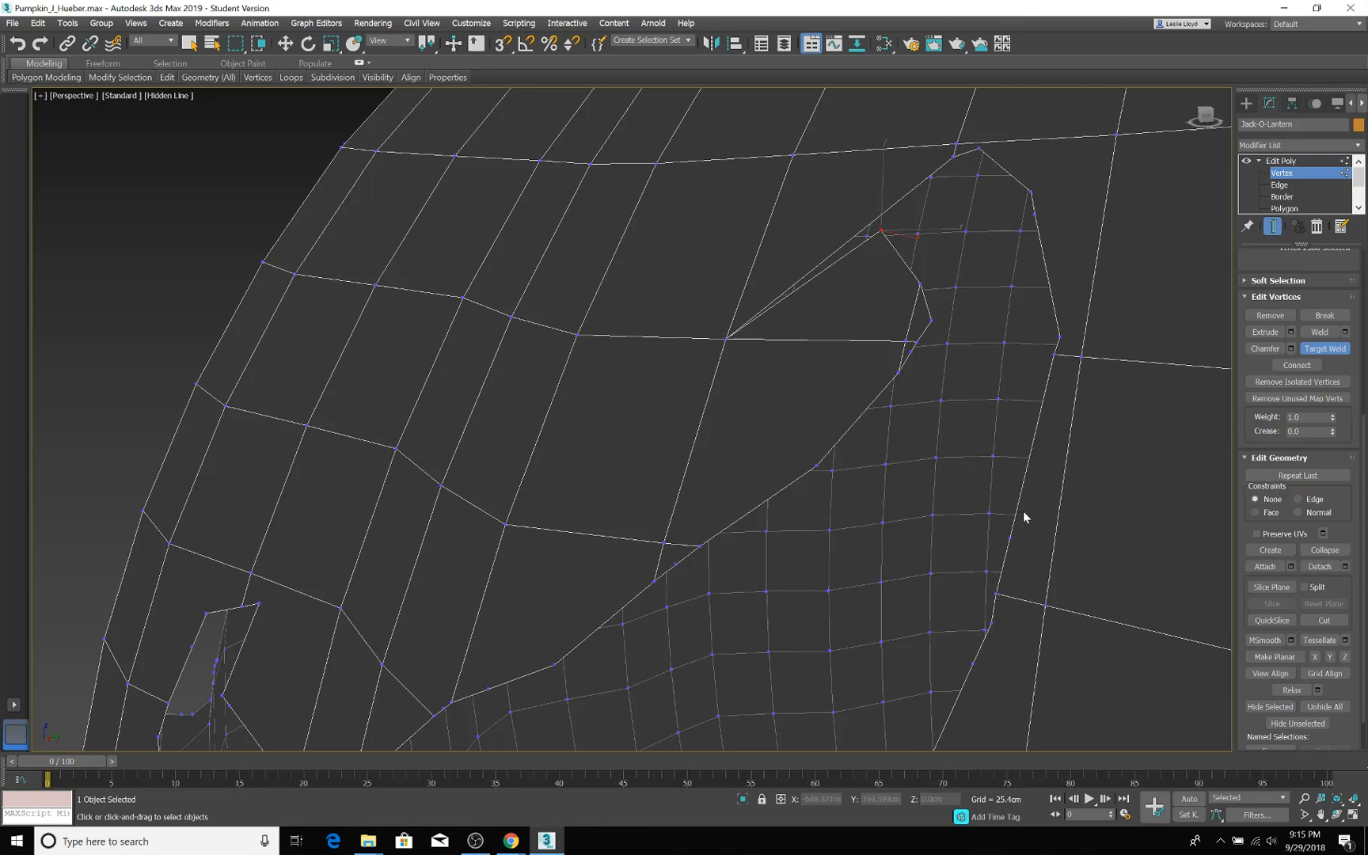
{"action": "mouse_move", "coordinate": [1017, 559]}
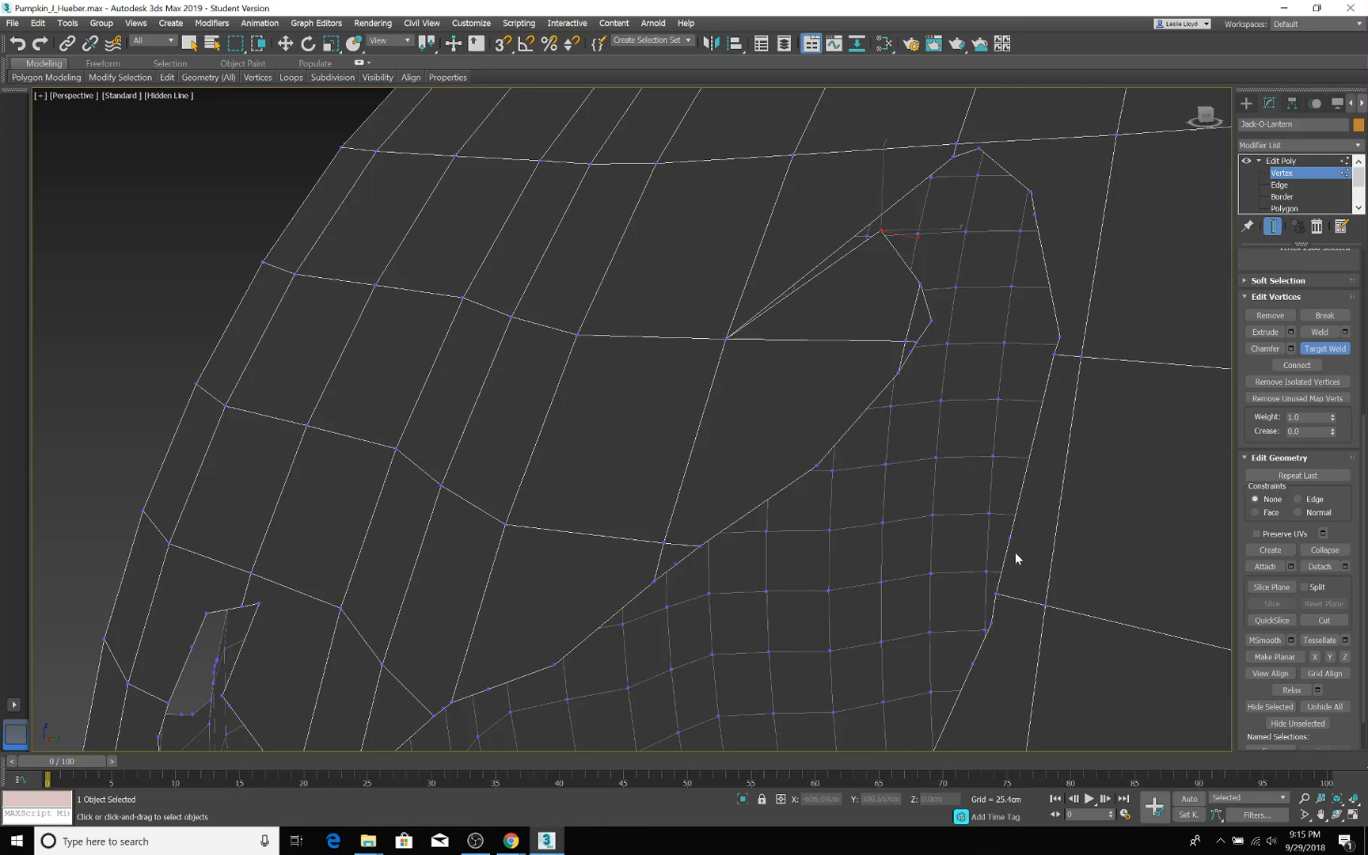
{"action": "mouse_move", "coordinate": [1049, 604]}
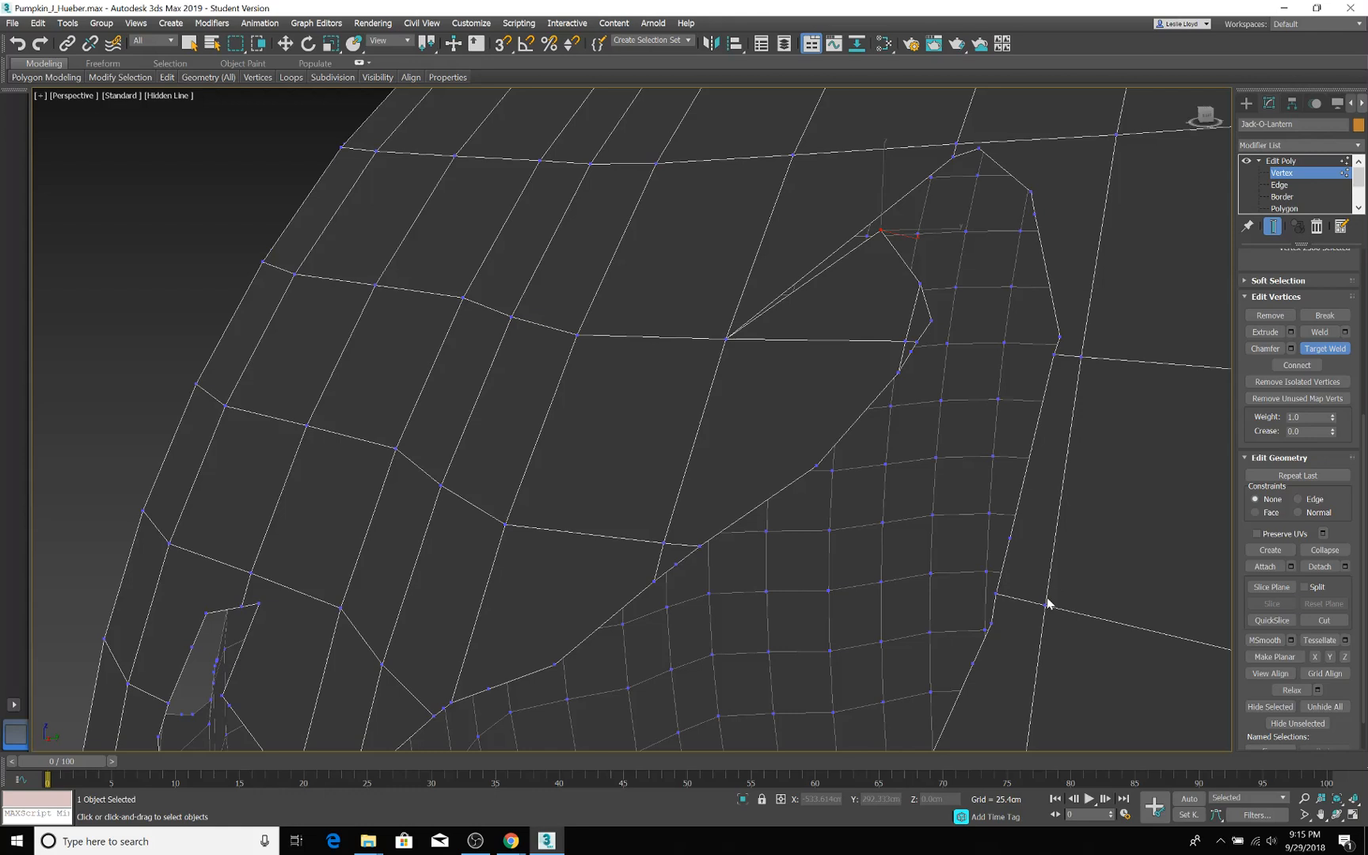
{"action": "mouse_move", "coordinate": [994, 593]}
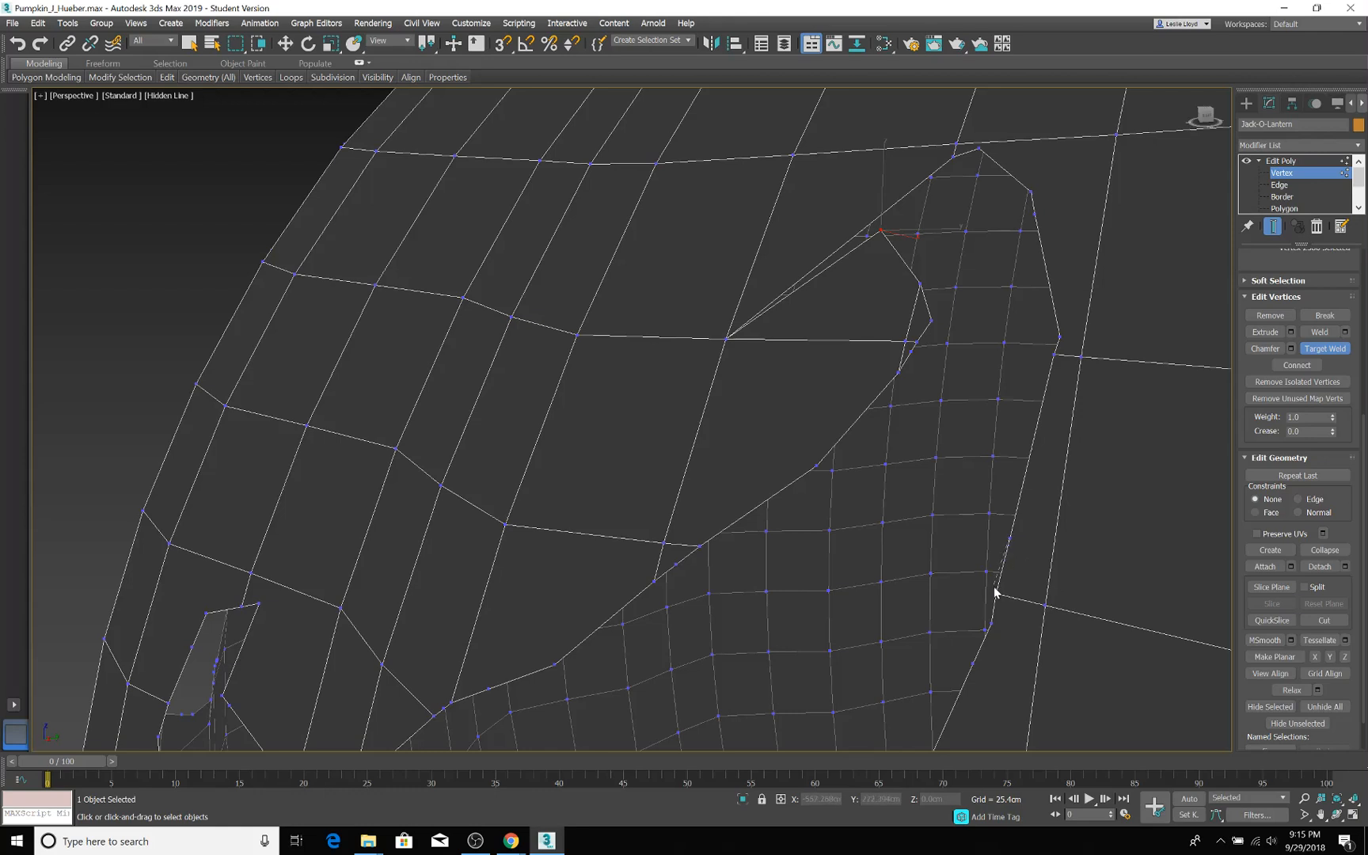
{"action": "mouse_move", "coordinate": [1064, 367]}
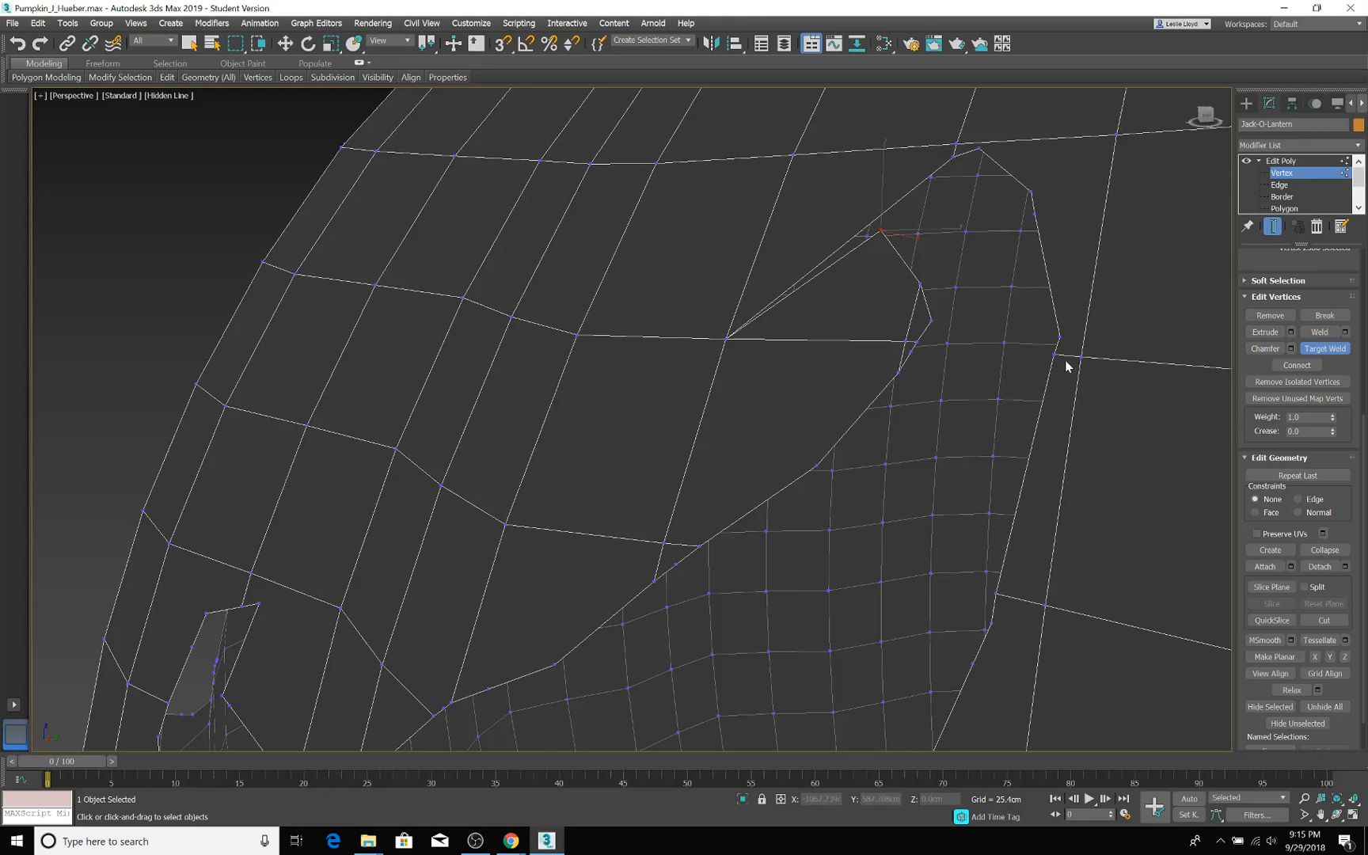
{"action": "mouse_move", "coordinate": [1001, 513]}
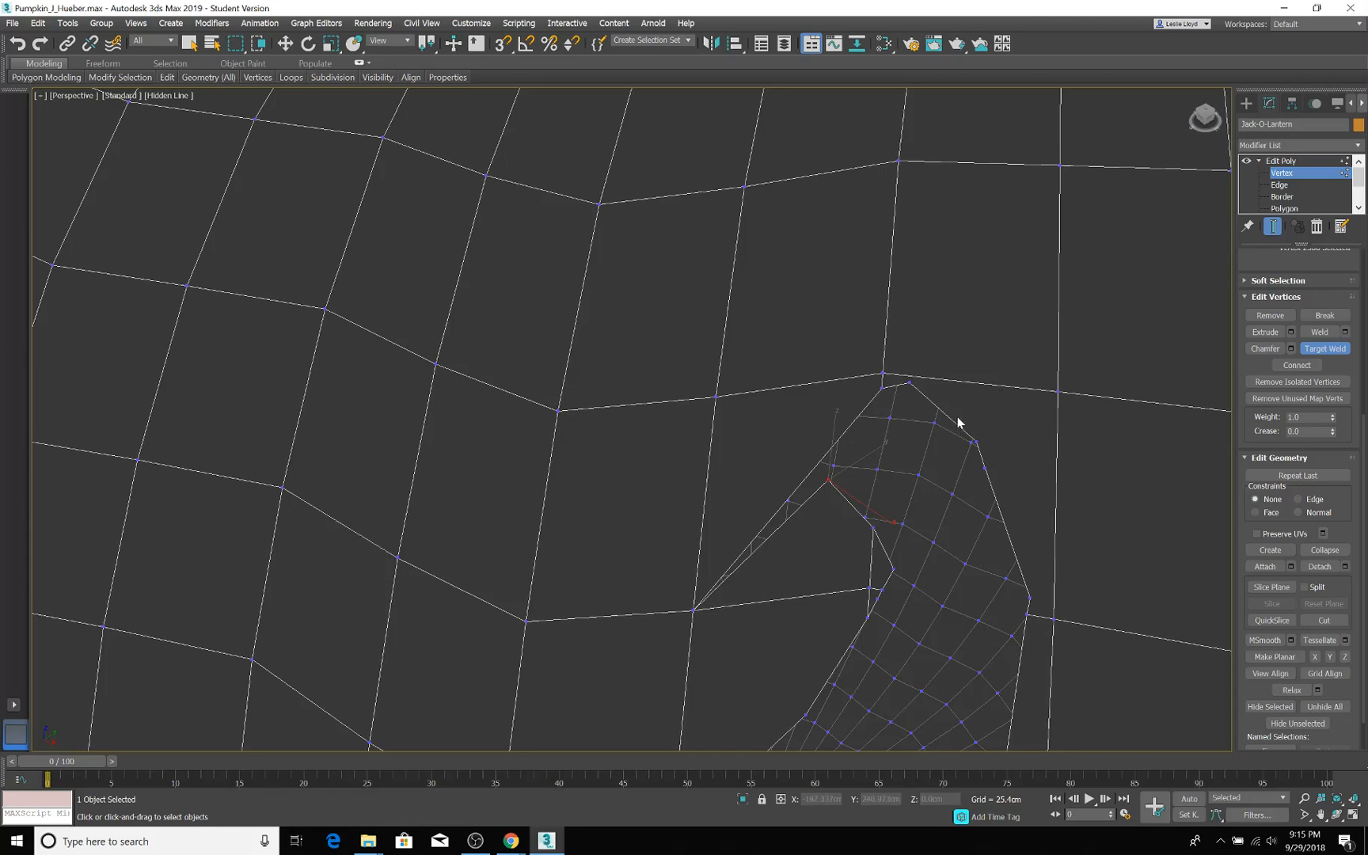
{"action": "mouse_move", "coordinate": [1077, 638]}
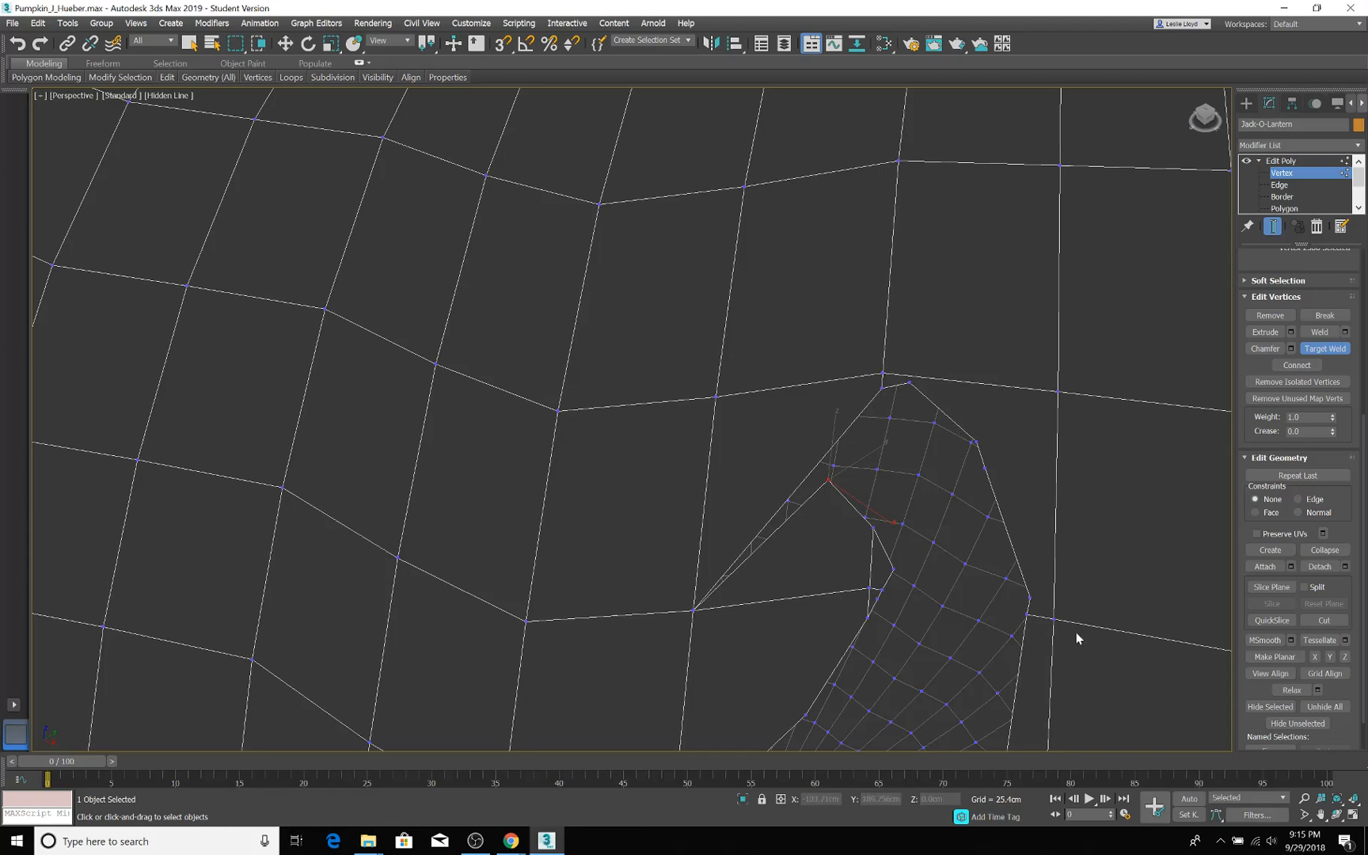
Scroll the Edit Vertices panel while welding the remaining stray vertices
{"action": "scroll", "scroll_direction": "down", "scroll_amount": 3}
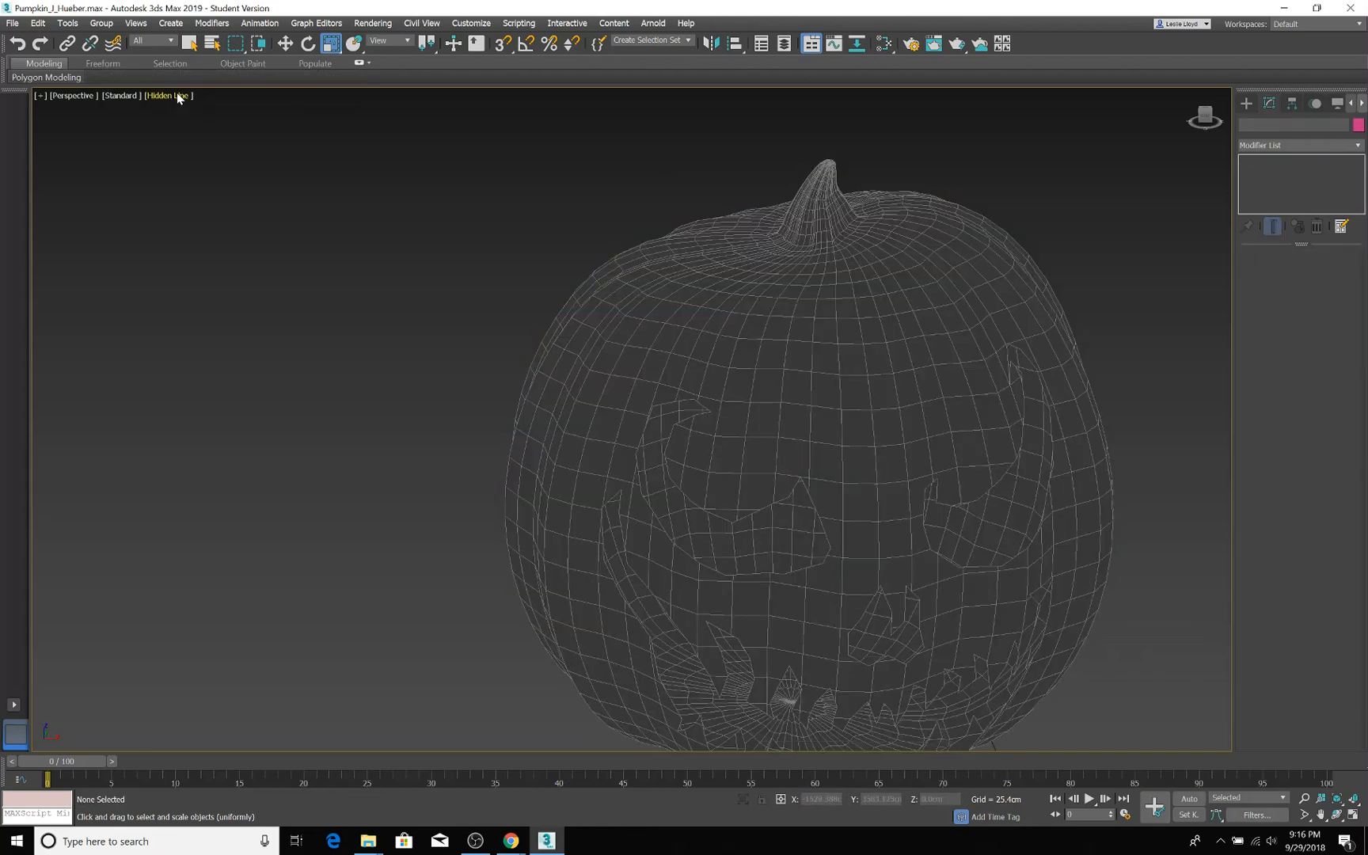
Return the viewport to Default Shading so the pumpkin appears shaded orange
{"action": "left_click", "coordinate": [166, 95]}
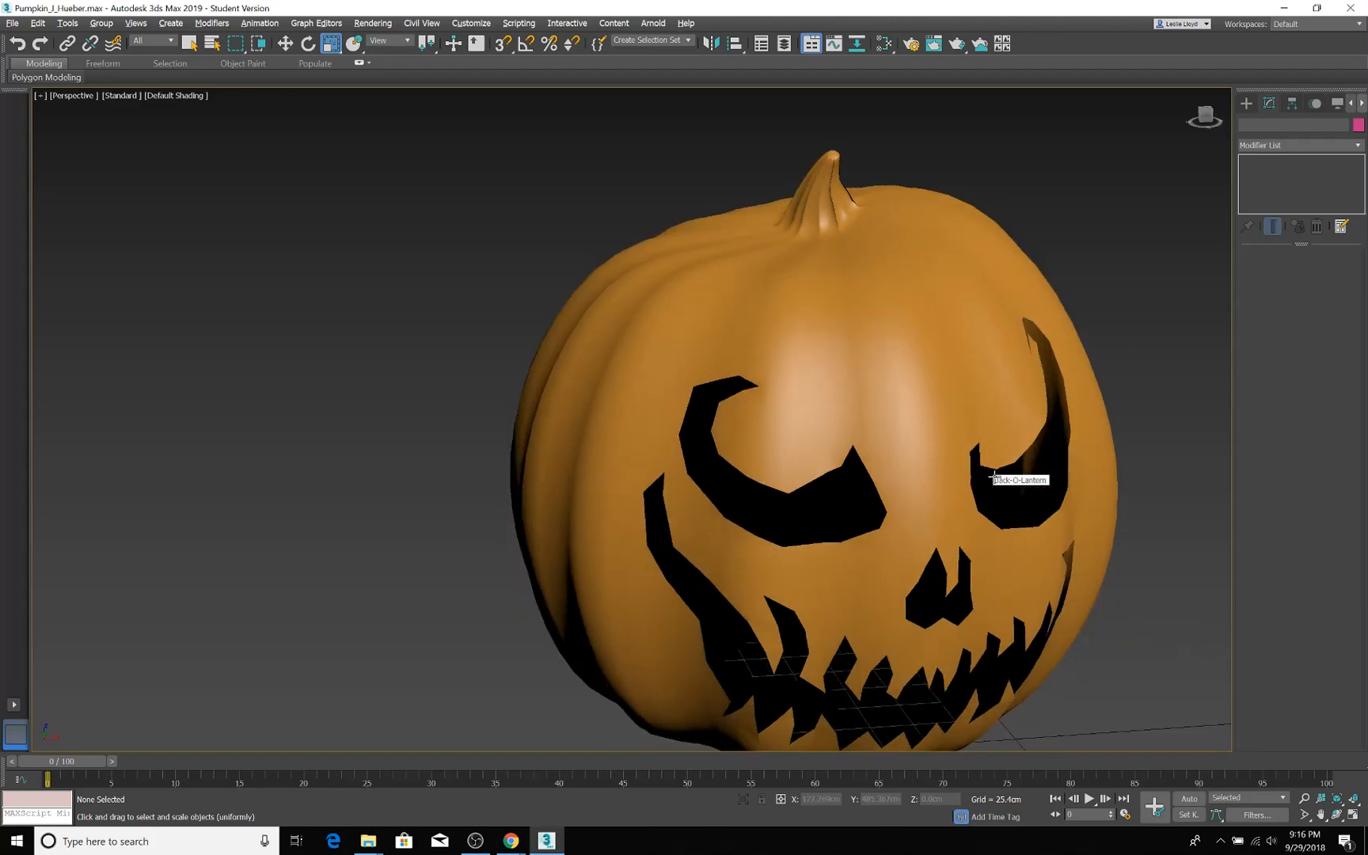
{"action": "left_click", "coordinate": [990, 476]}
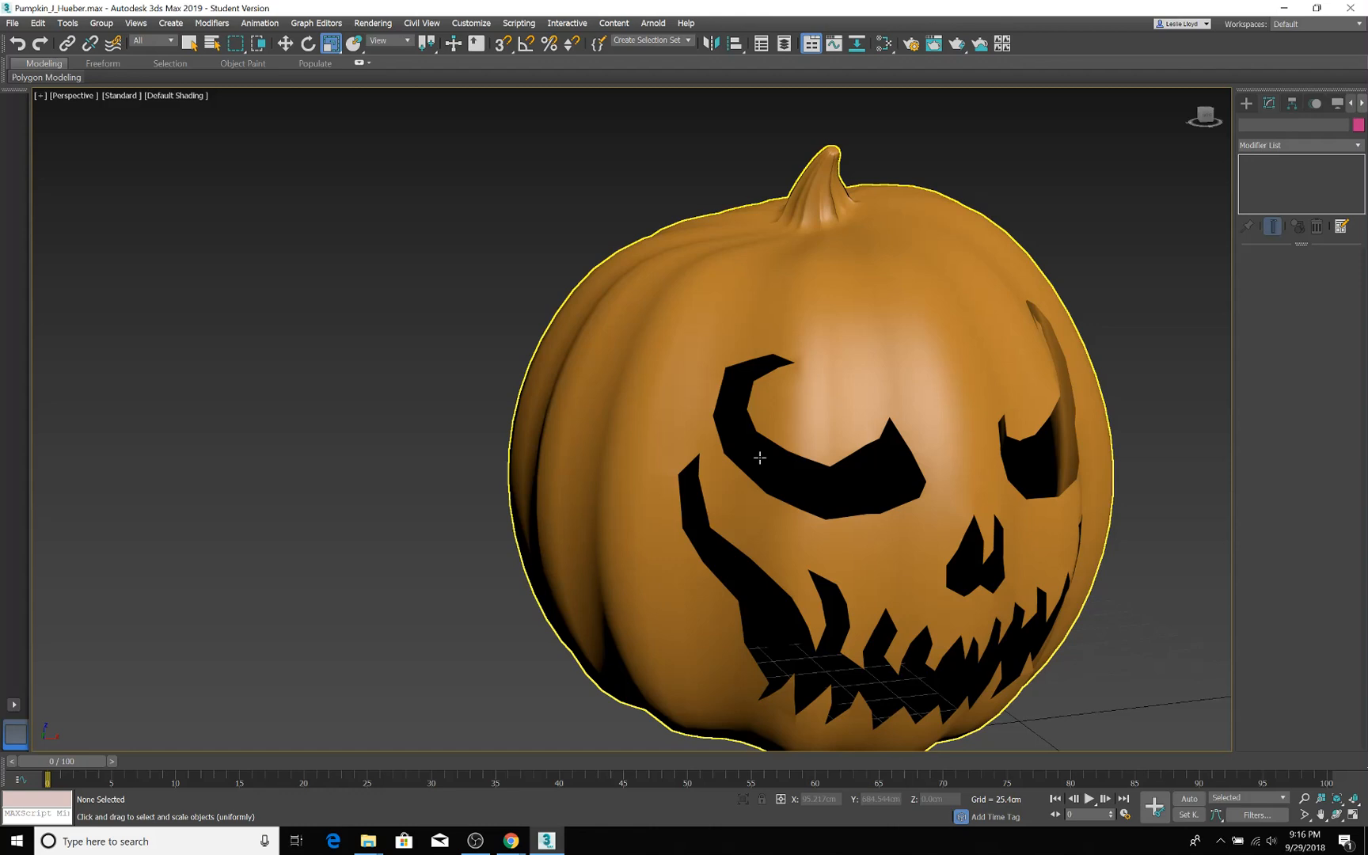
{"action": "mouse_move", "coordinate": [880, 388]}
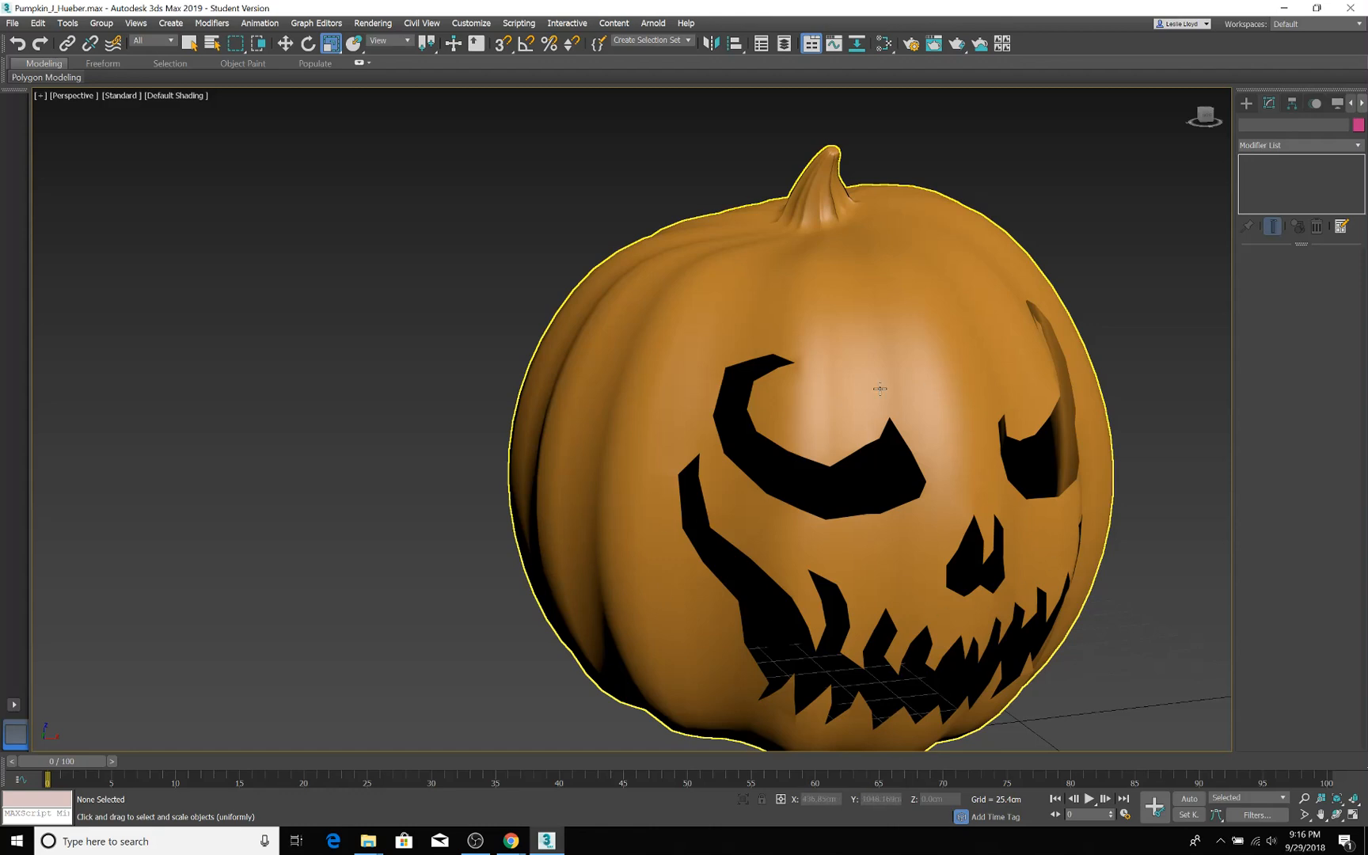
{"action": "mouse_move", "coordinate": [983, 519]}
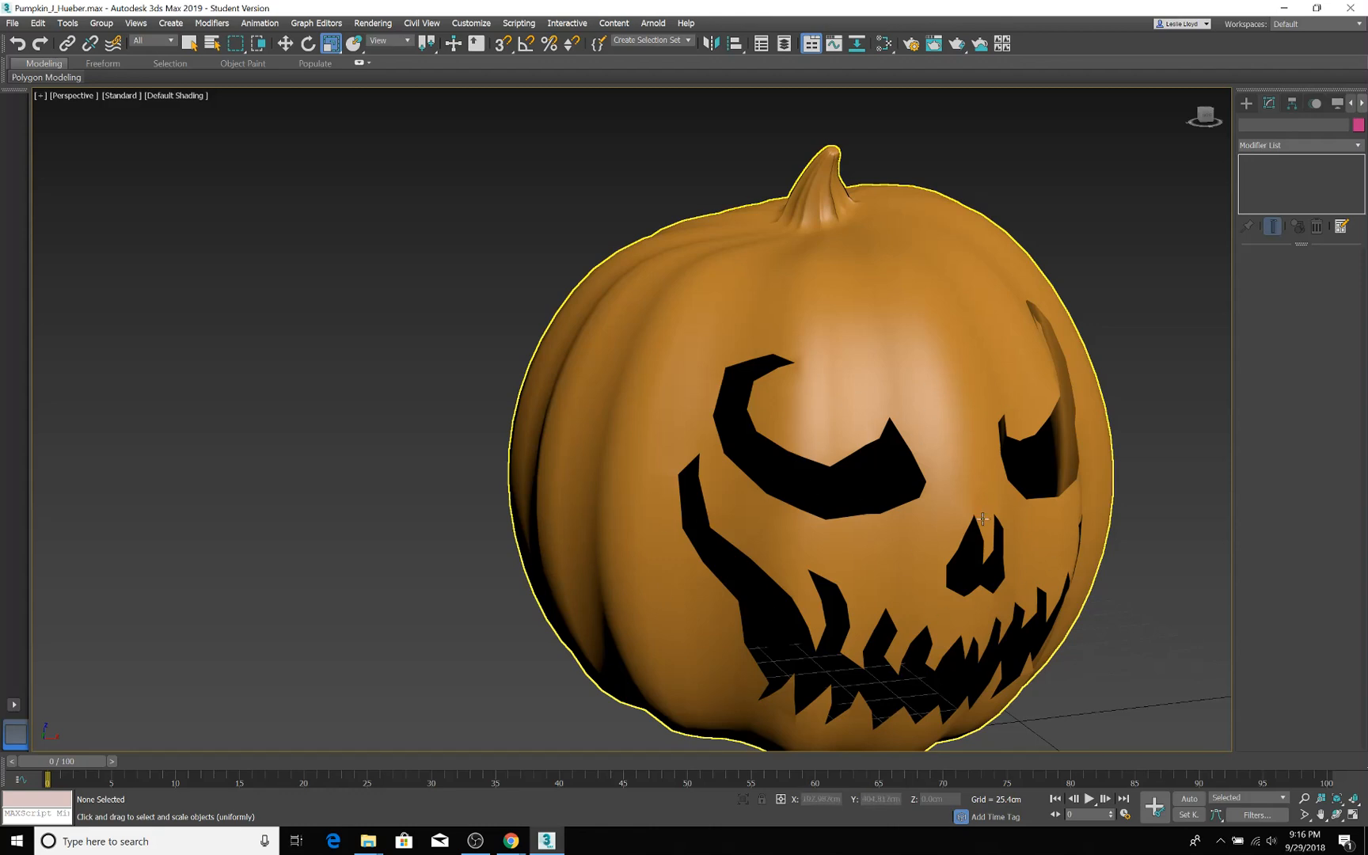
{"action": "mouse_move", "coordinate": [916, 370]}
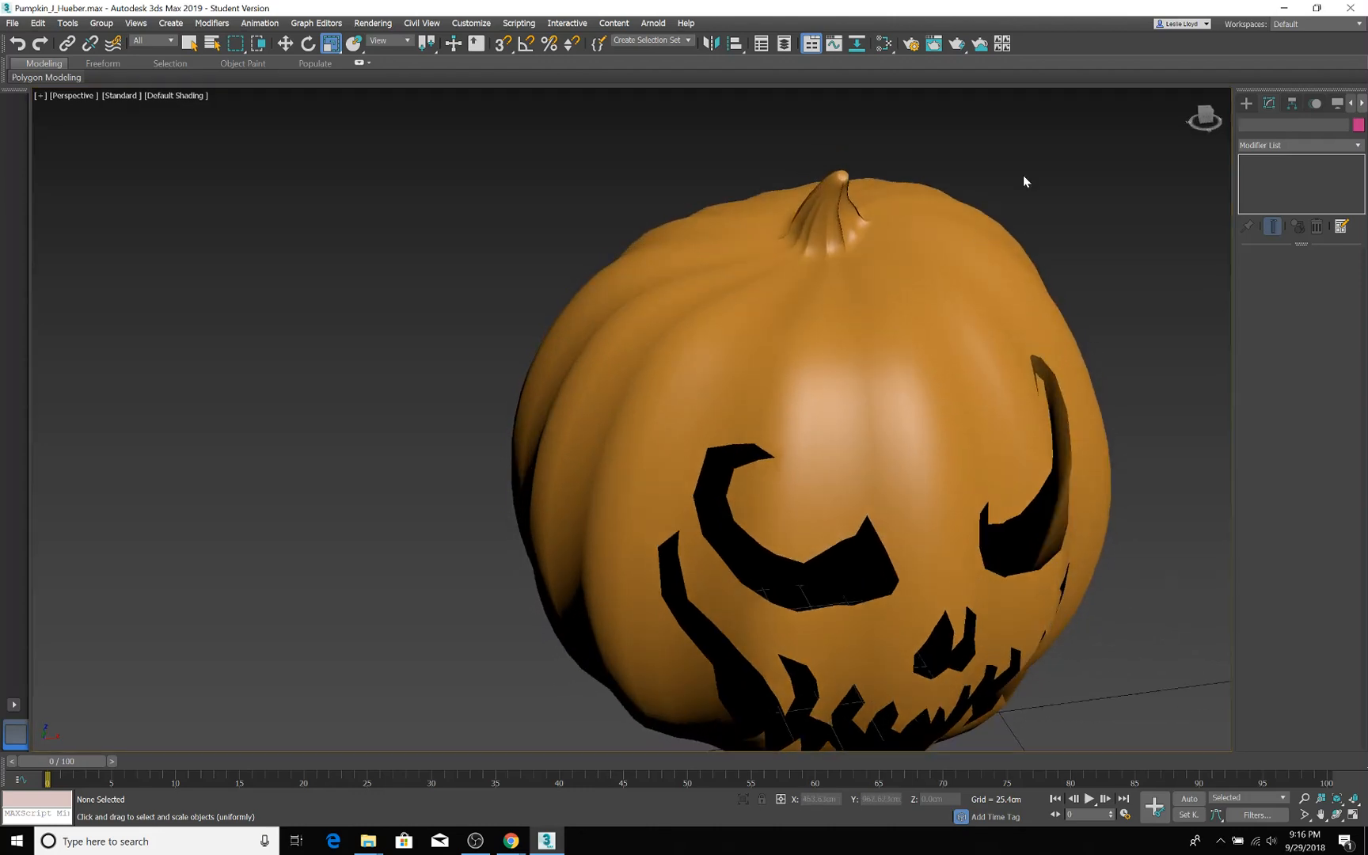
Display the pumpkin as a Hidden Line mesh again
{"action": "left_click", "coordinate": [173, 95]}
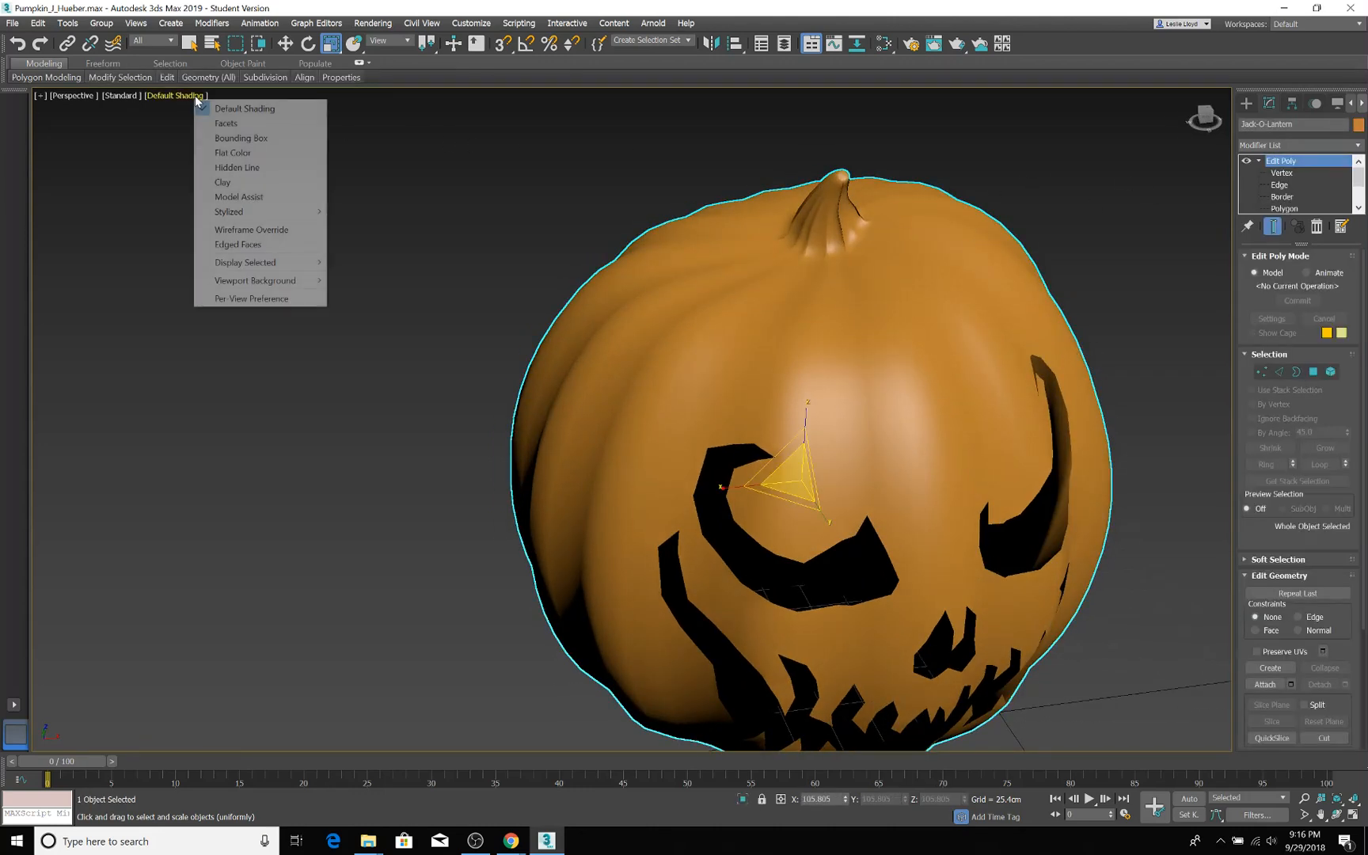
{"action": "mouse_move", "coordinate": [247, 167]}
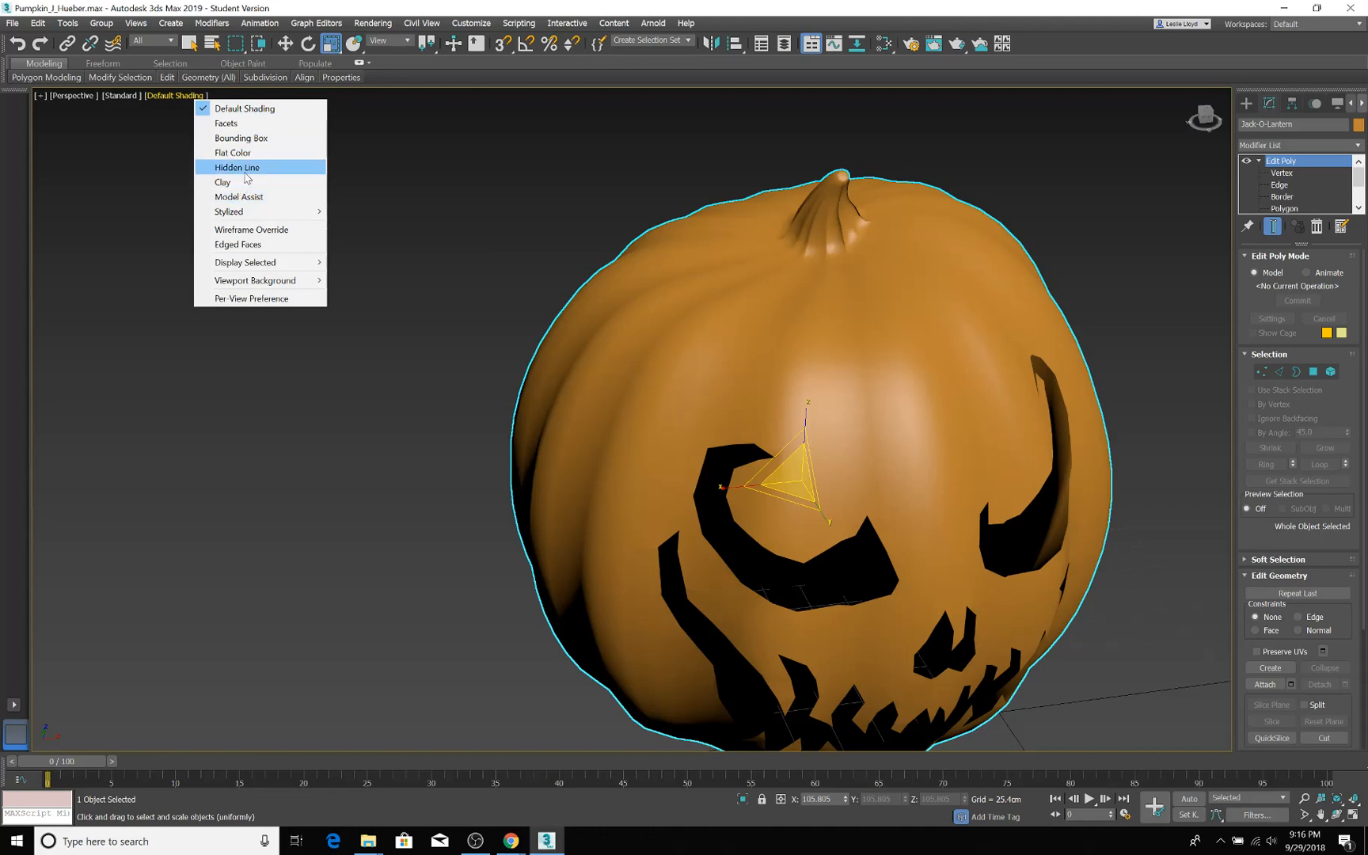
{"action": "left_click", "coordinate": [236, 167]}
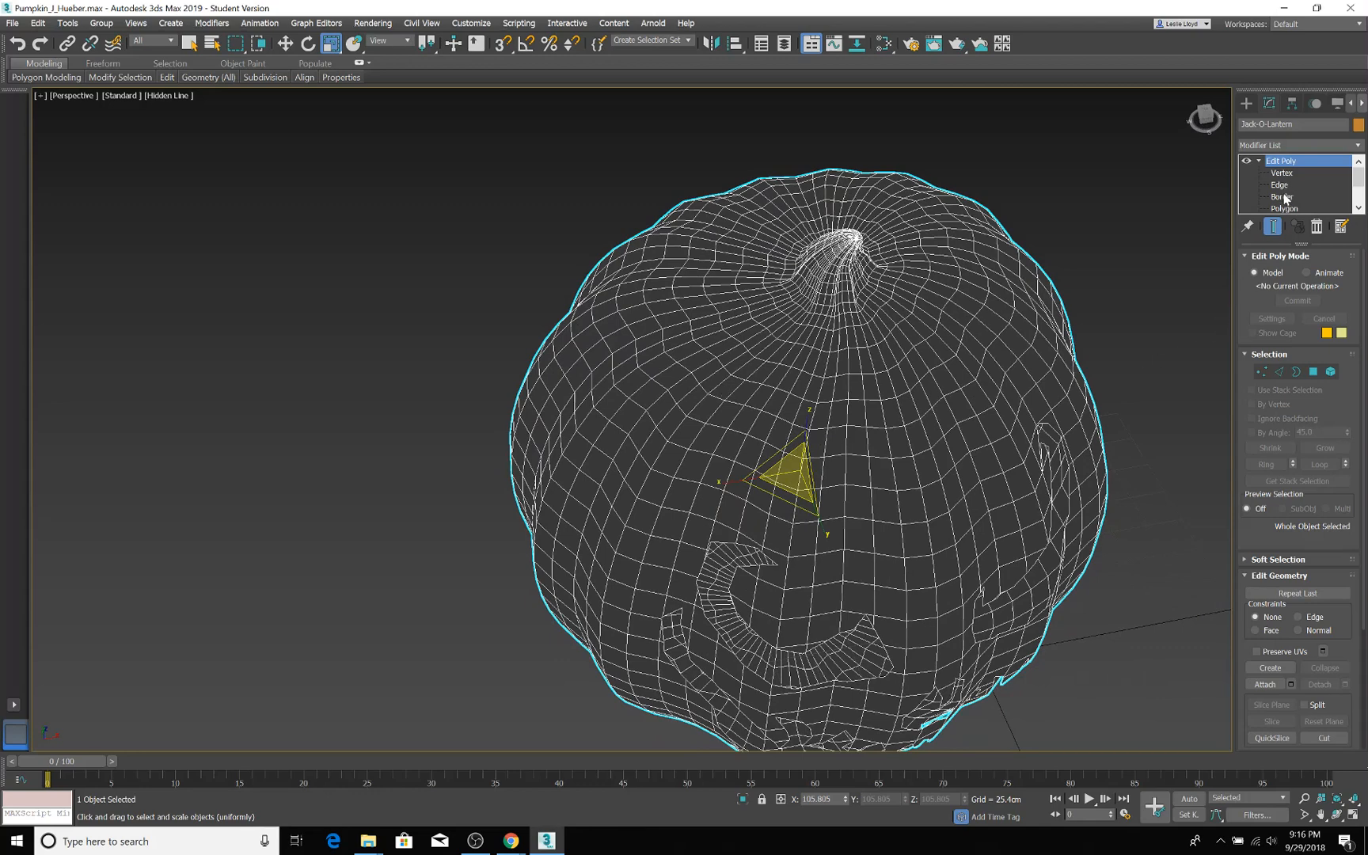
At polygon level, pick a face below the stem and select the ring of polygons around it
{"action": "left_click", "coordinate": [1283, 208]}
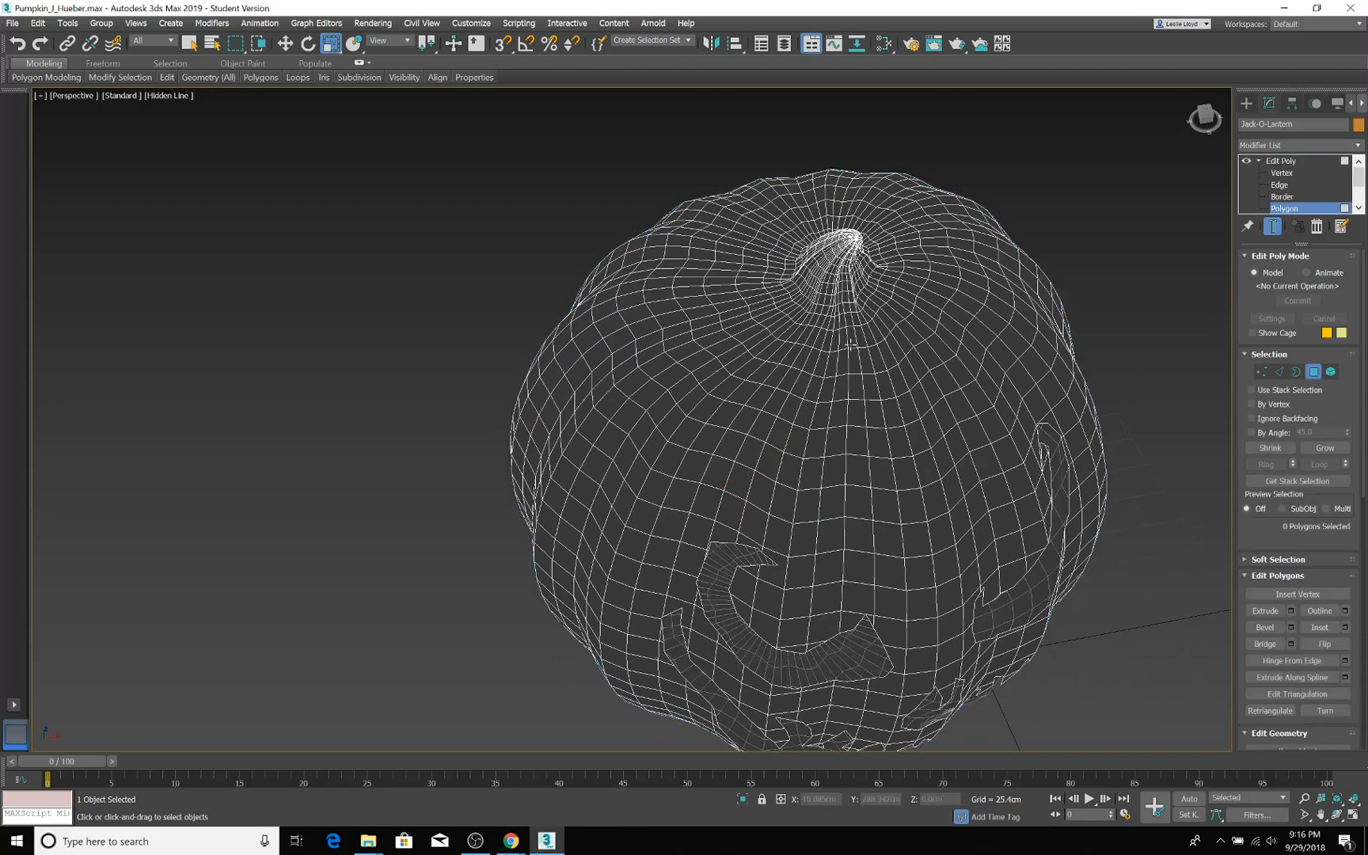
{"action": "left_click", "coordinate": [845, 341]}
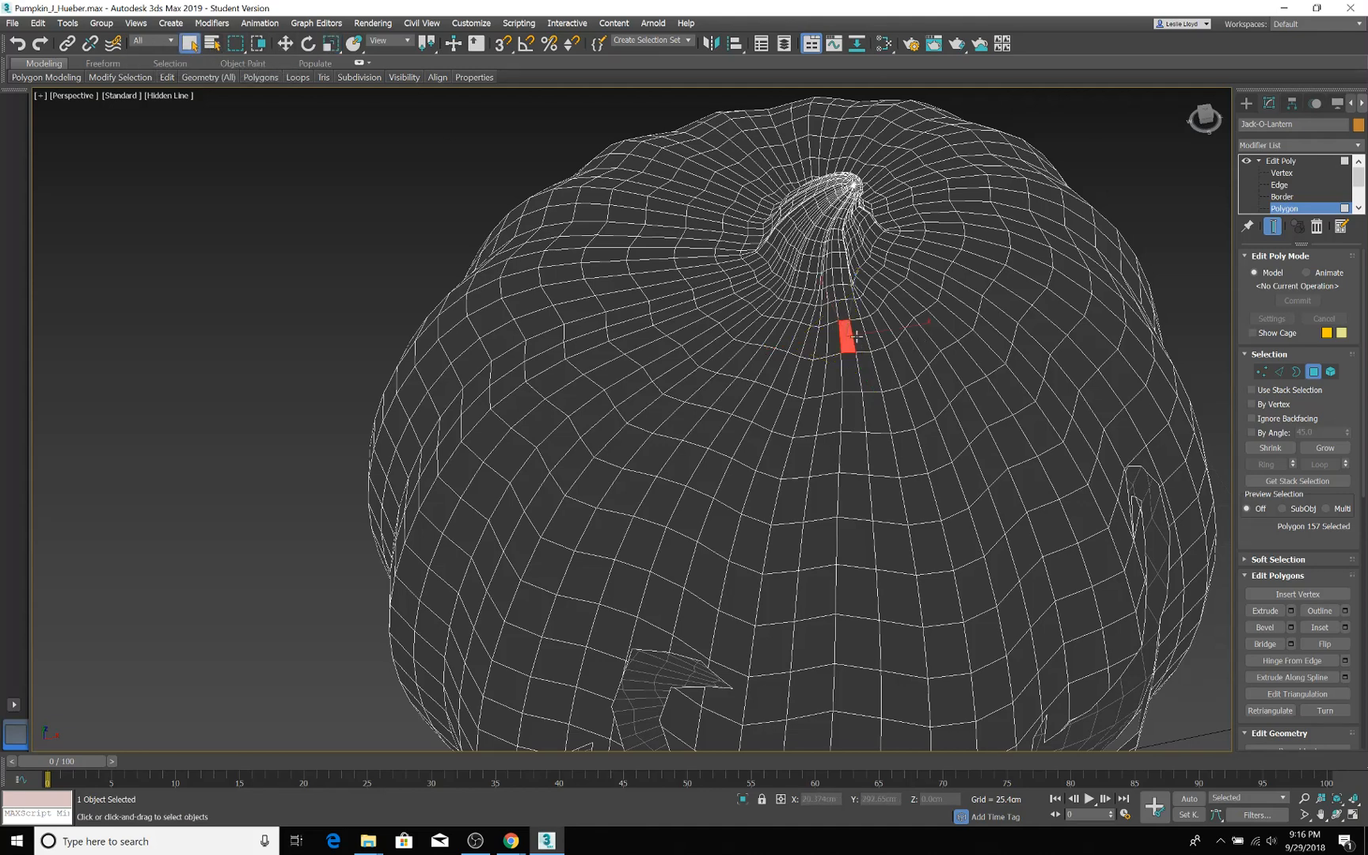
{"action": "left_click", "coordinate": [856, 339]}
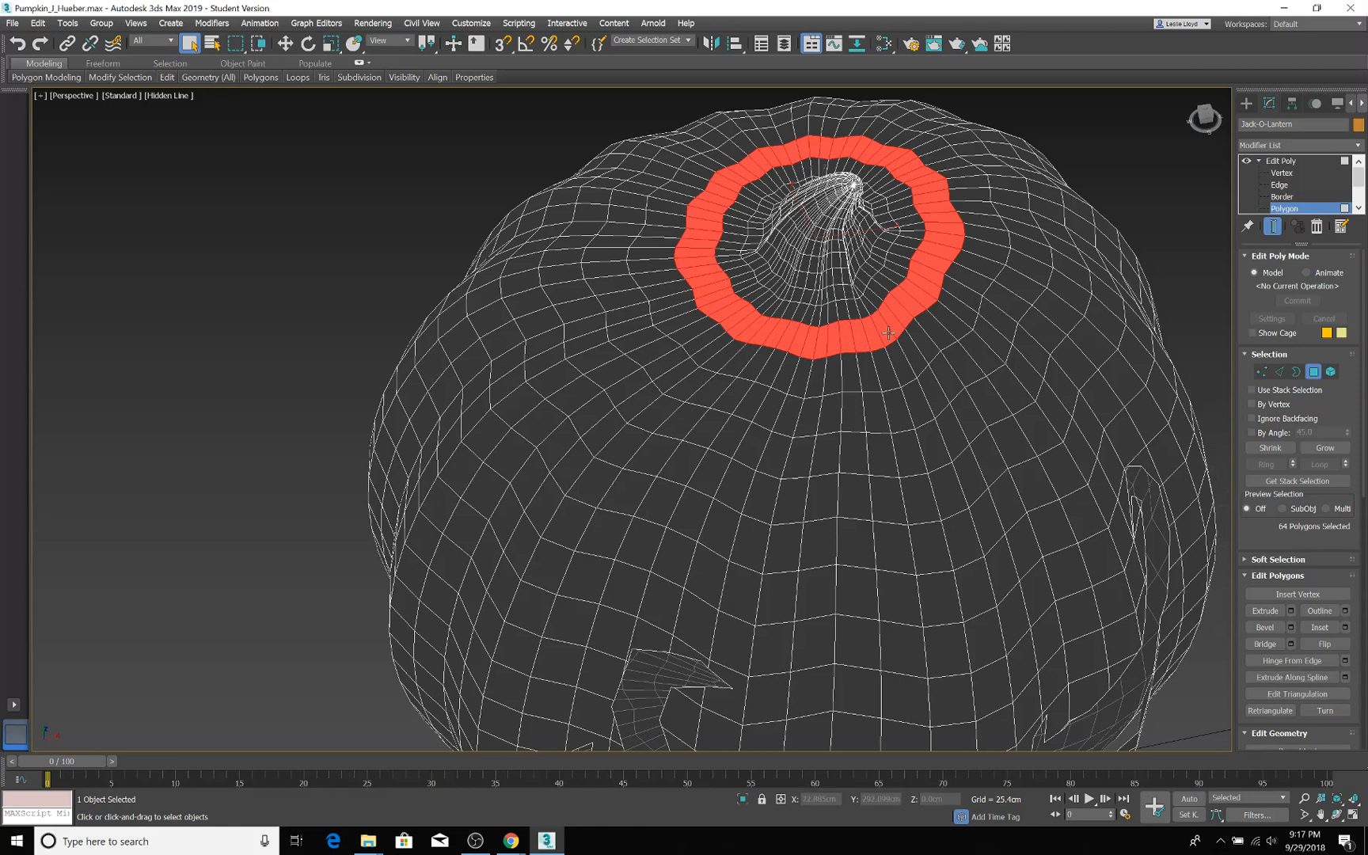
{"action": "left_click", "coordinate": [850, 361]}
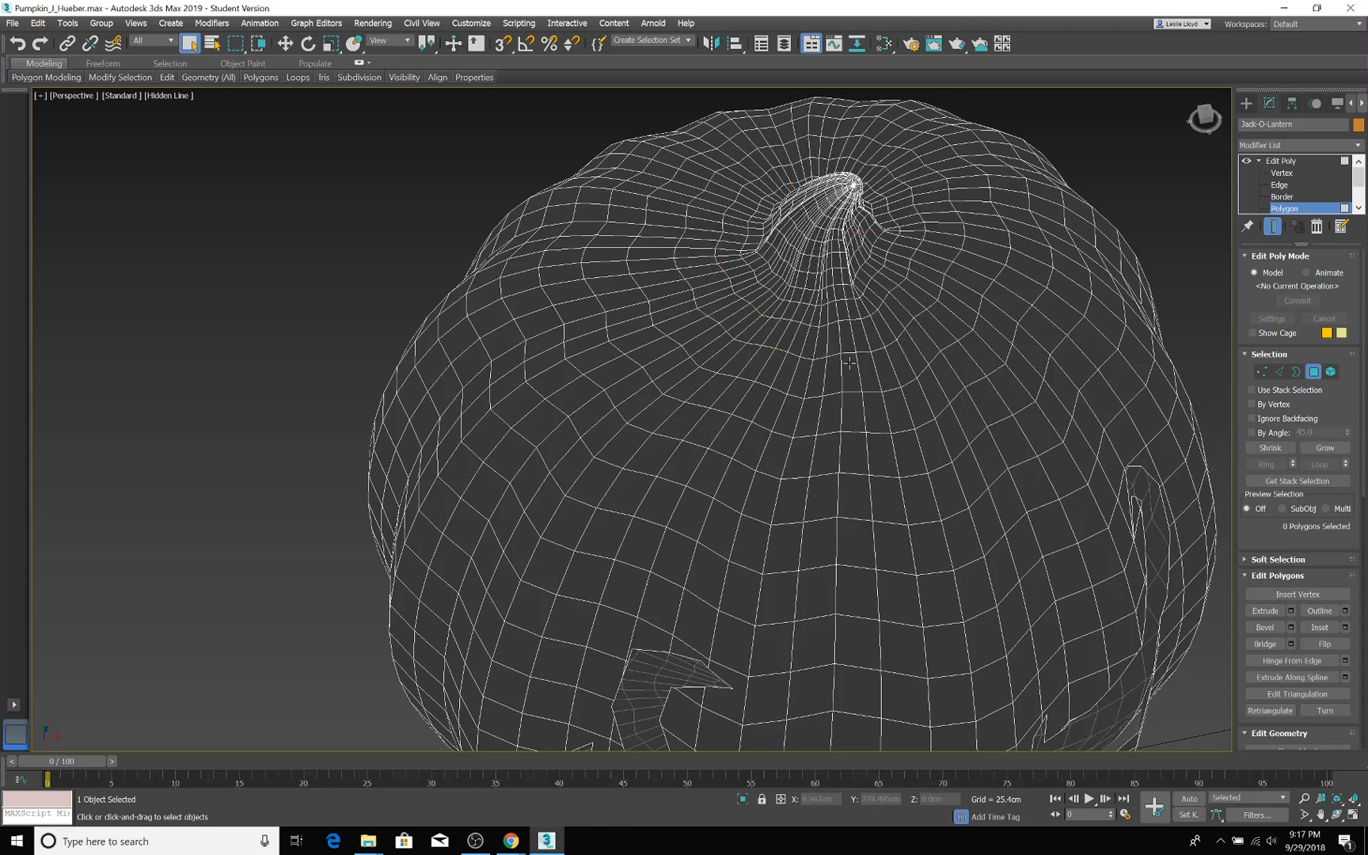
{"action": "left_click", "coordinate": [851, 371]}
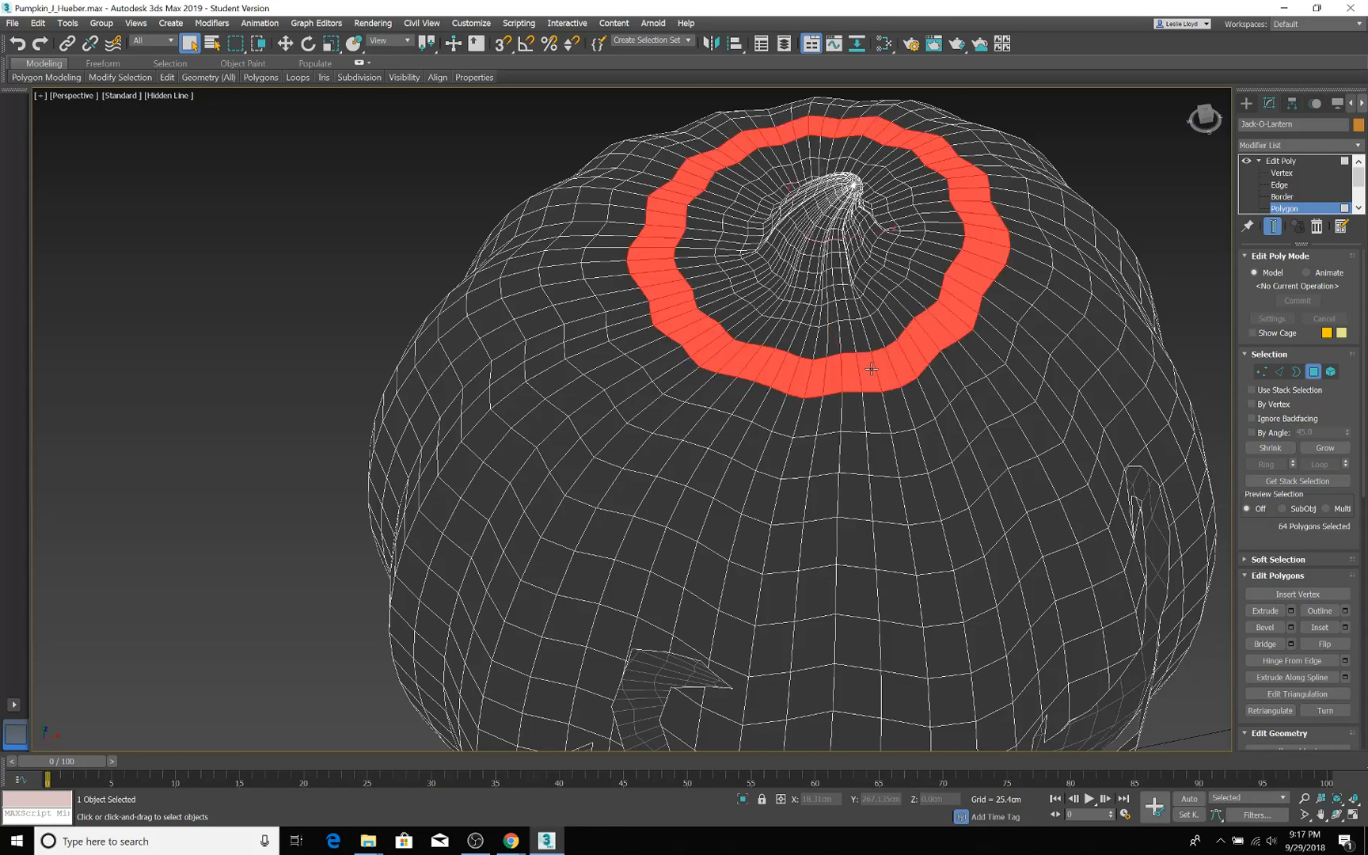
{"action": "mouse_move", "coordinate": [971, 225]}
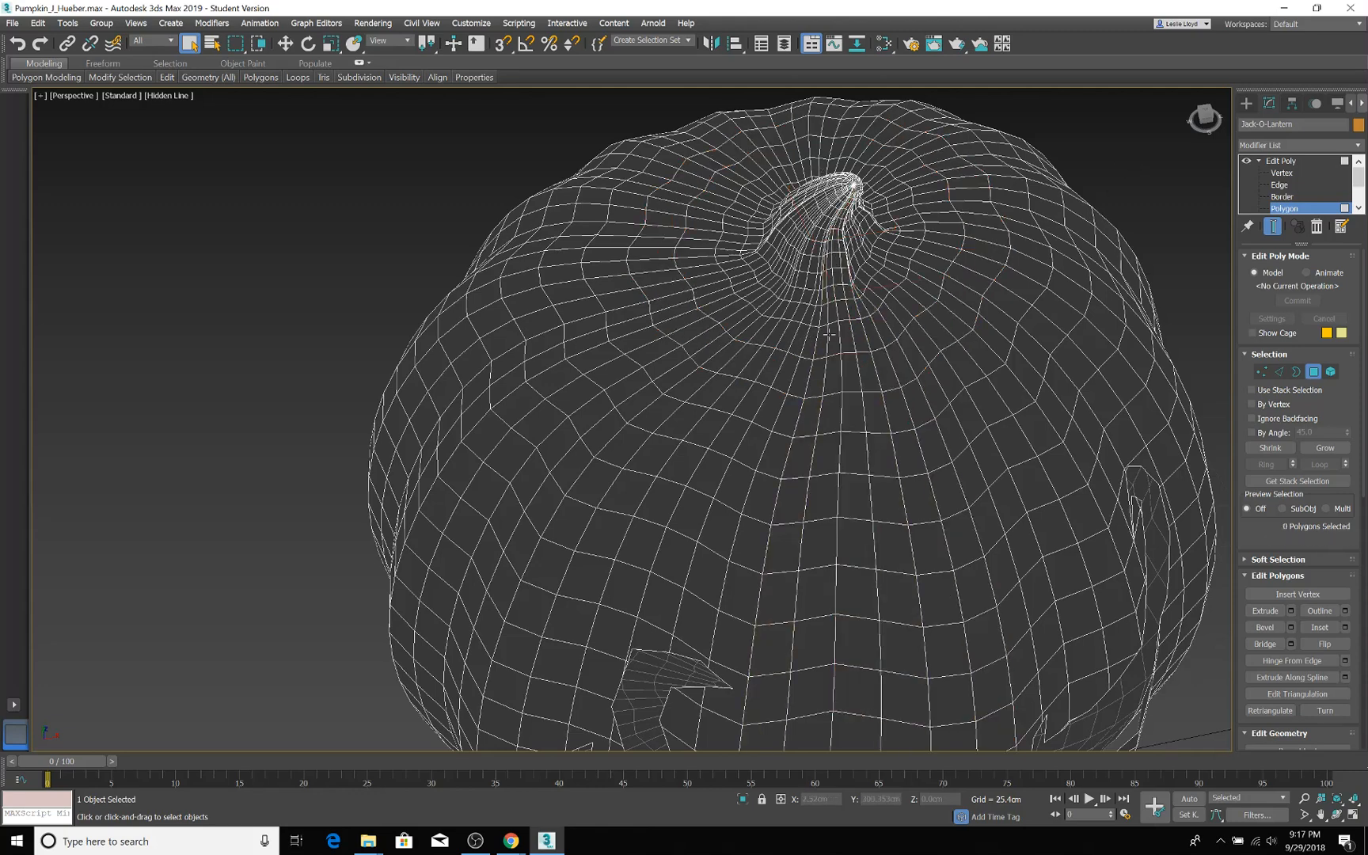
Add successive polygon loops toward the stem base, filling gaps to about 448 polygons
{"action": "left_click", "coordinate": [833, 340]}
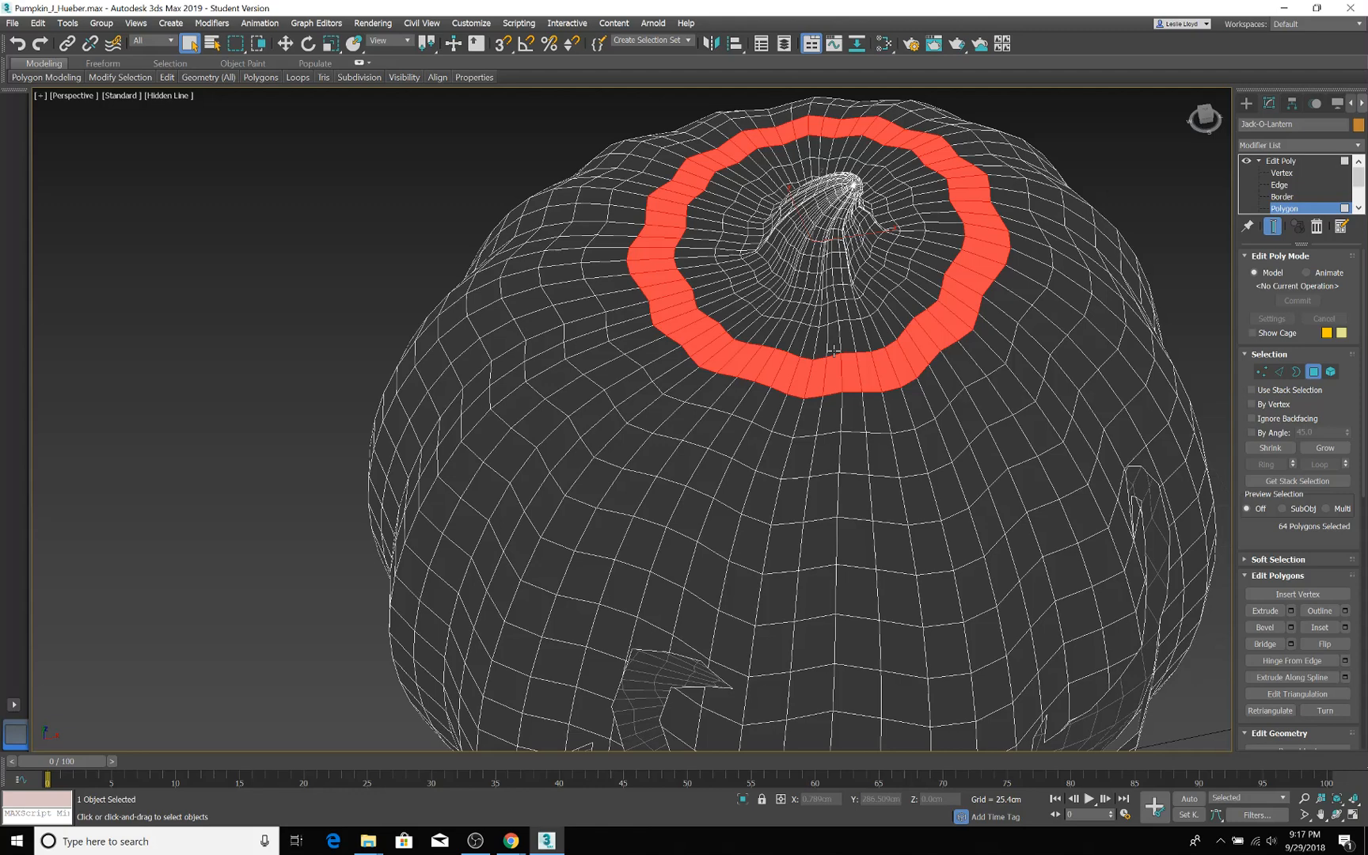
{"action": "left_click", "coordinate": [835, 340]}
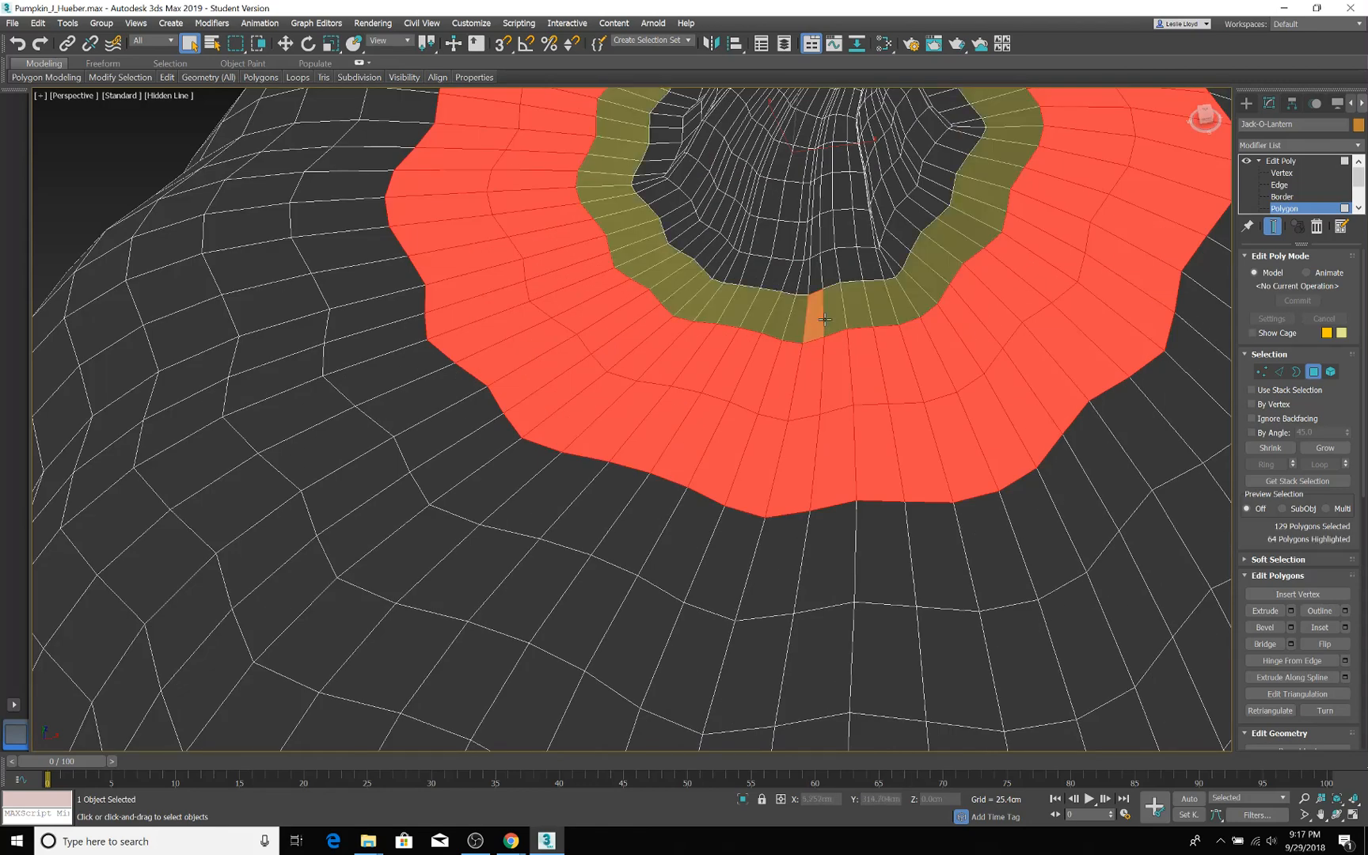
{"action": "left_click", "coordinate": [820, 319]}
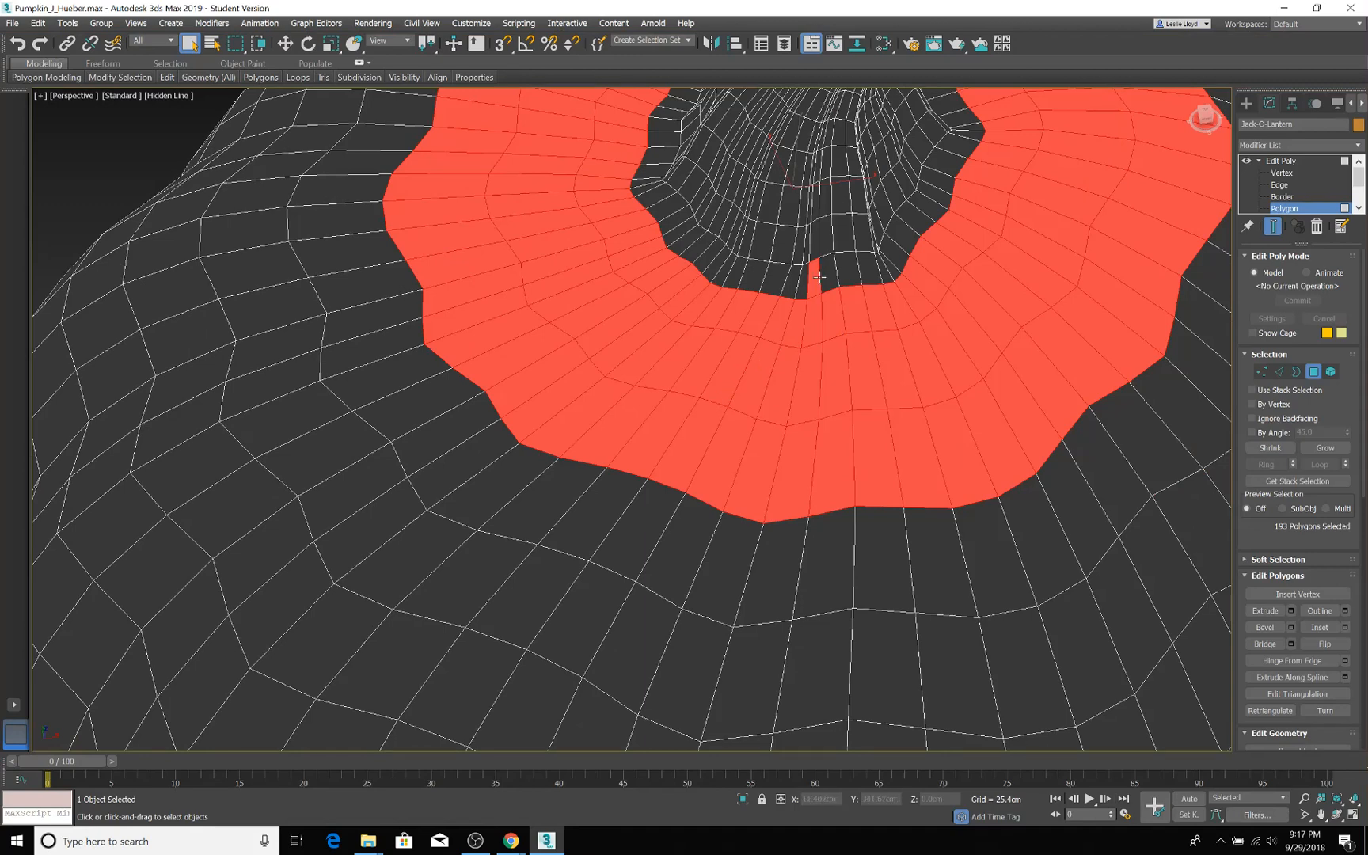
{"action": "left_click", "coordinate": [824, 275]}
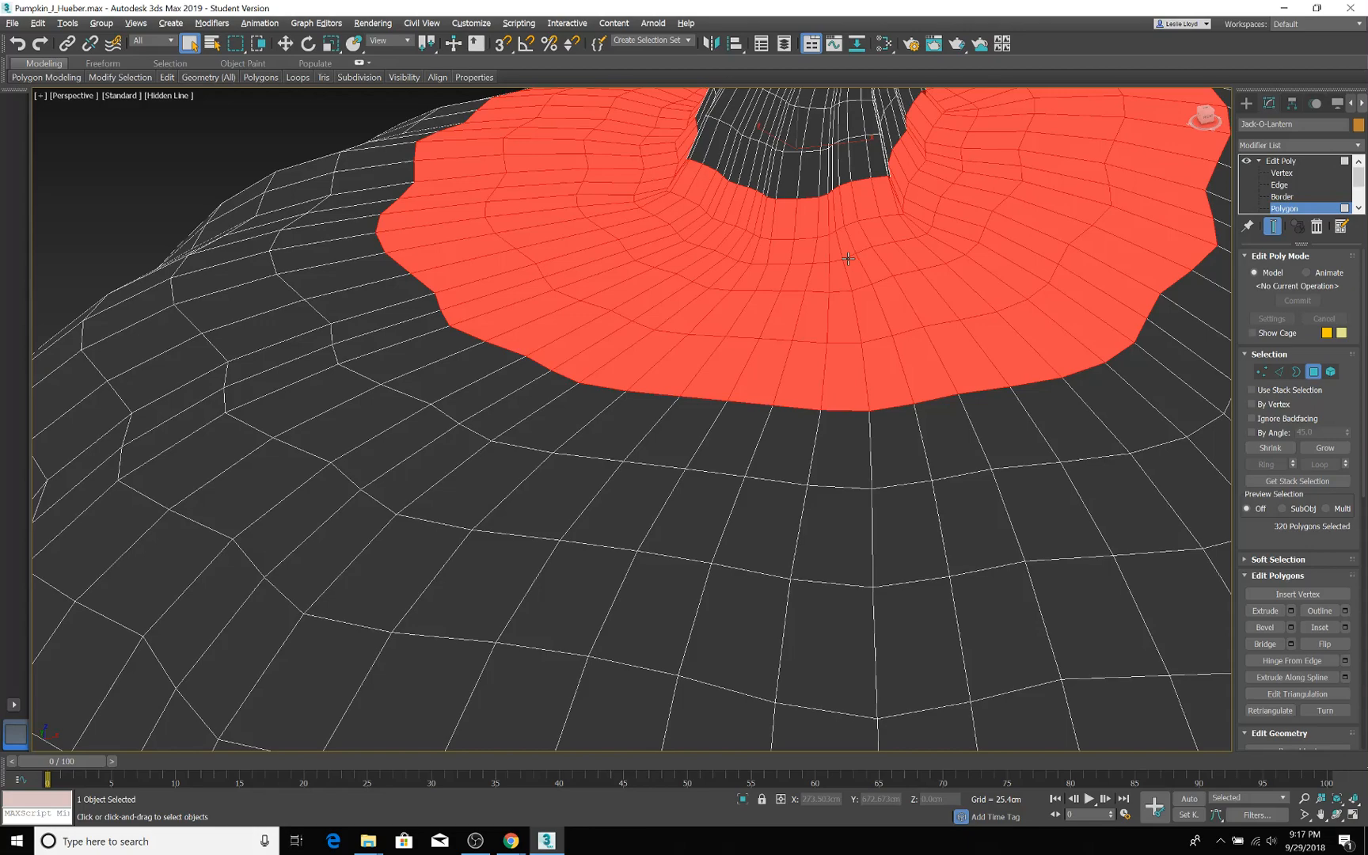
{"action": "left_click_drag", "start_coordinate": [847, 262], "coordinate": [802, 471]}
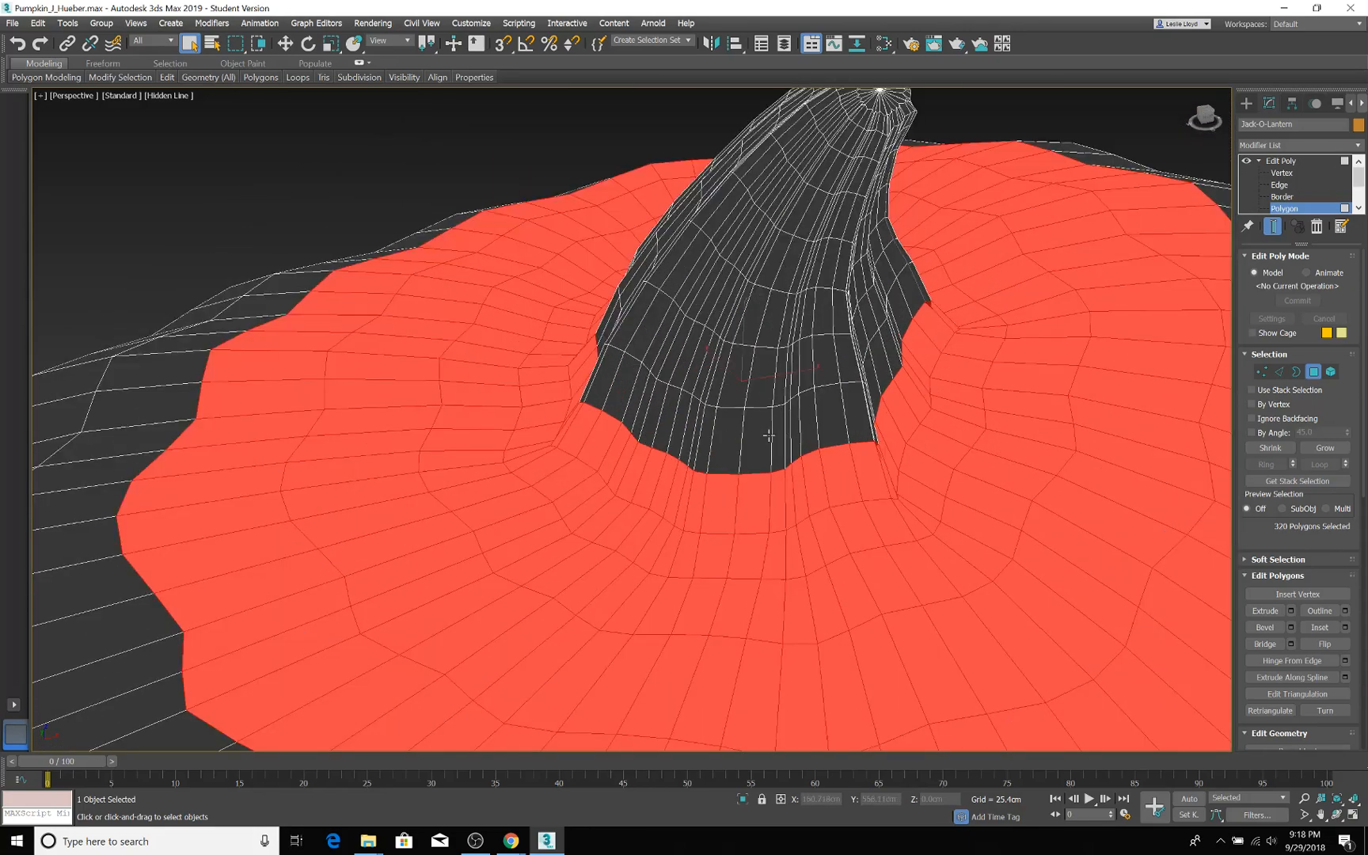
{"action": "left_click", "coordinate": [764, 436]}
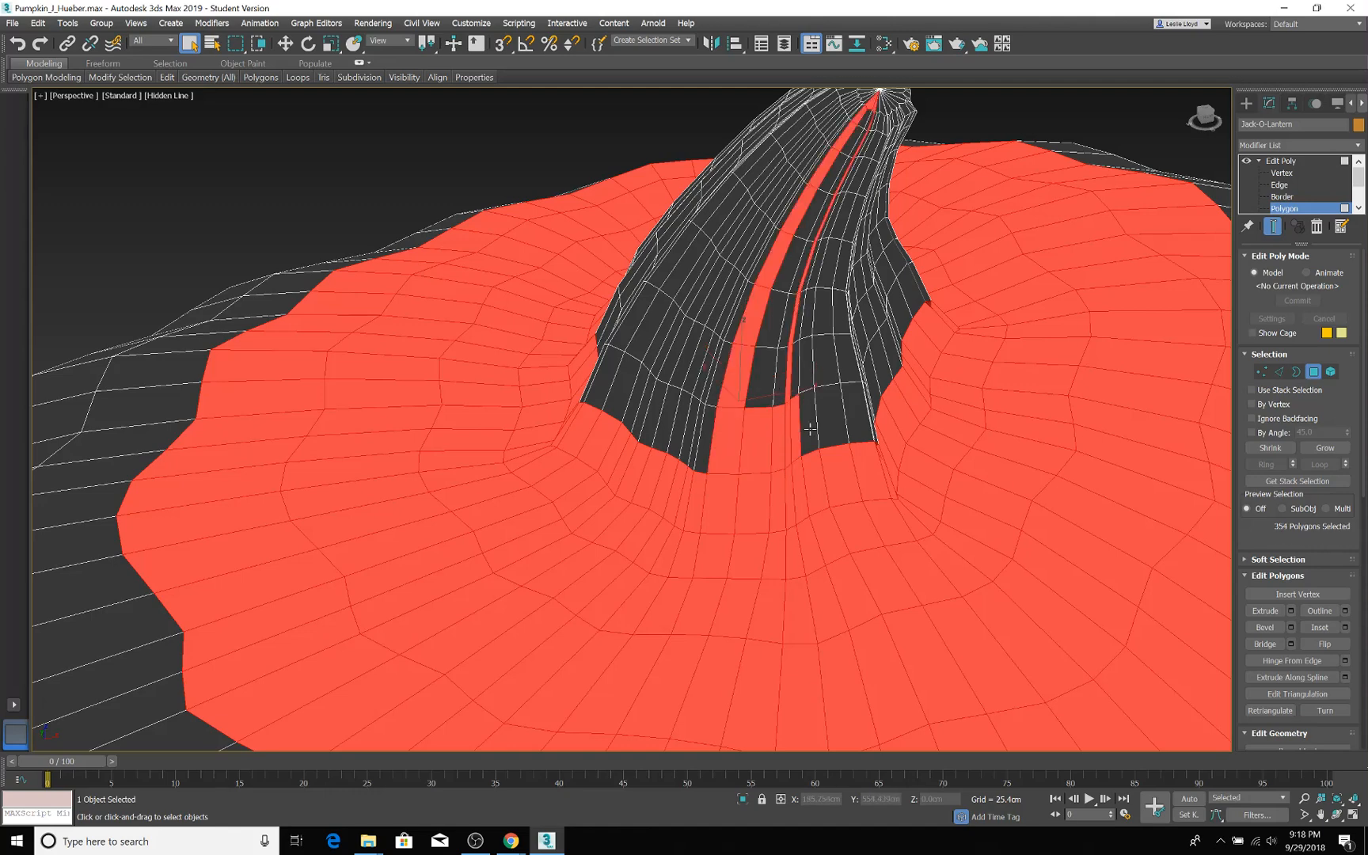
{"action": "left_click", "coordinate": [833, 428]}
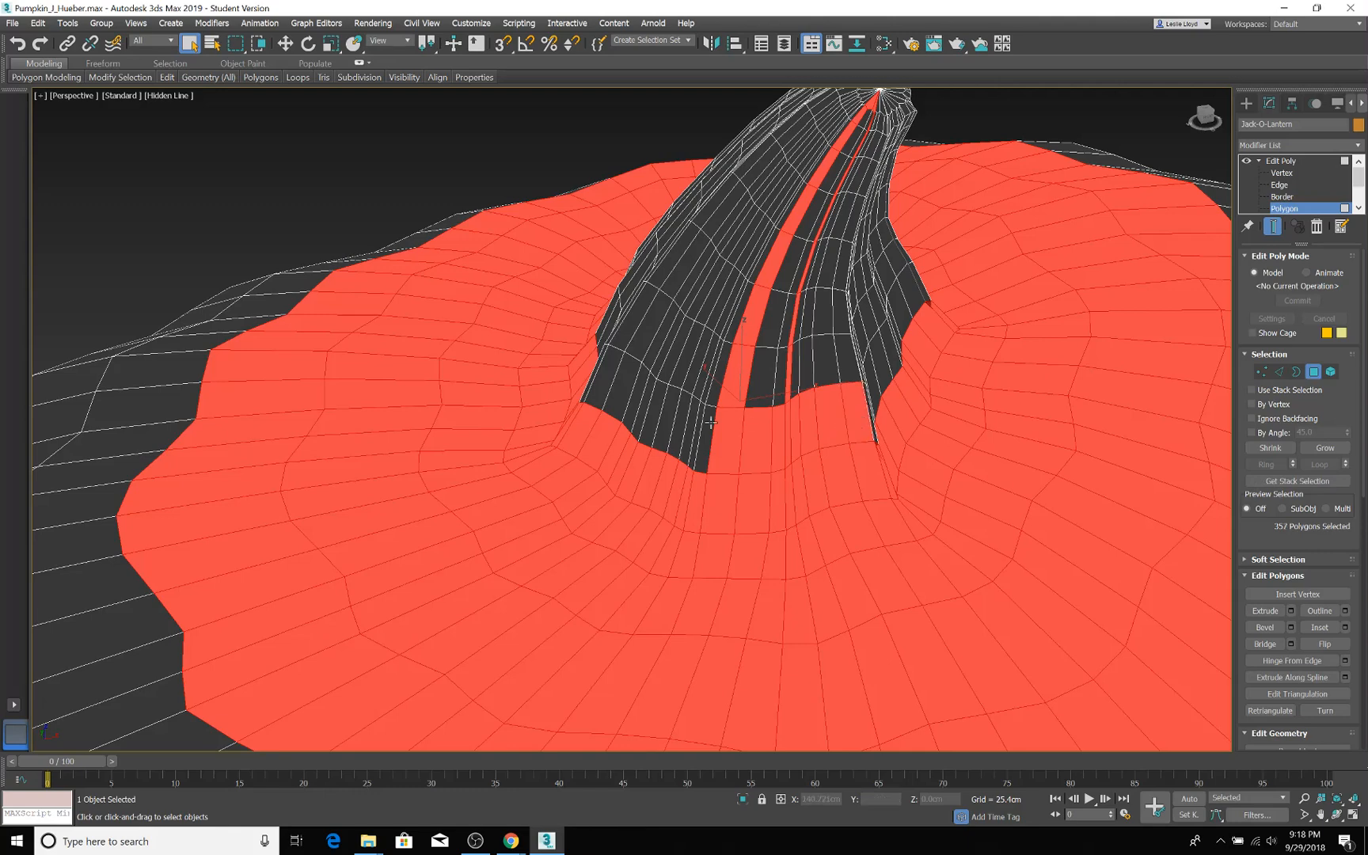
{"action": "left_click", "coordinate": [859, 418]}
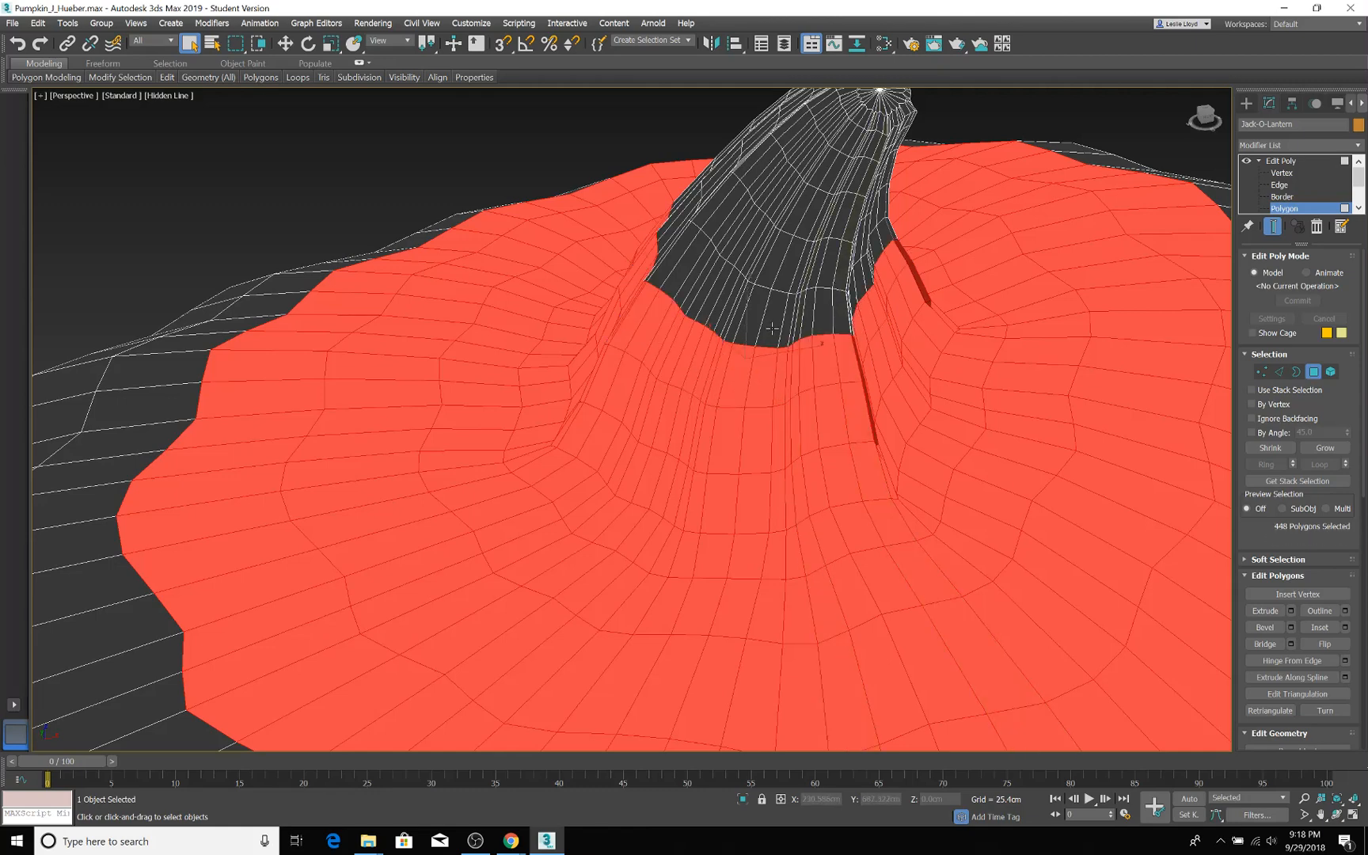
Ctrl-click the missing polygons beside and at the base of the stem
{"action": "left_click", "coordinate": [766, 319]}
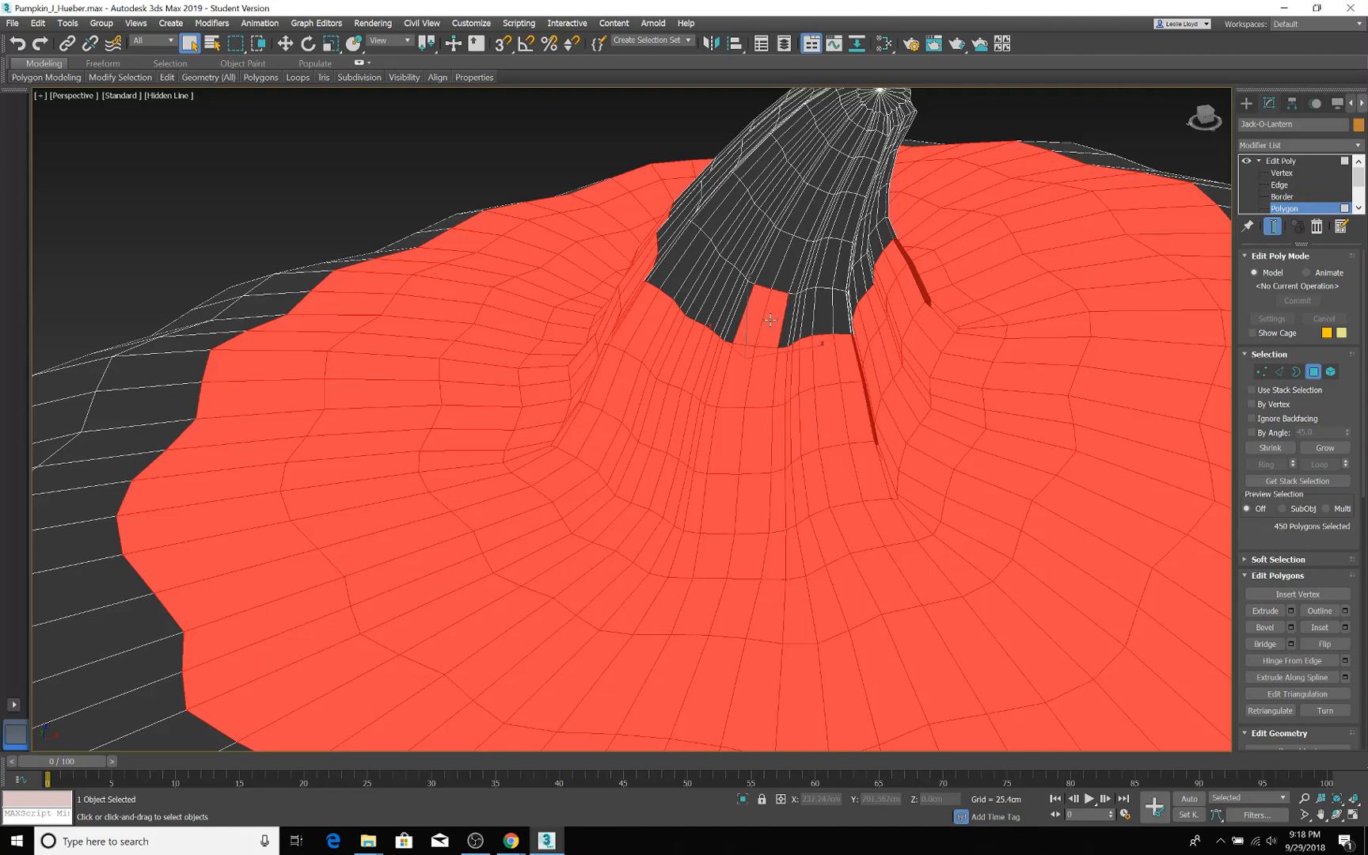
{"action": "mouse_move", "coordinate": [786, 317]}
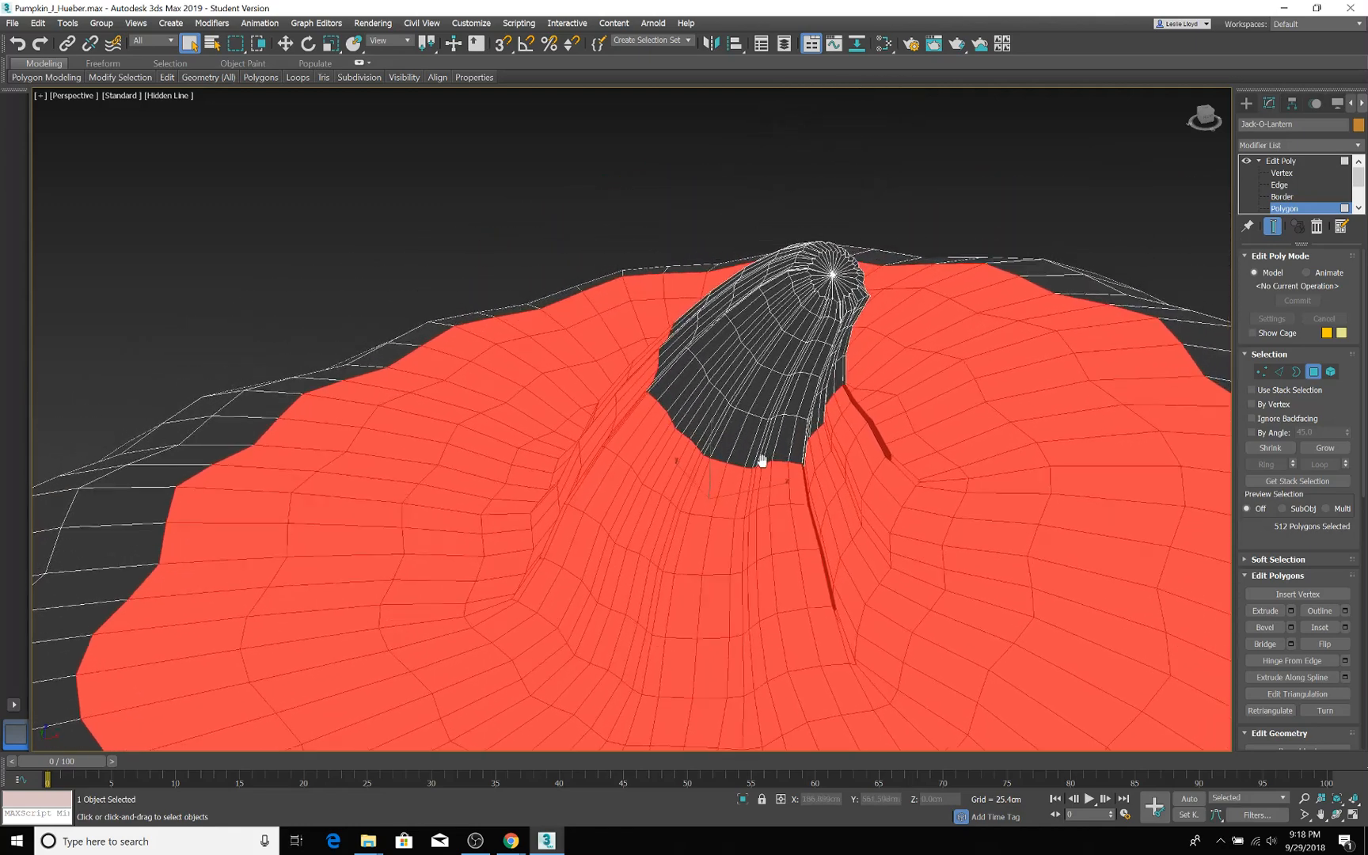
{"action": "left_click_drag", "start_coordinate": [759, 461], "coordinate": [698, 454]}
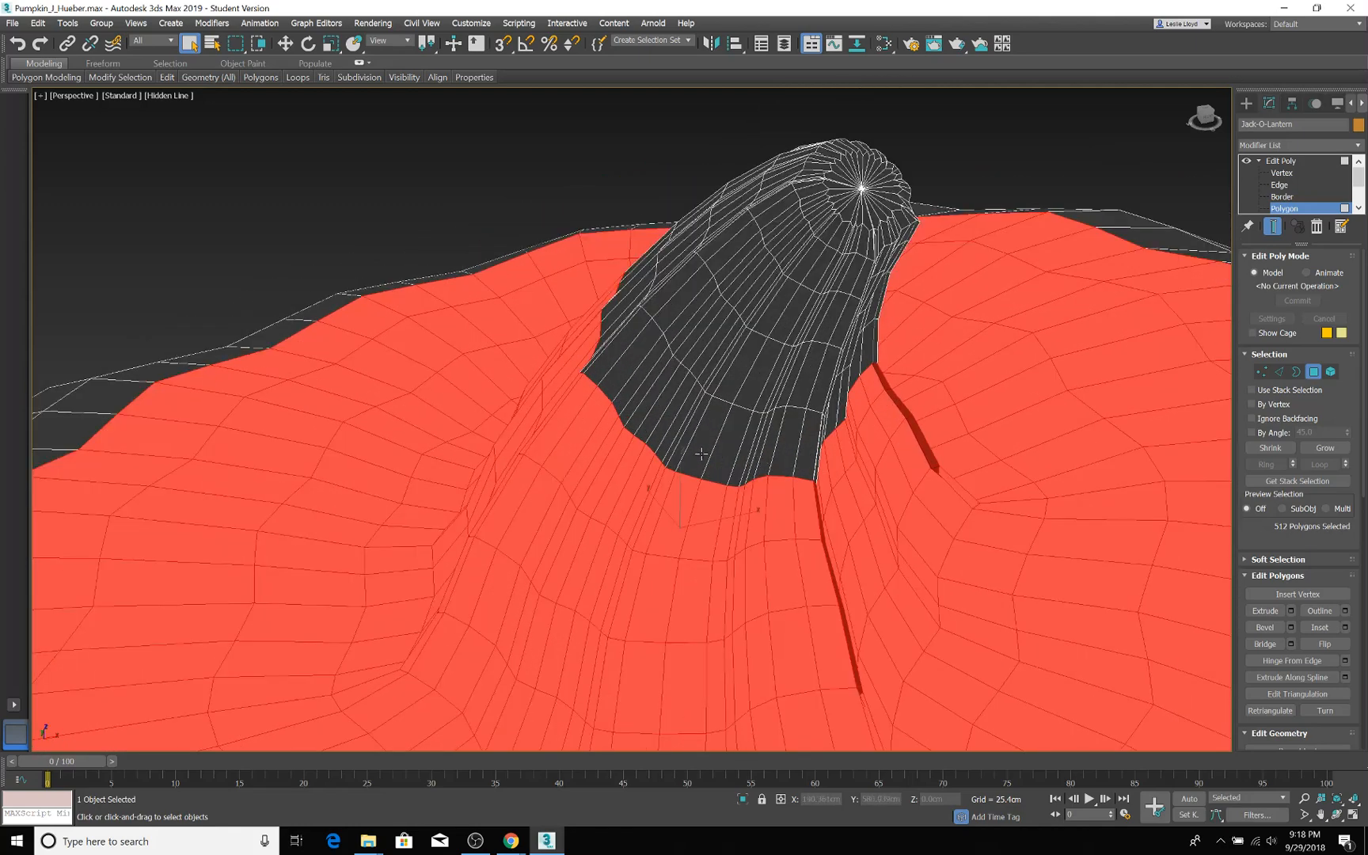
{"action": "left_click", "coordinate": [707, 441]}
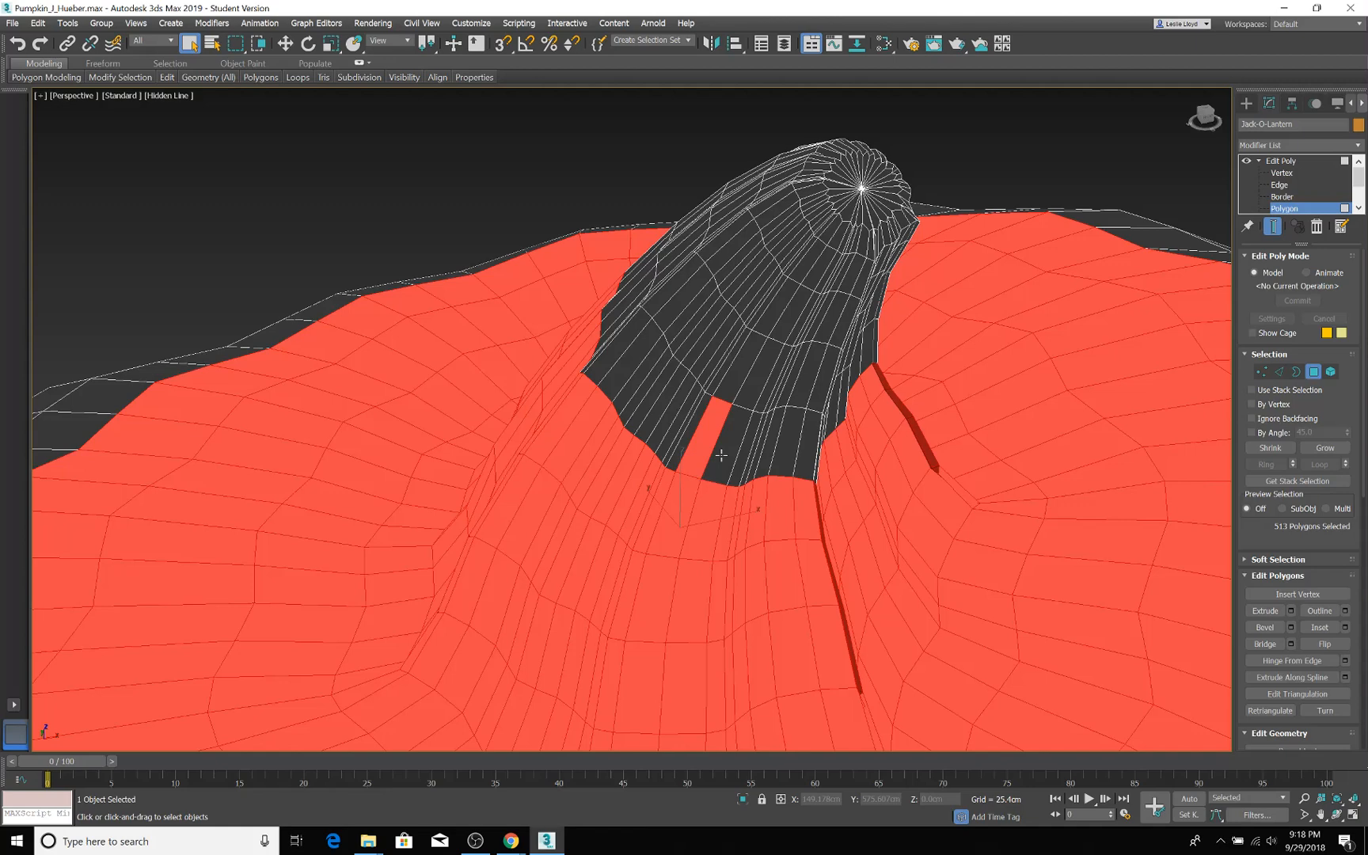
{"action": "left_click", "coordinate": [737, 463]}
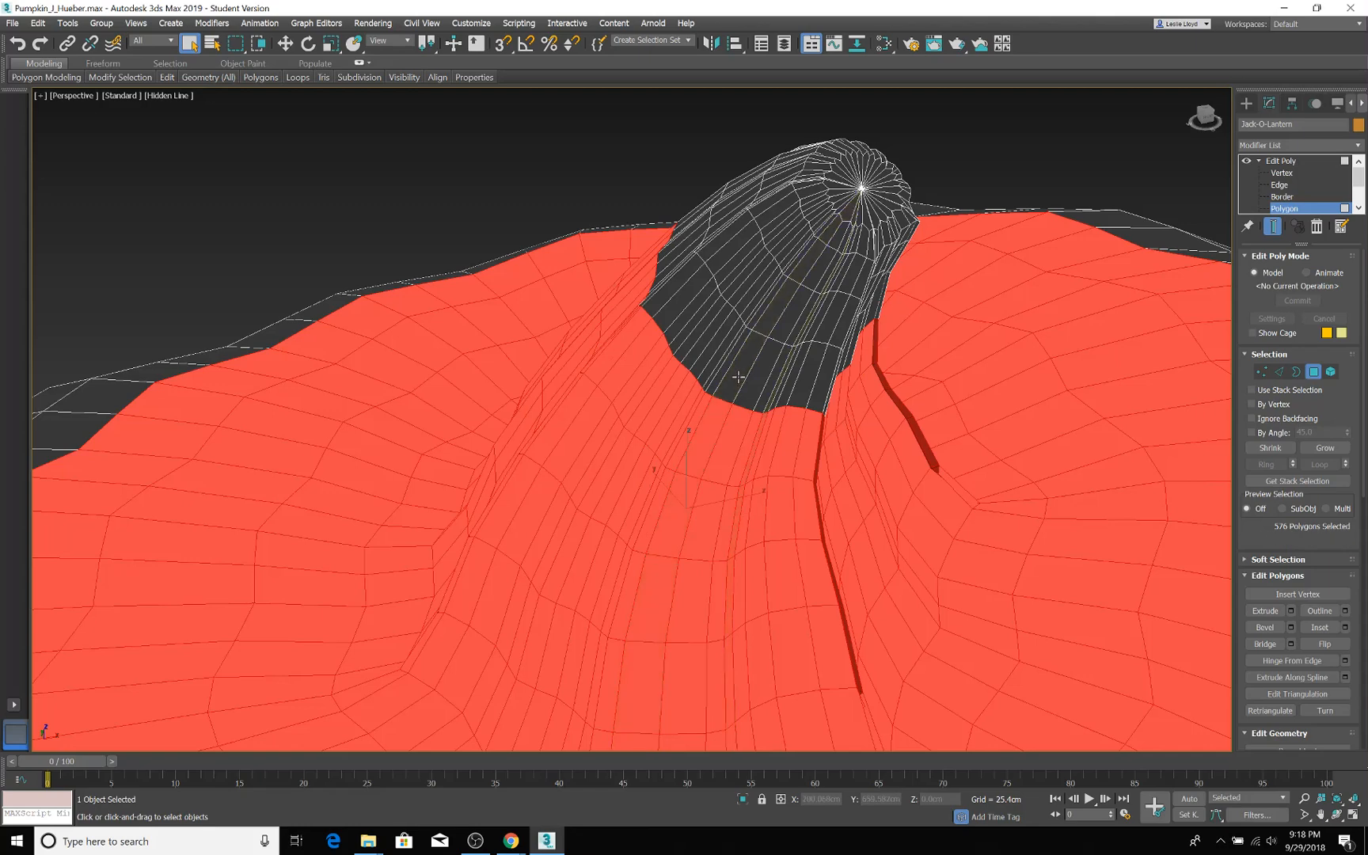
Add all the stem side and stem-top faces so the whole lid region is selected
{"action": "left_click", "coordinate": [741, 377]}
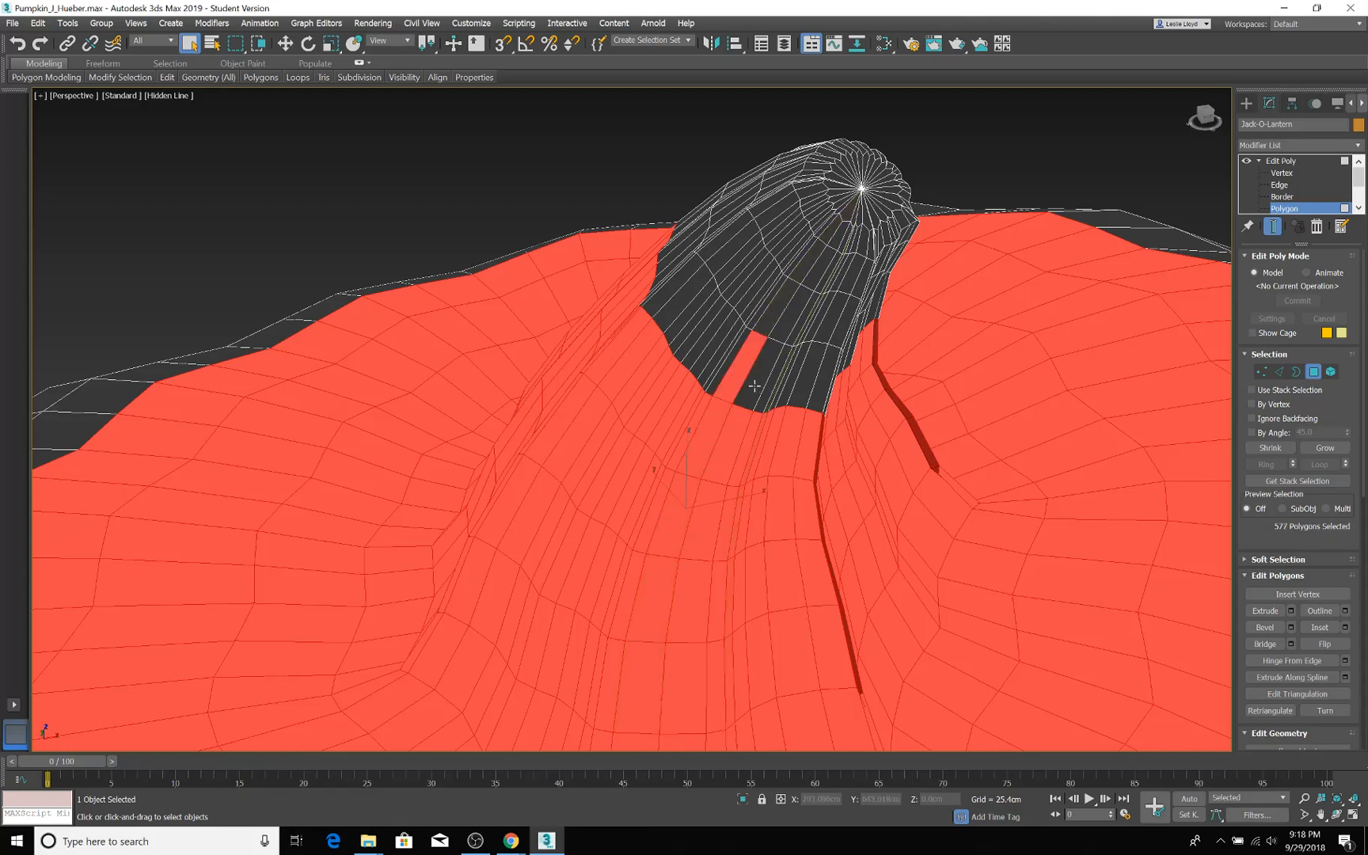
{"action": "left_click", "coordinate": [752, 386]}
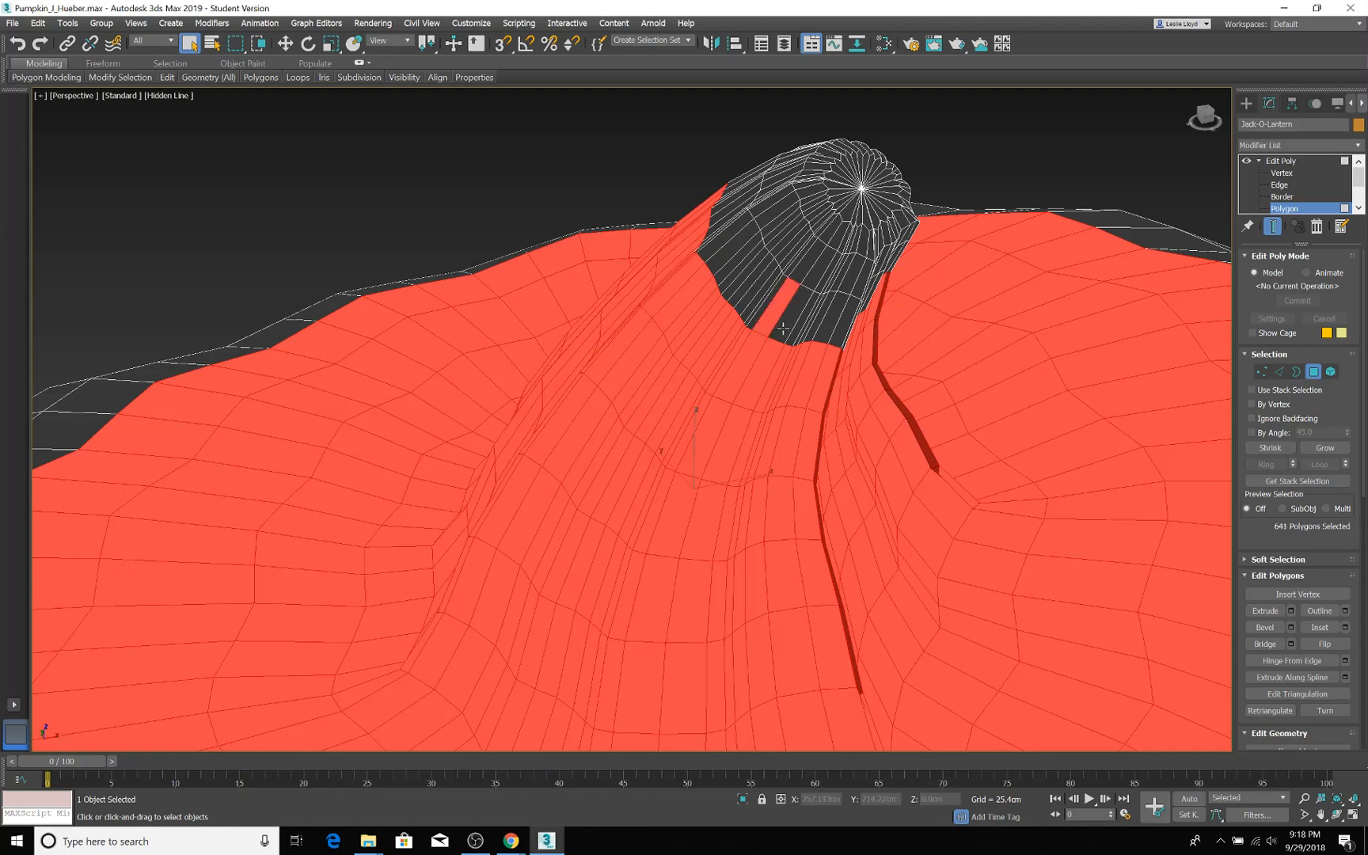
{"action": "left_click", "coordinate": [790, 330]}
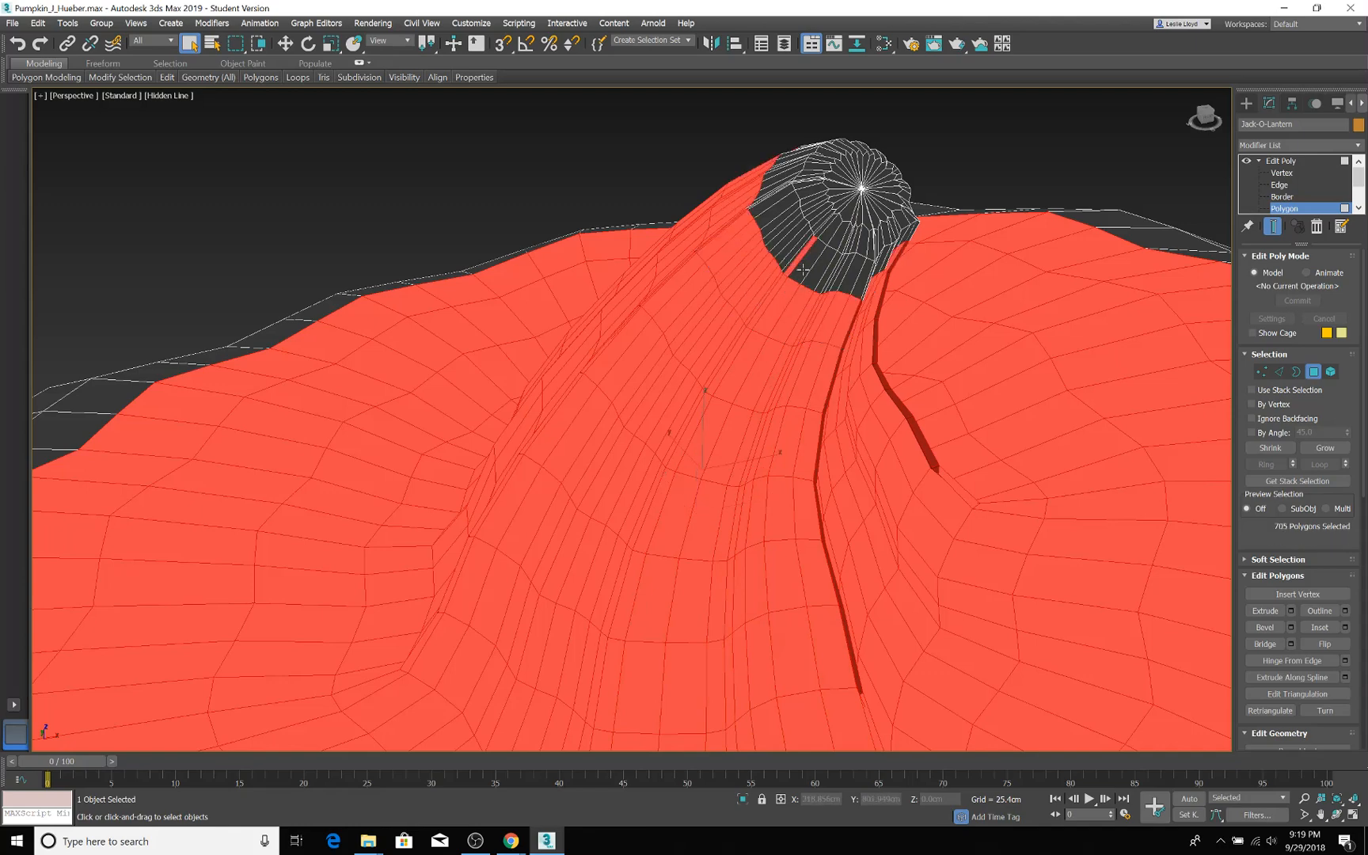
{"action": "left_click", "coordinate": [795, 271]}
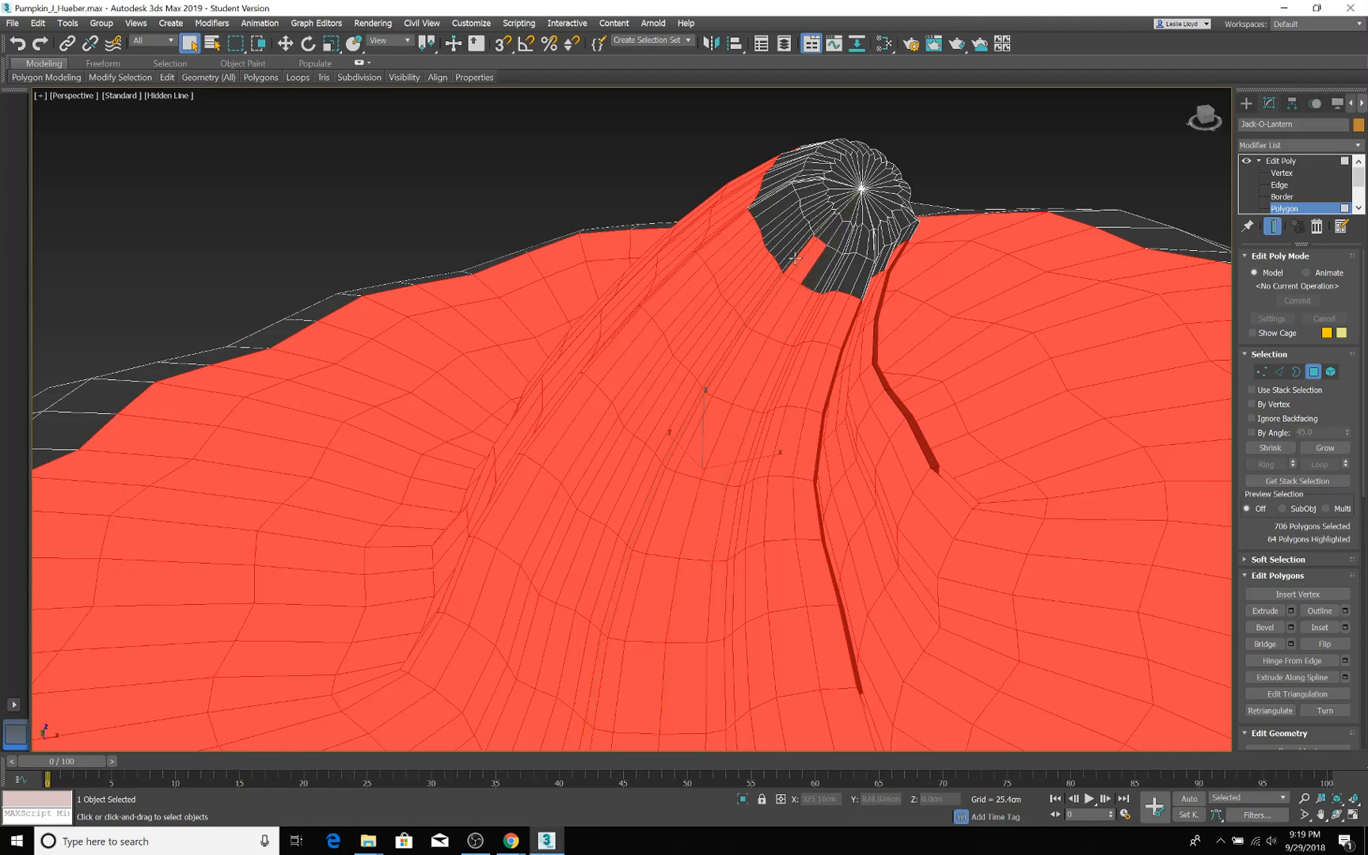
{"action": "left_click", "coordinate": [794, 260]}
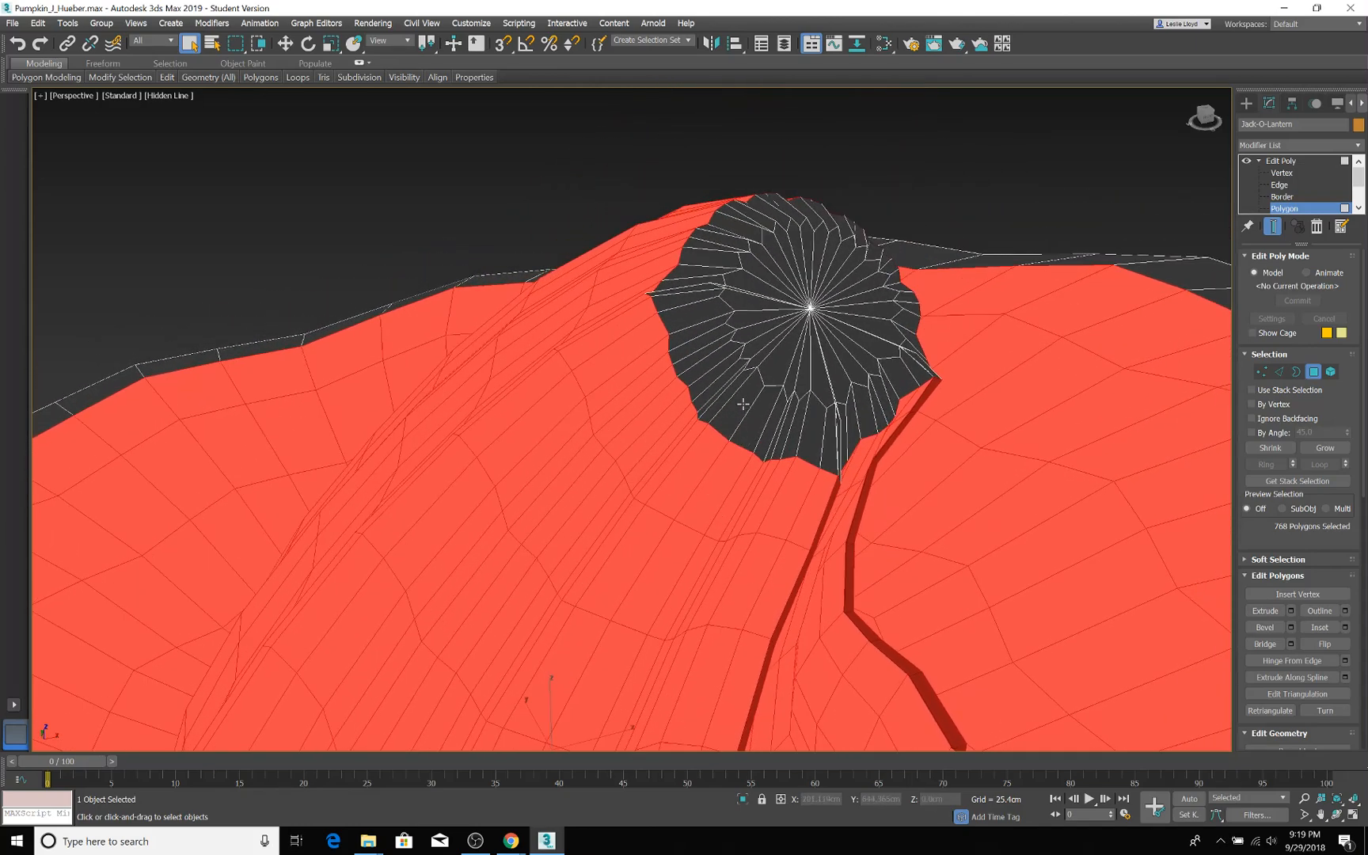
{"action": "left_click", "coordinate": [746, 411]}
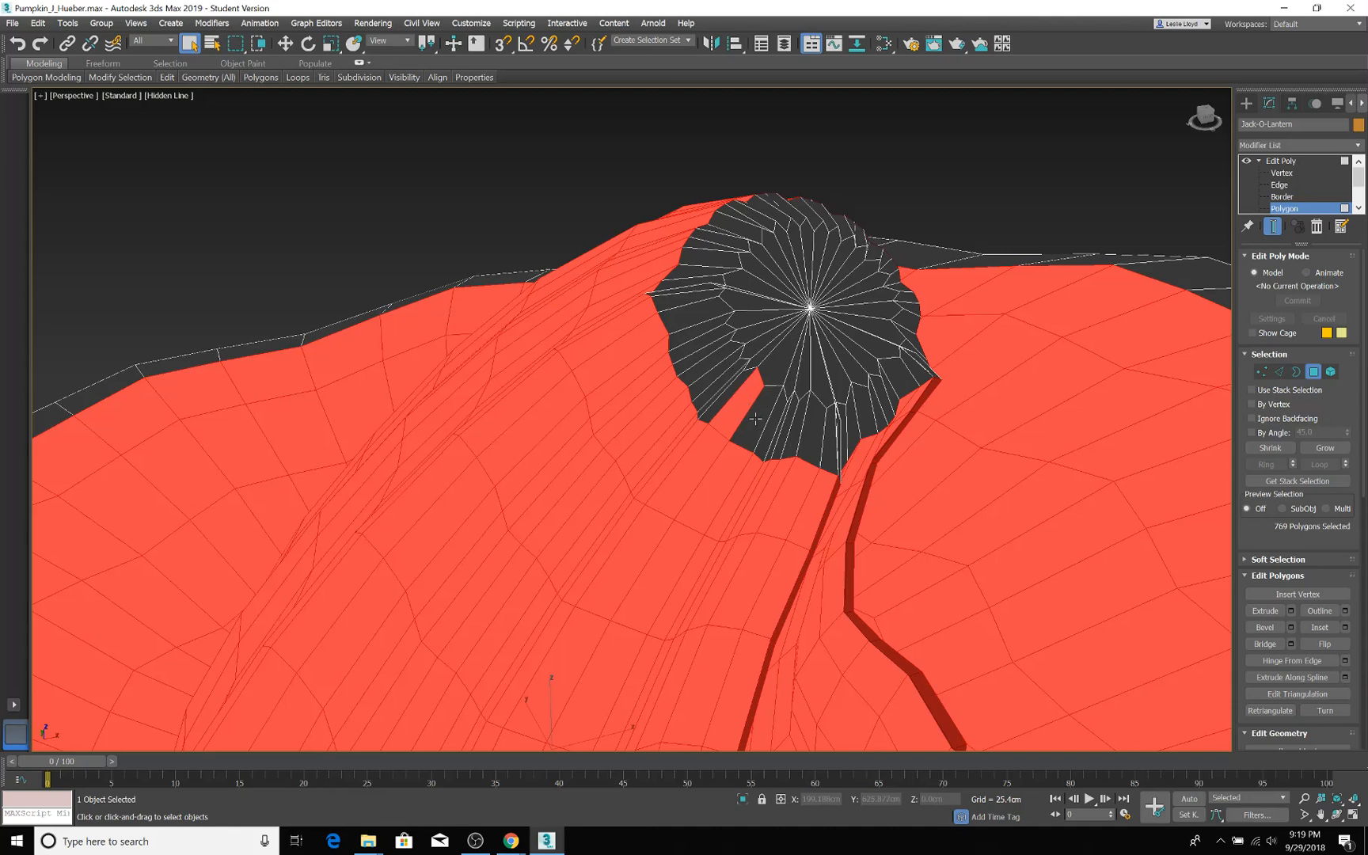
{"action": "left_click", "coordinate": [720, 403]}
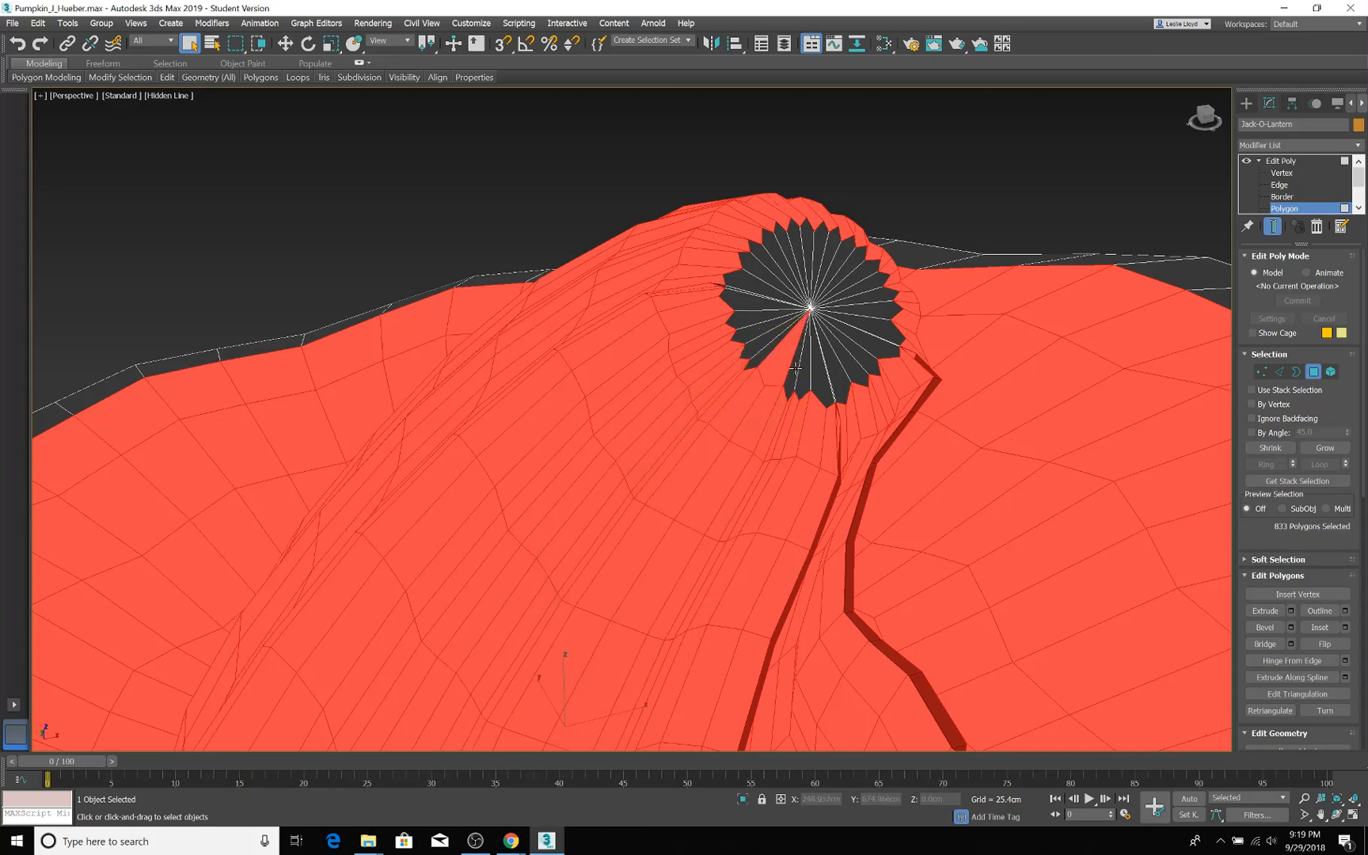
{"action": "mouse_move", "coordinate": [824, 360]}
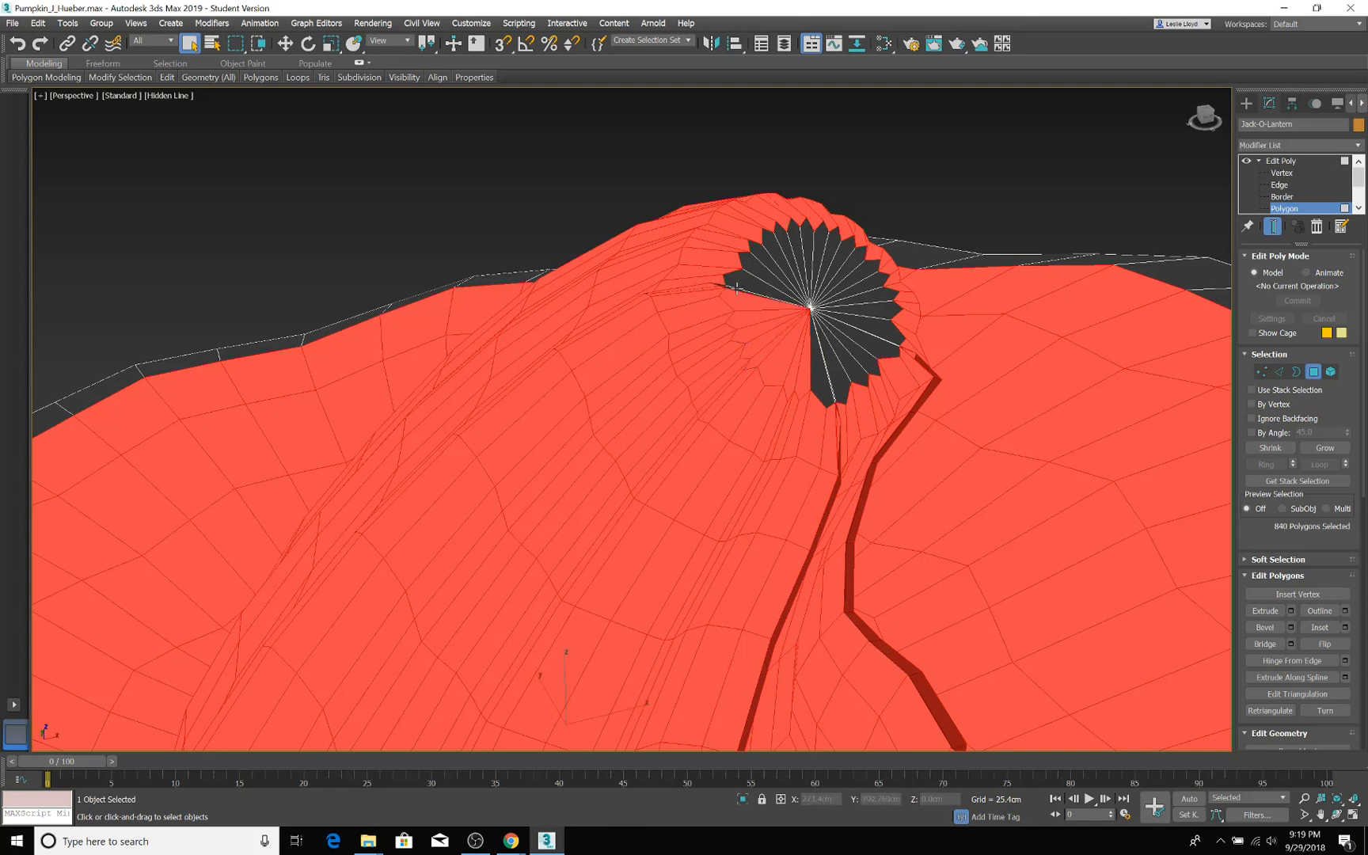
{"action": "left_click", "coordinate": [737, 306]}
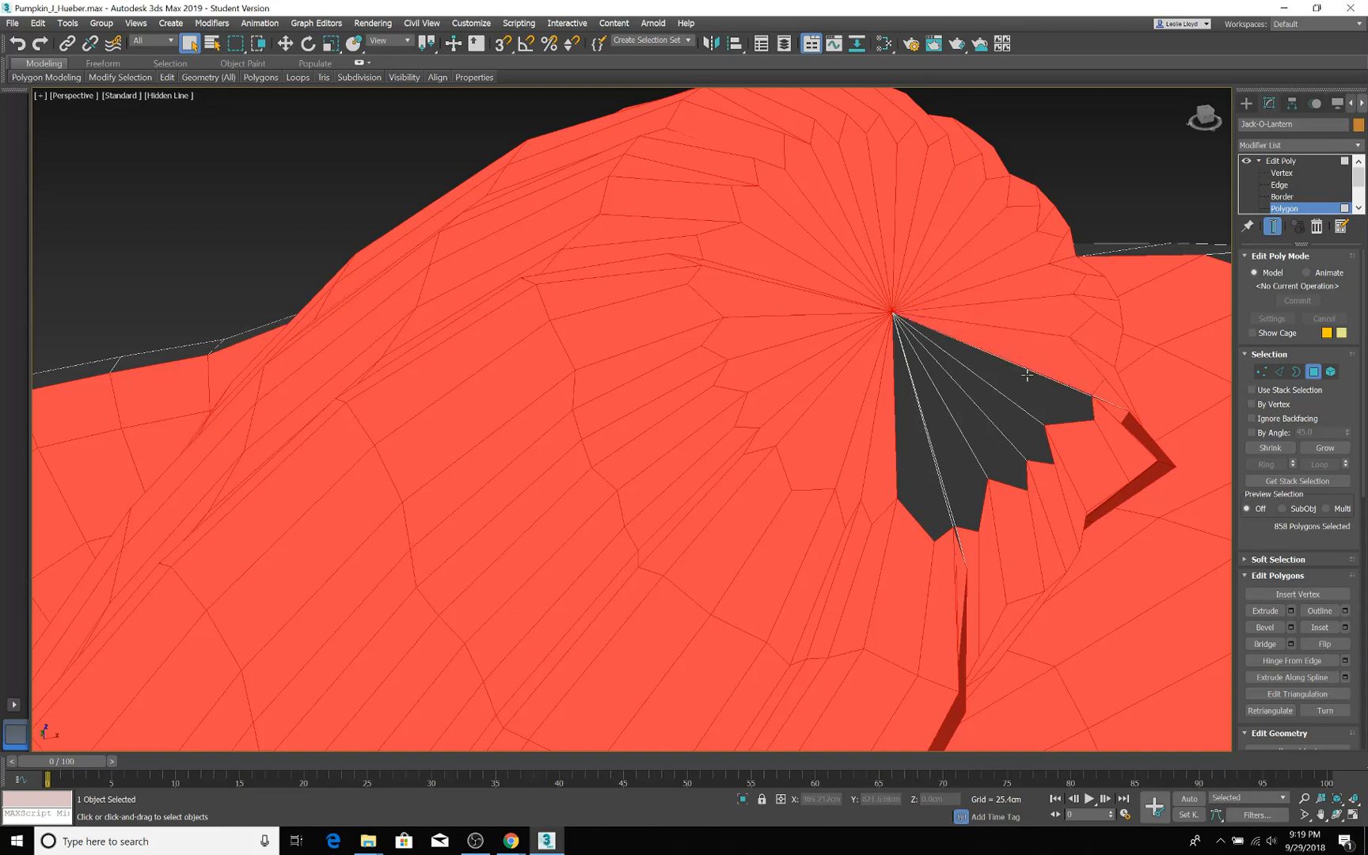
{"action": "left_click", "coordinate": [1010, 386]}
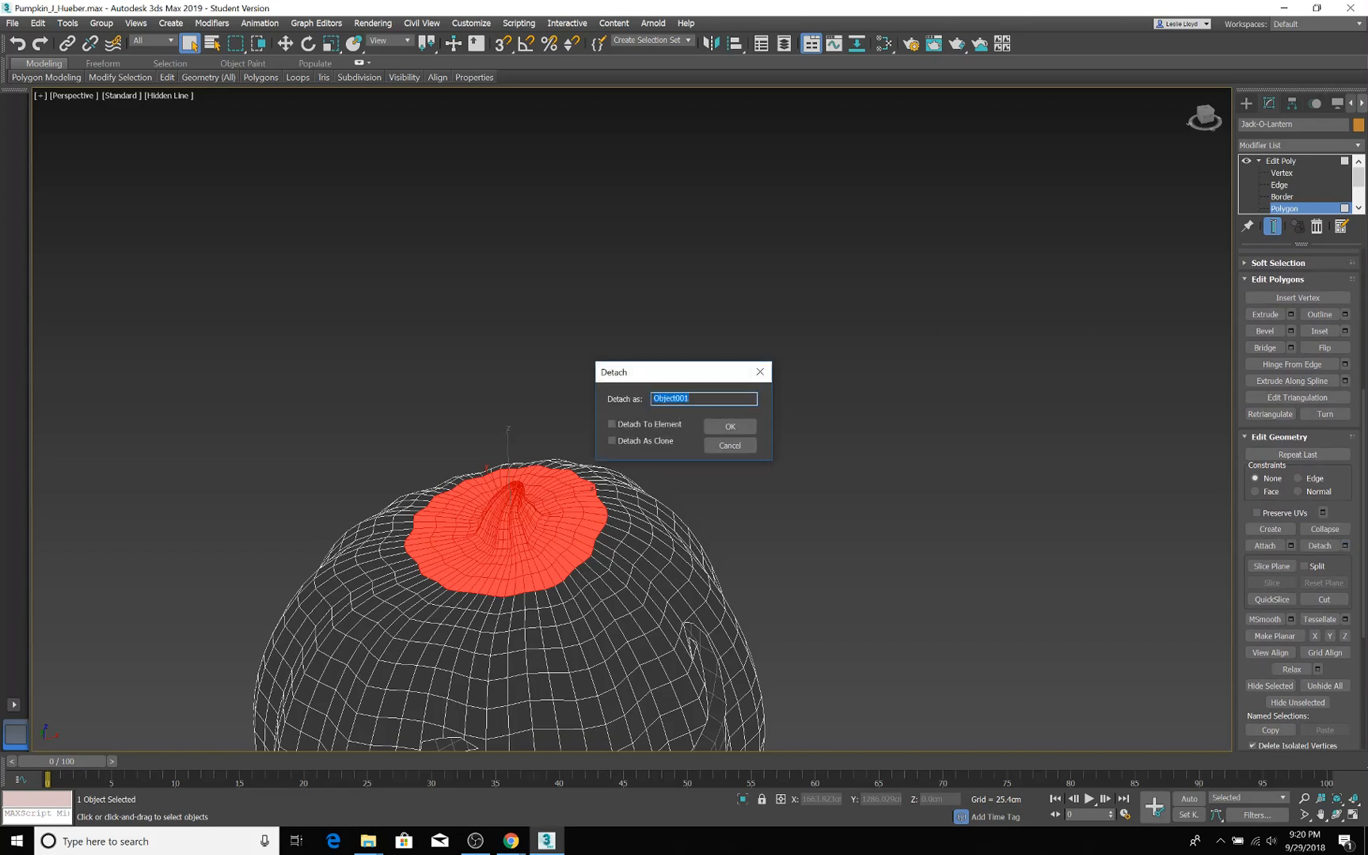
Detach the lid faces as a new object named 'top'
{"action": "type", "text": "top"}
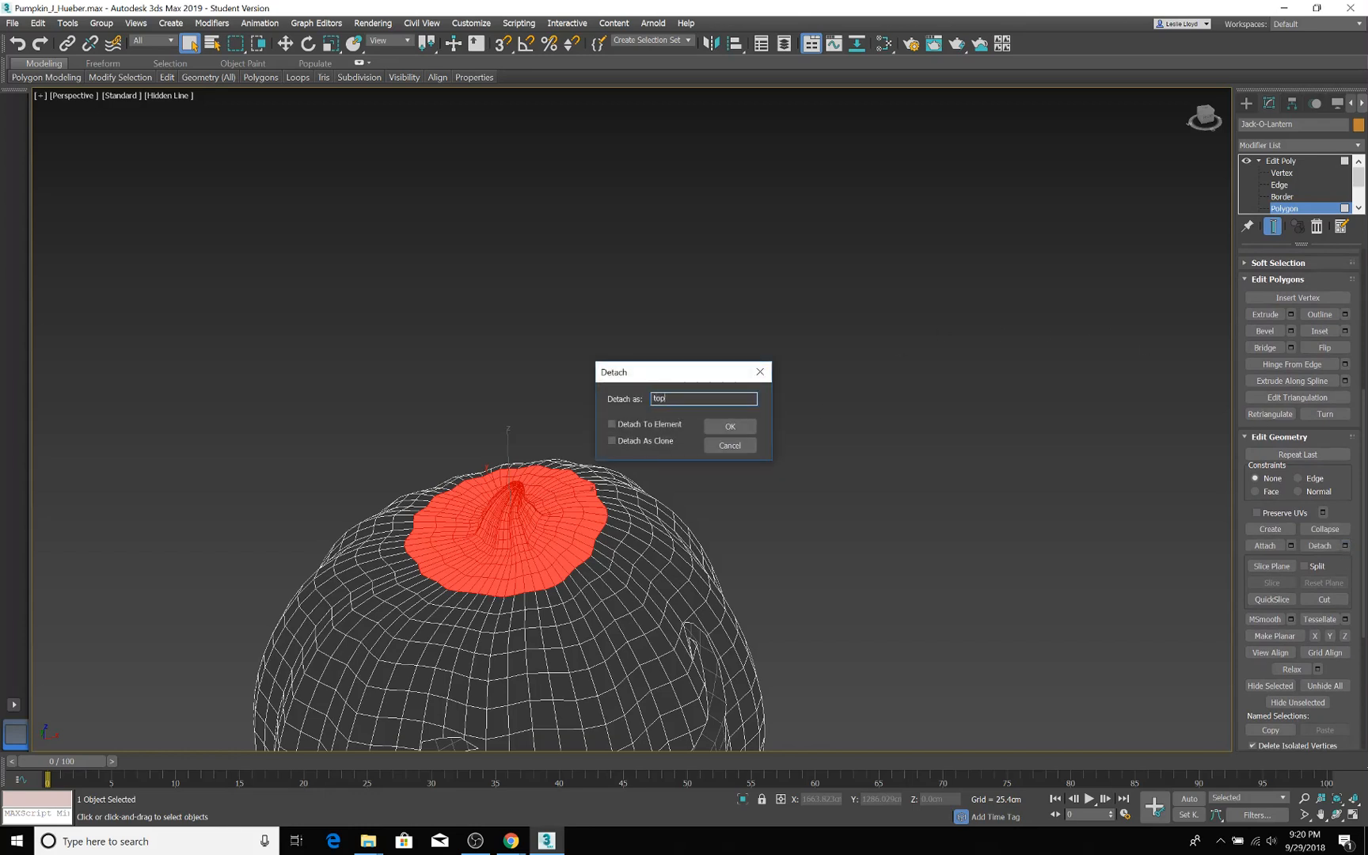
{"action": "mouse_move", "coordinate": [688, 446]}
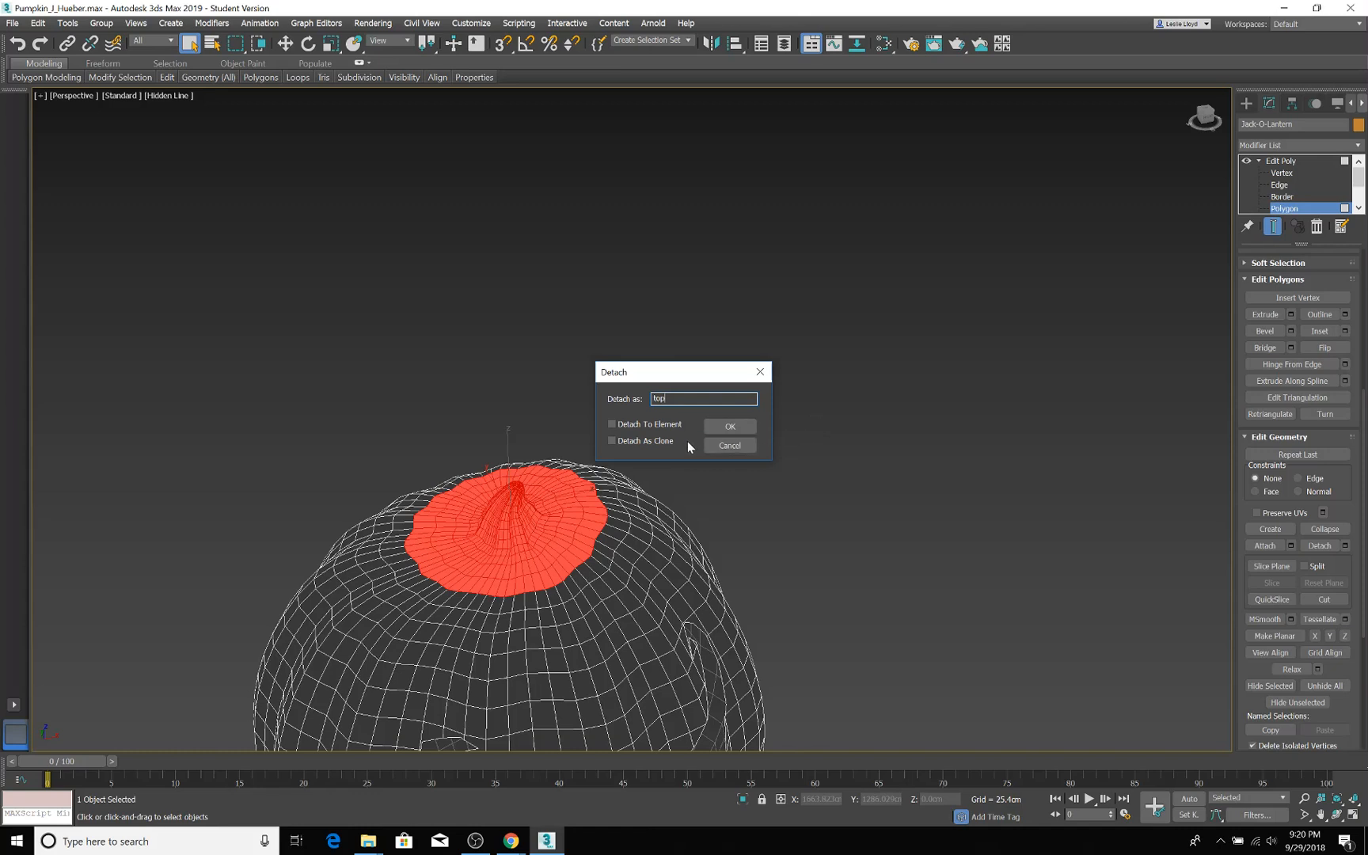
{"action": "left_click", "coordinate": [729, 427]}
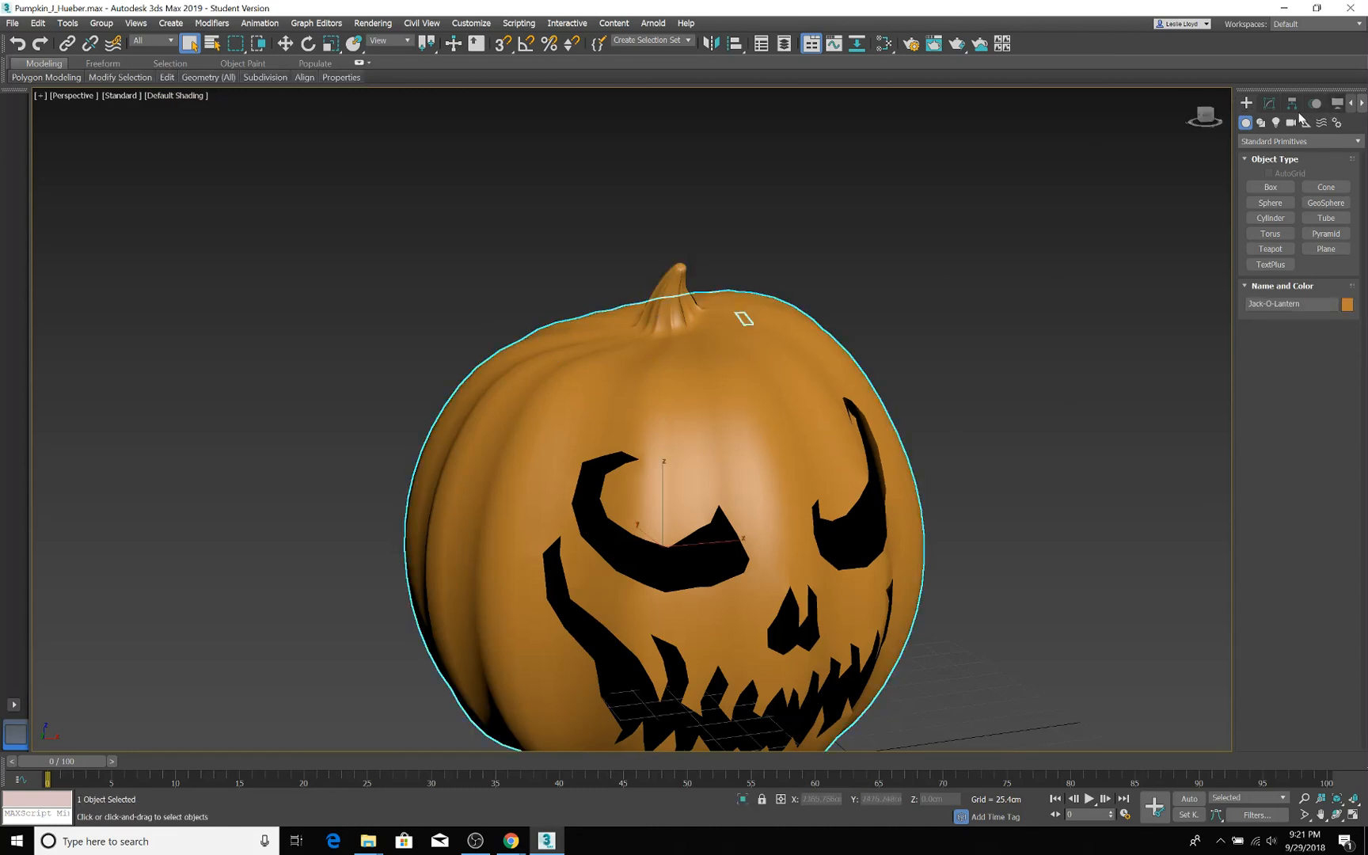
Add a Shell modifier to the pumpkin from the modifier list
{"action": "left_click", "coordinate": [1259, 103]}
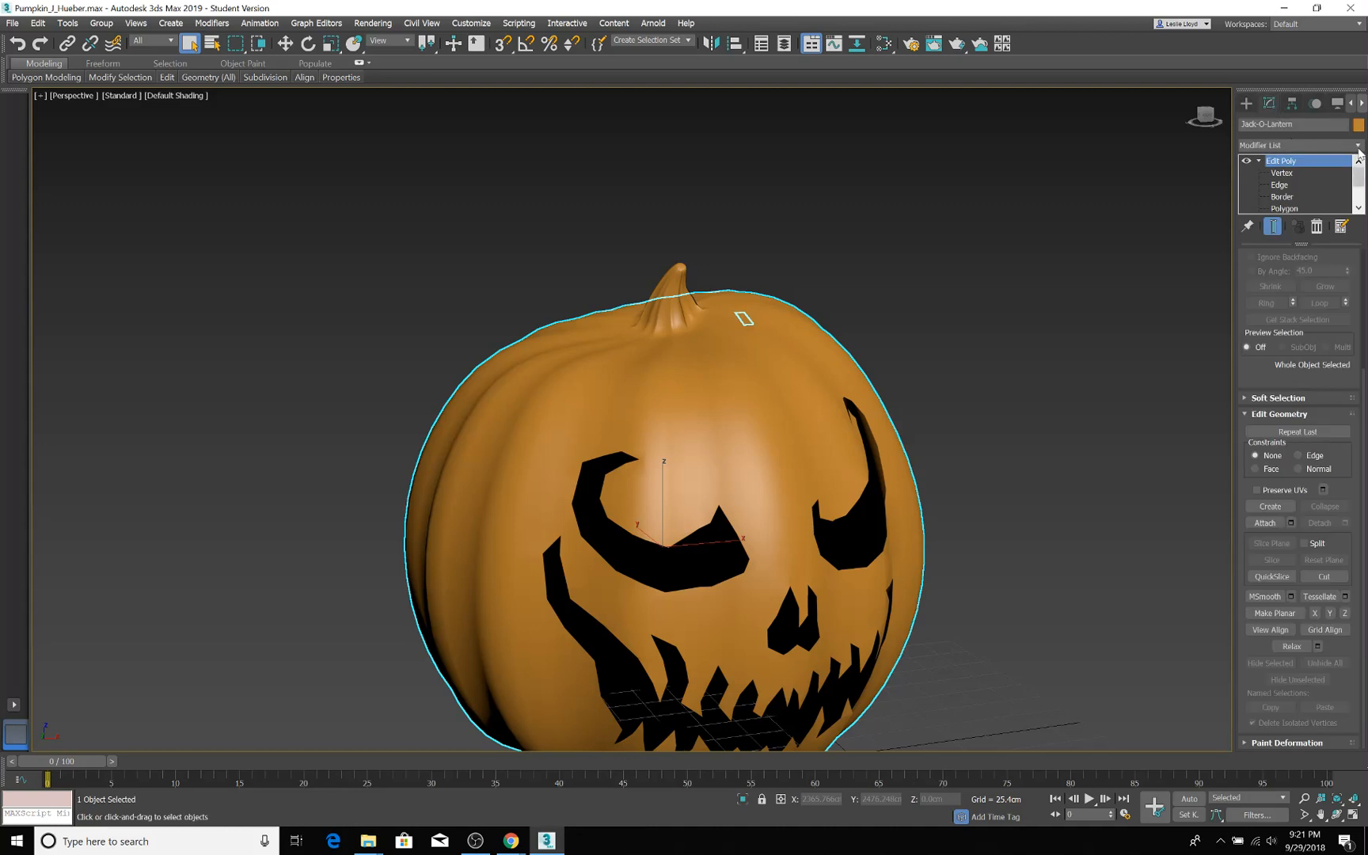
{"action": "left_click", "coordinate": [1298, 145]}
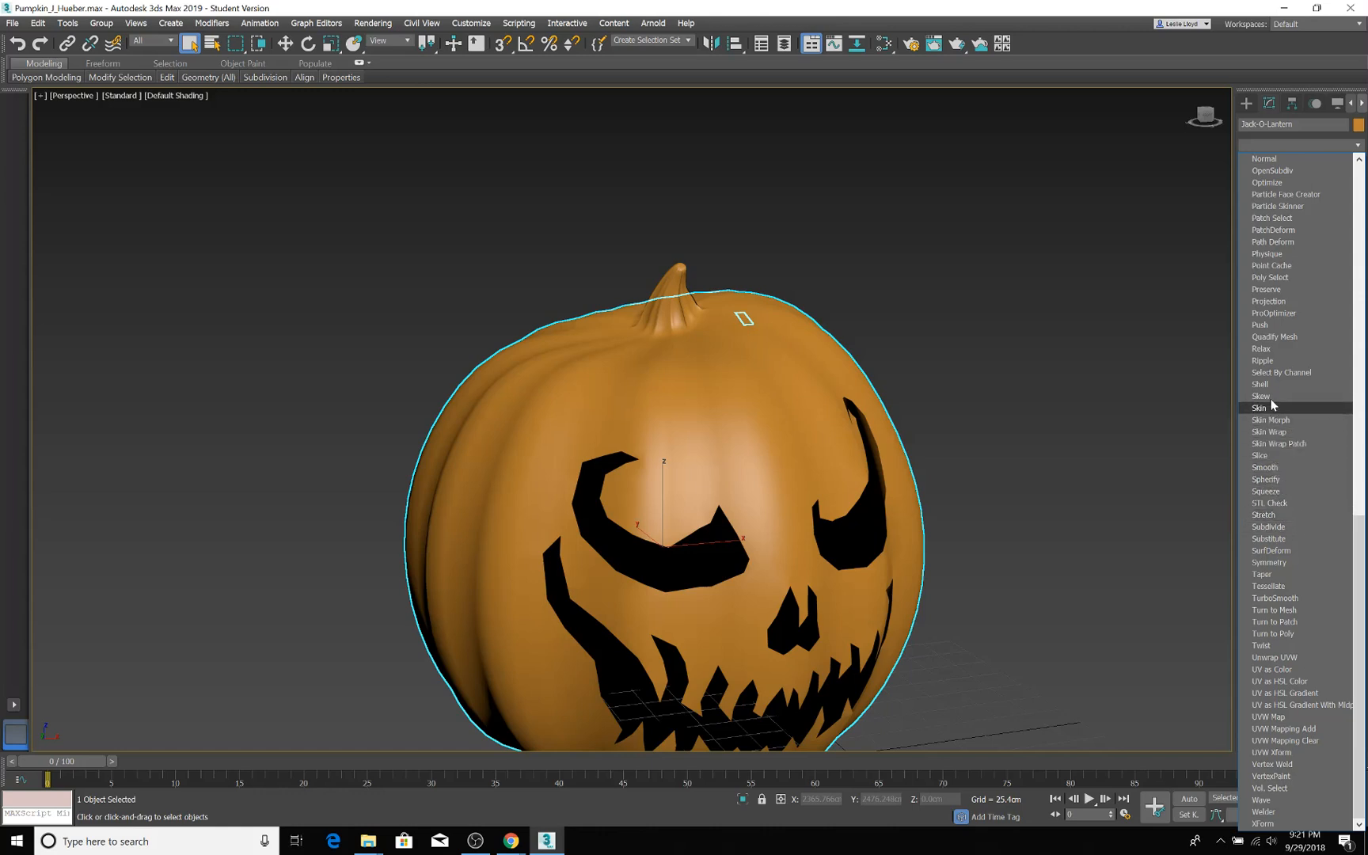
{"action": "left_click", "coordinate": [1260, 384]}
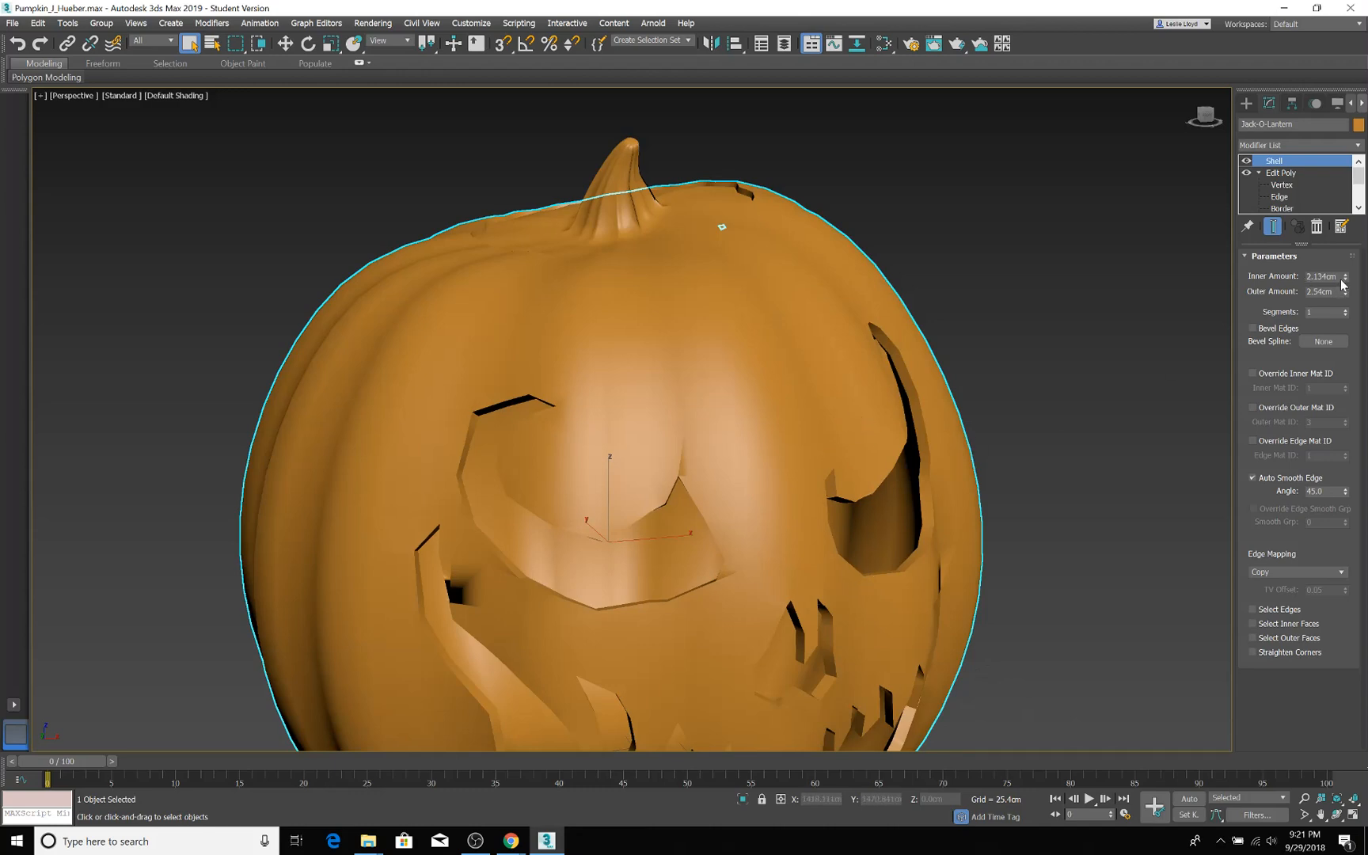
{"action": "mouse_move", "coordinate": [1346, 297]}
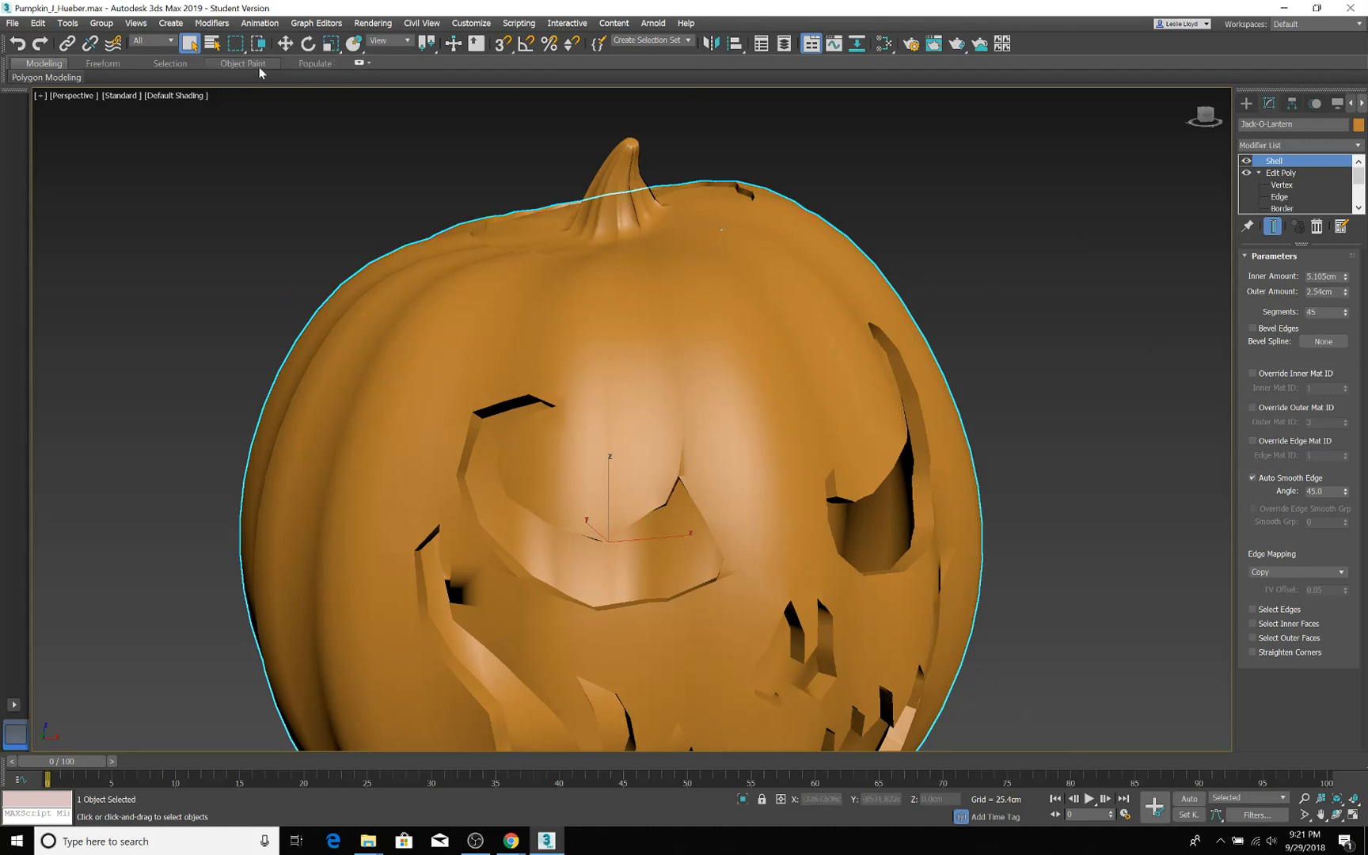
Show the pumpkin as hidden-line wireframe and reduce the shell segments to 1
{"action": "left_click", "coordinate": [174, 95]}
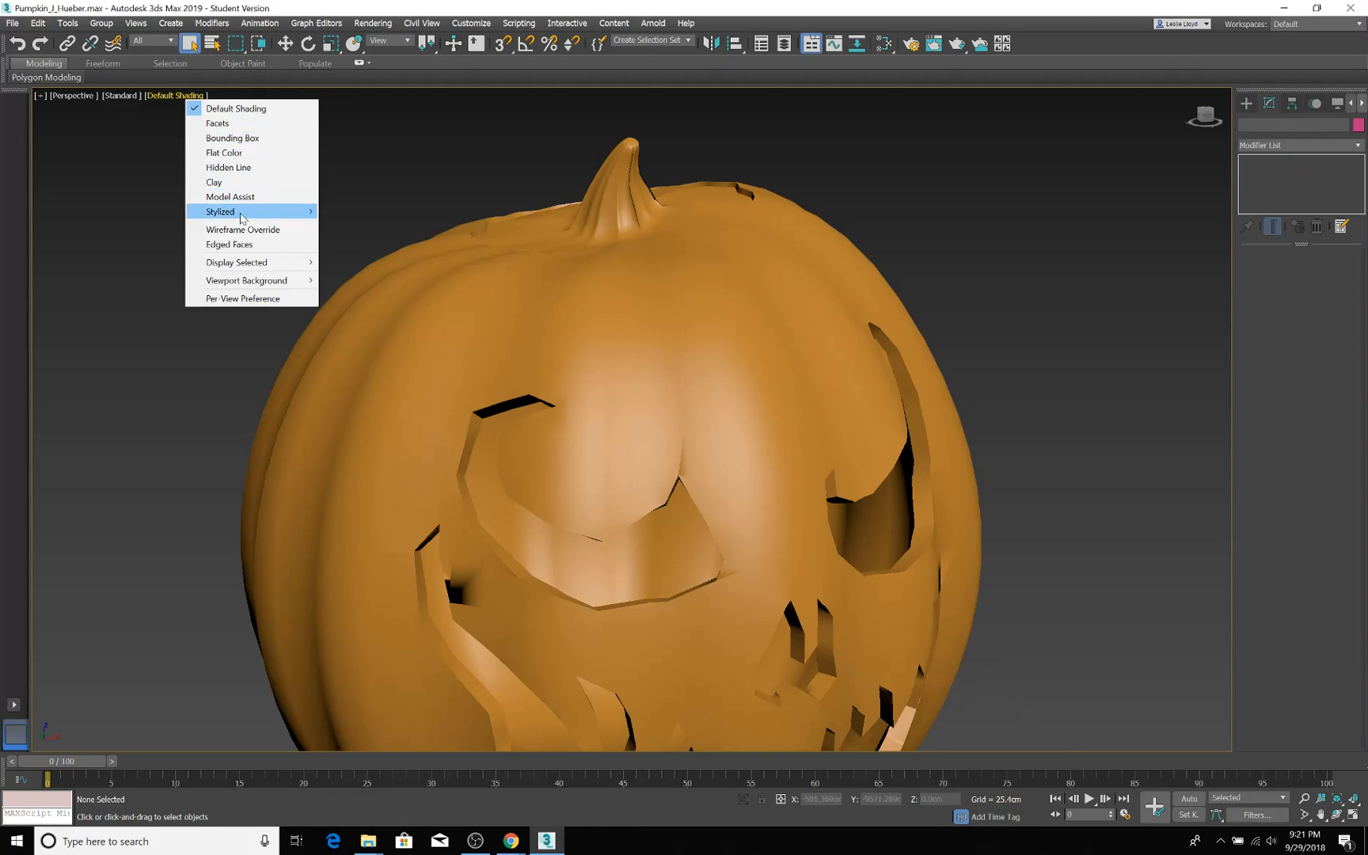
{"action": "left_click", "coordinate": [229, 168]}
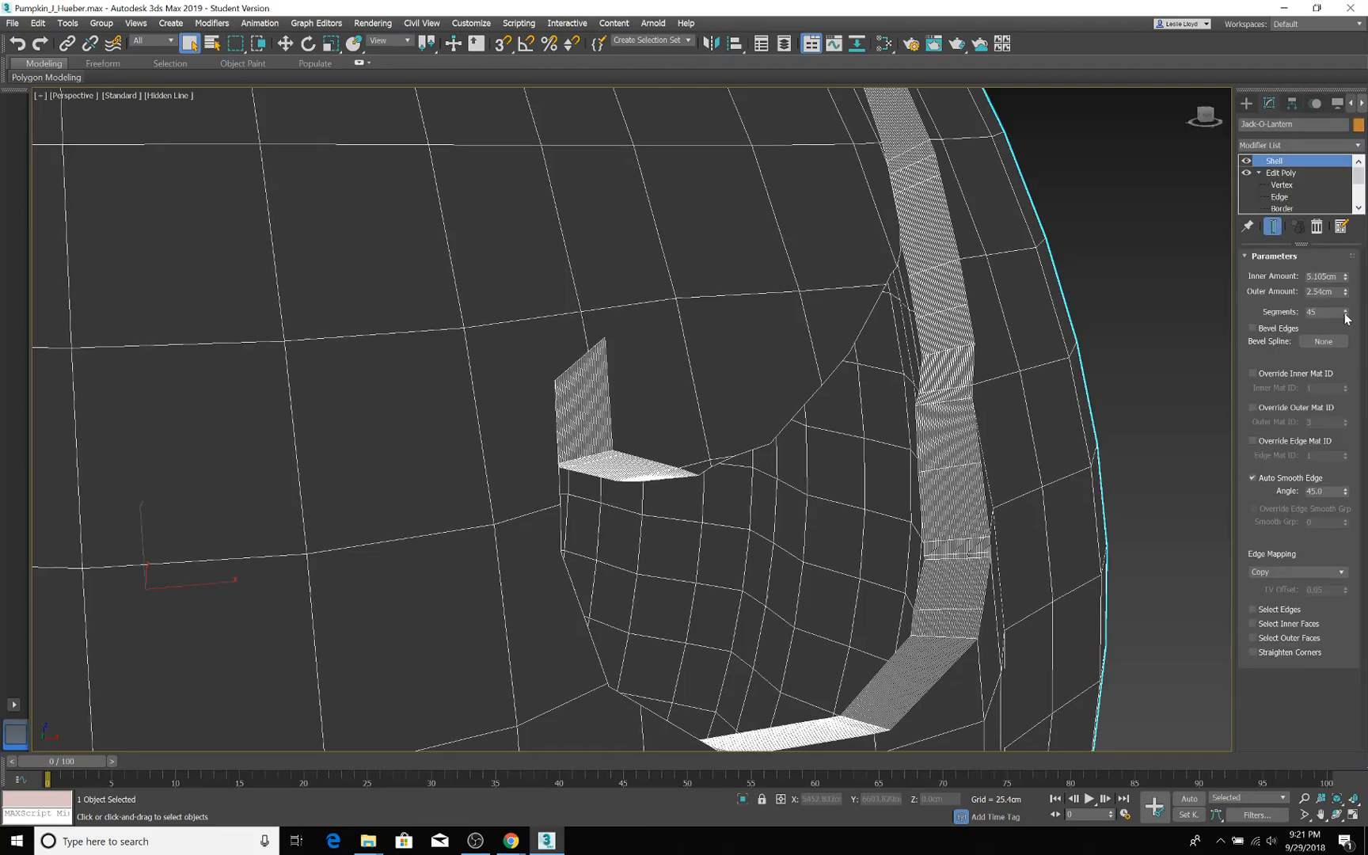
{"action": "left_click", "coordinate": [1346, 314]}
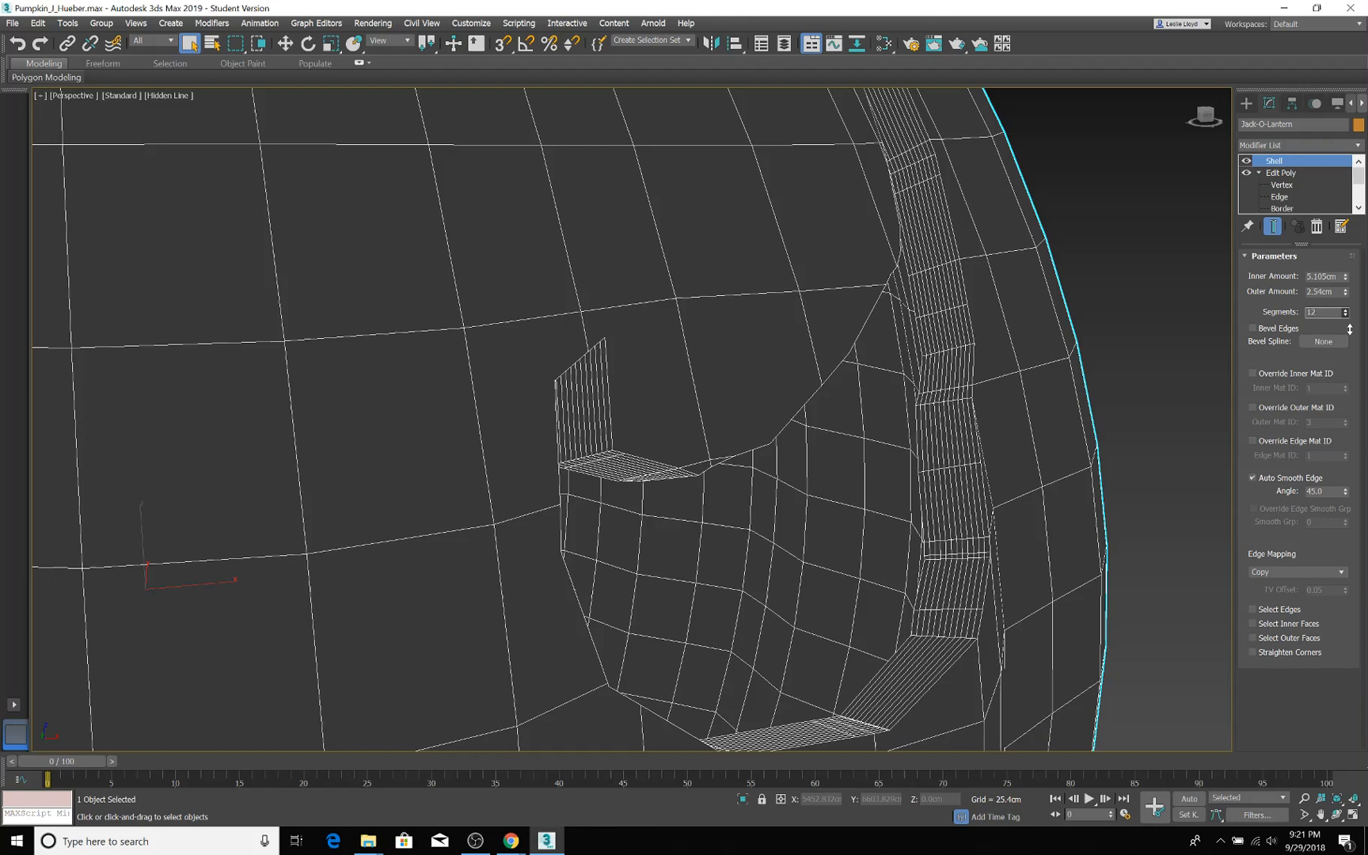
{"action": "left_click", "coordinate": [1348, 315]}
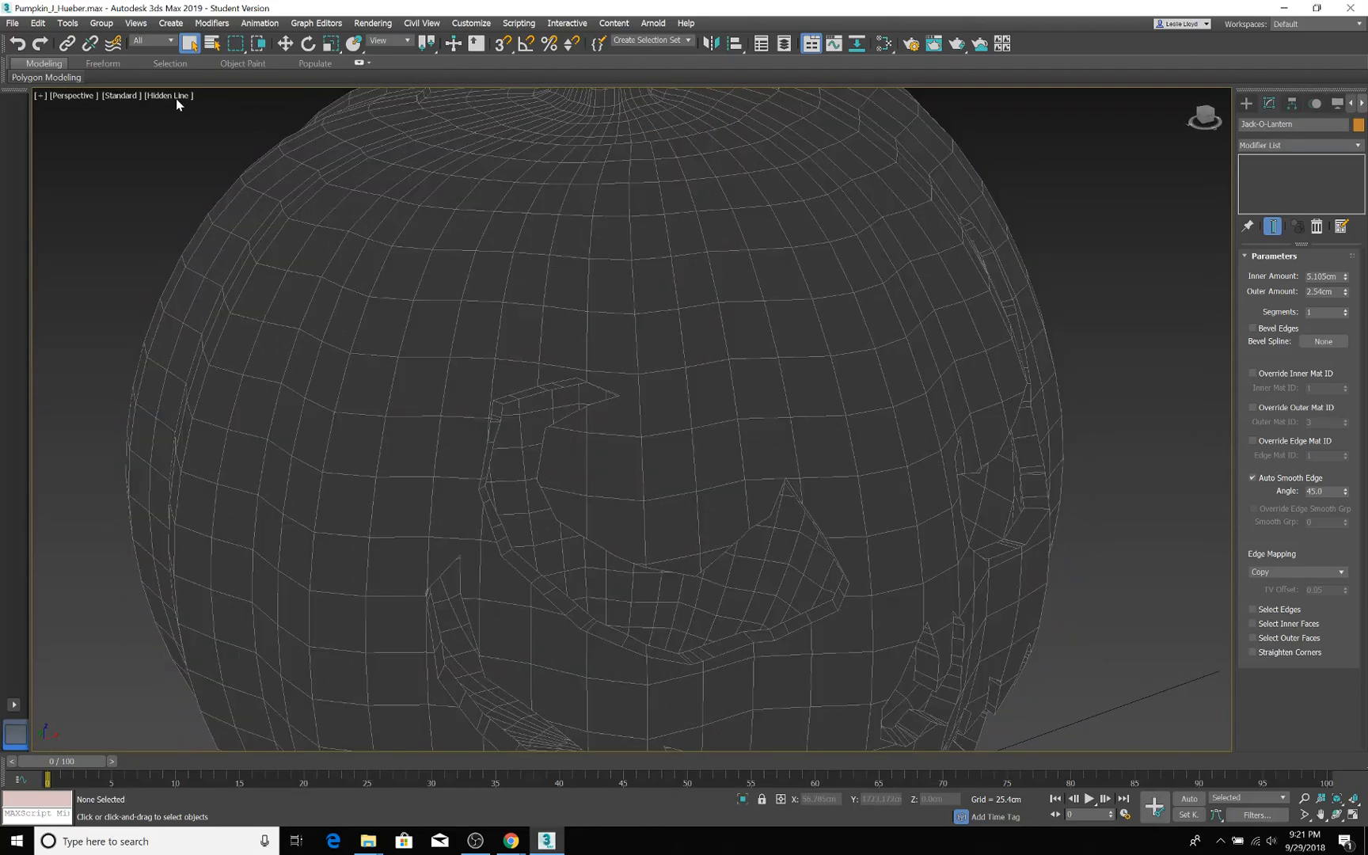
Restore default shading and nudge the pumpkin body slightly off the lid, then deselect
{"action": "left_click", "coordinate": [168, 95]}
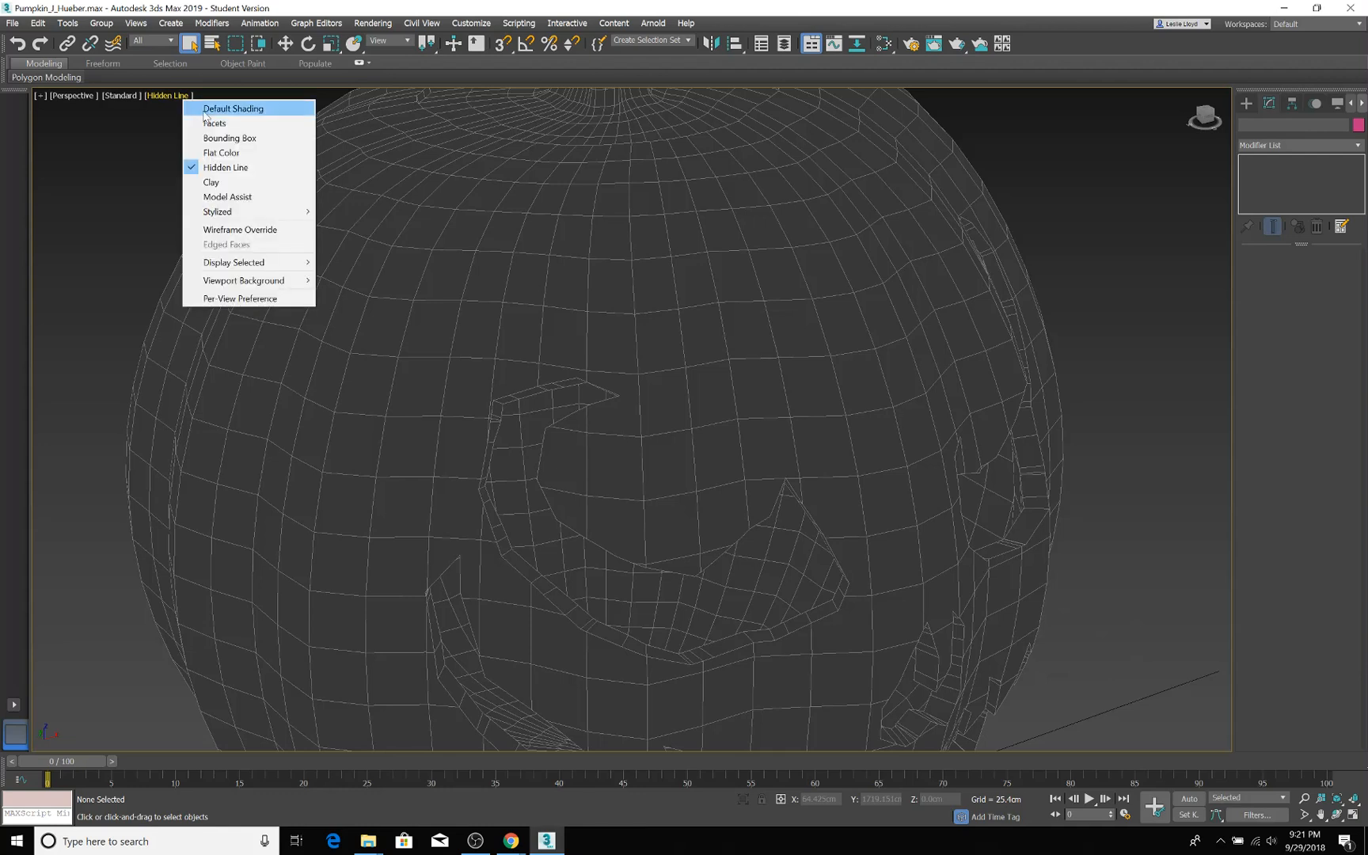
{"action": "left_click", "coordinate": [233, 109]}
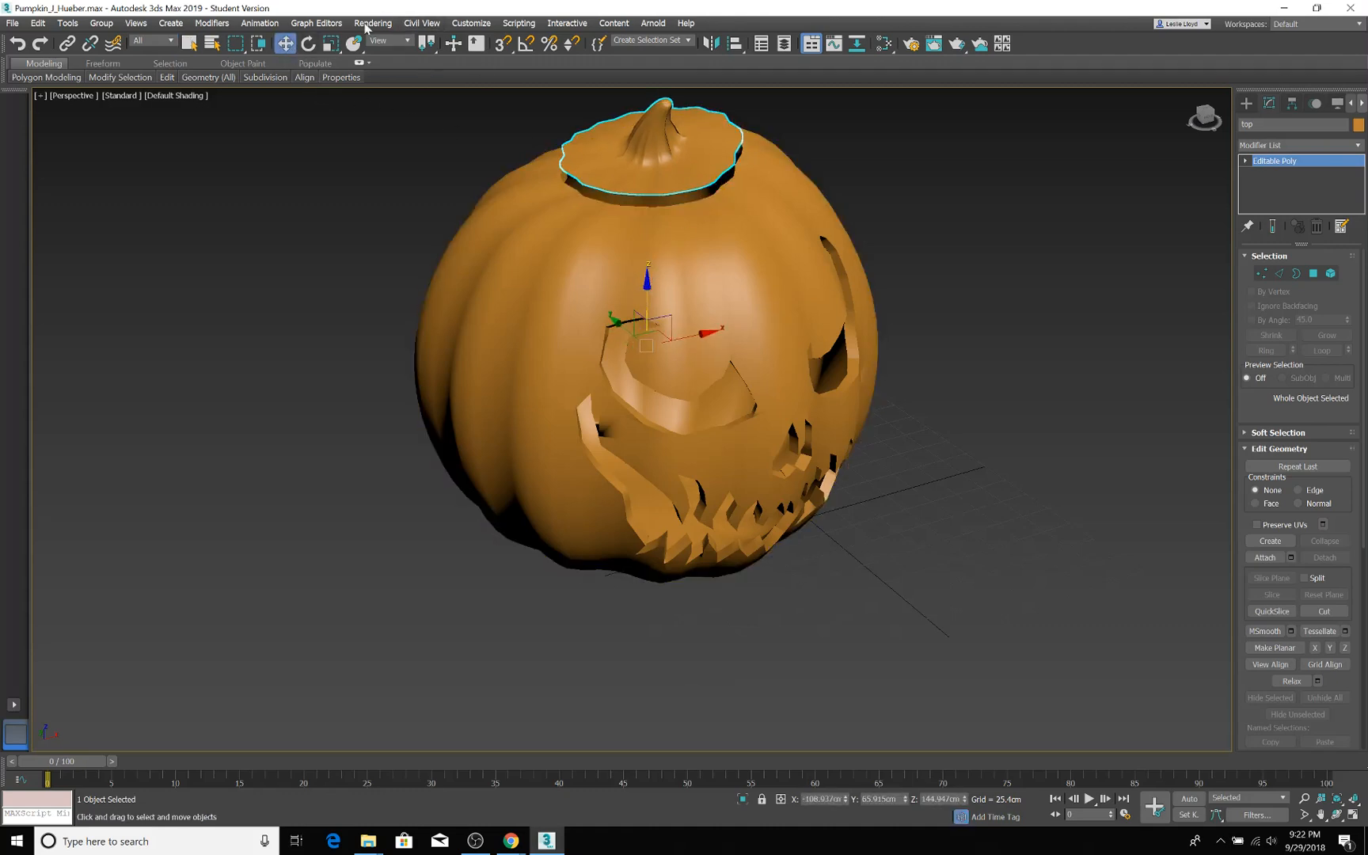
{"action": "left_click", "coordinate": [307, 44]}
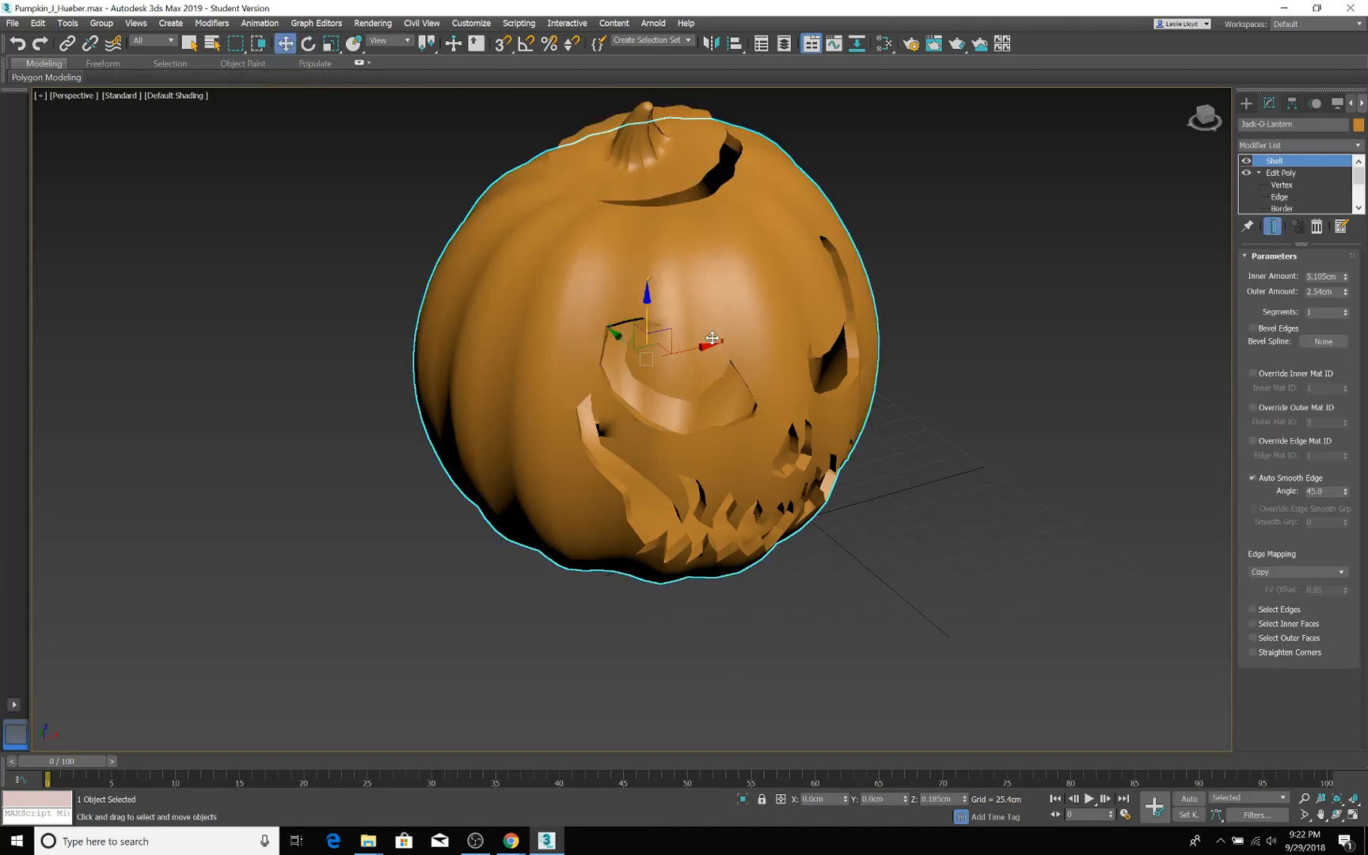
{"action": "left_click_drag", "start_coordinate": [711, 338], "coordinate": [684, 349]}
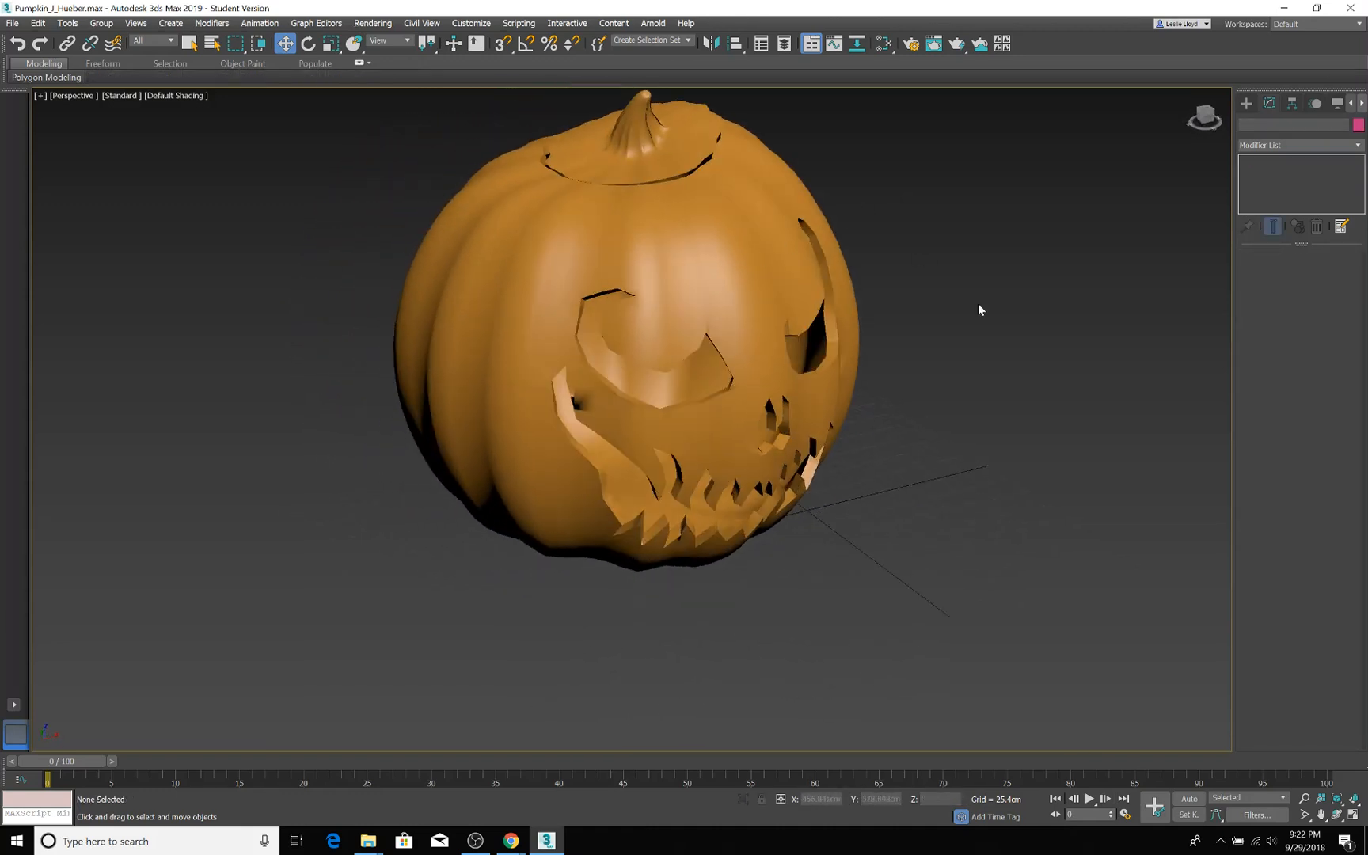
{"action": "left_click", "coordinate": [476, 841]}
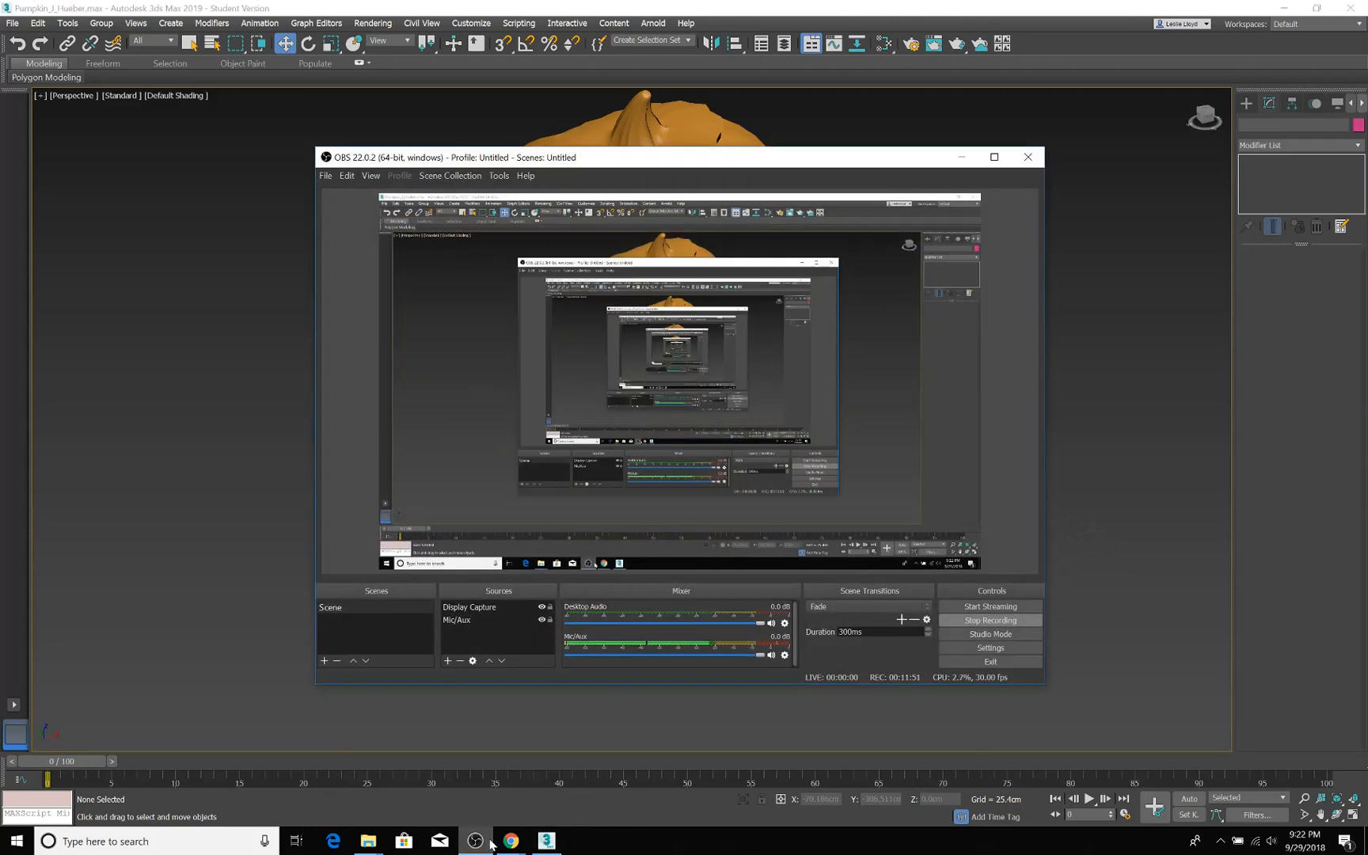